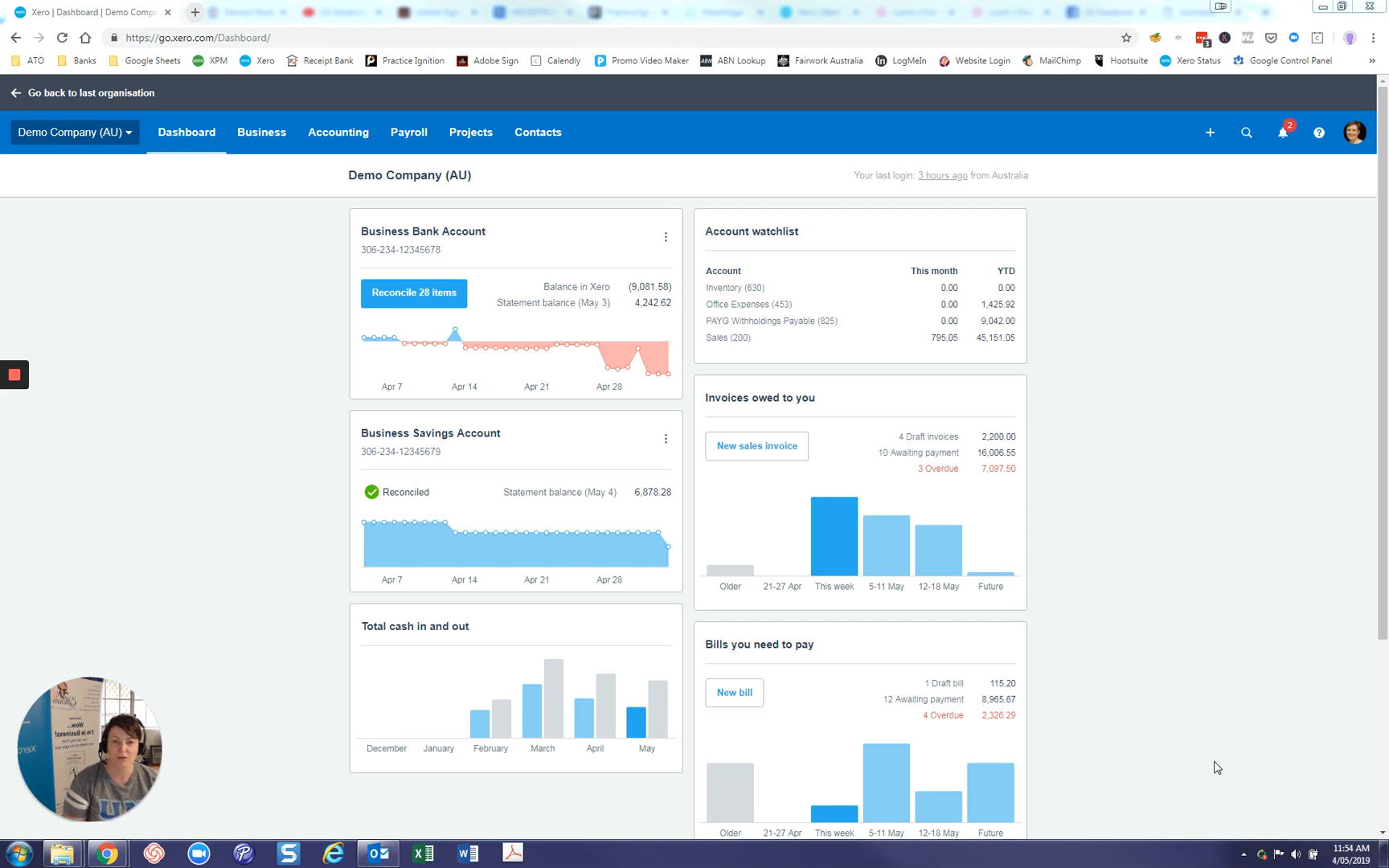
mouse_move(338, 133)
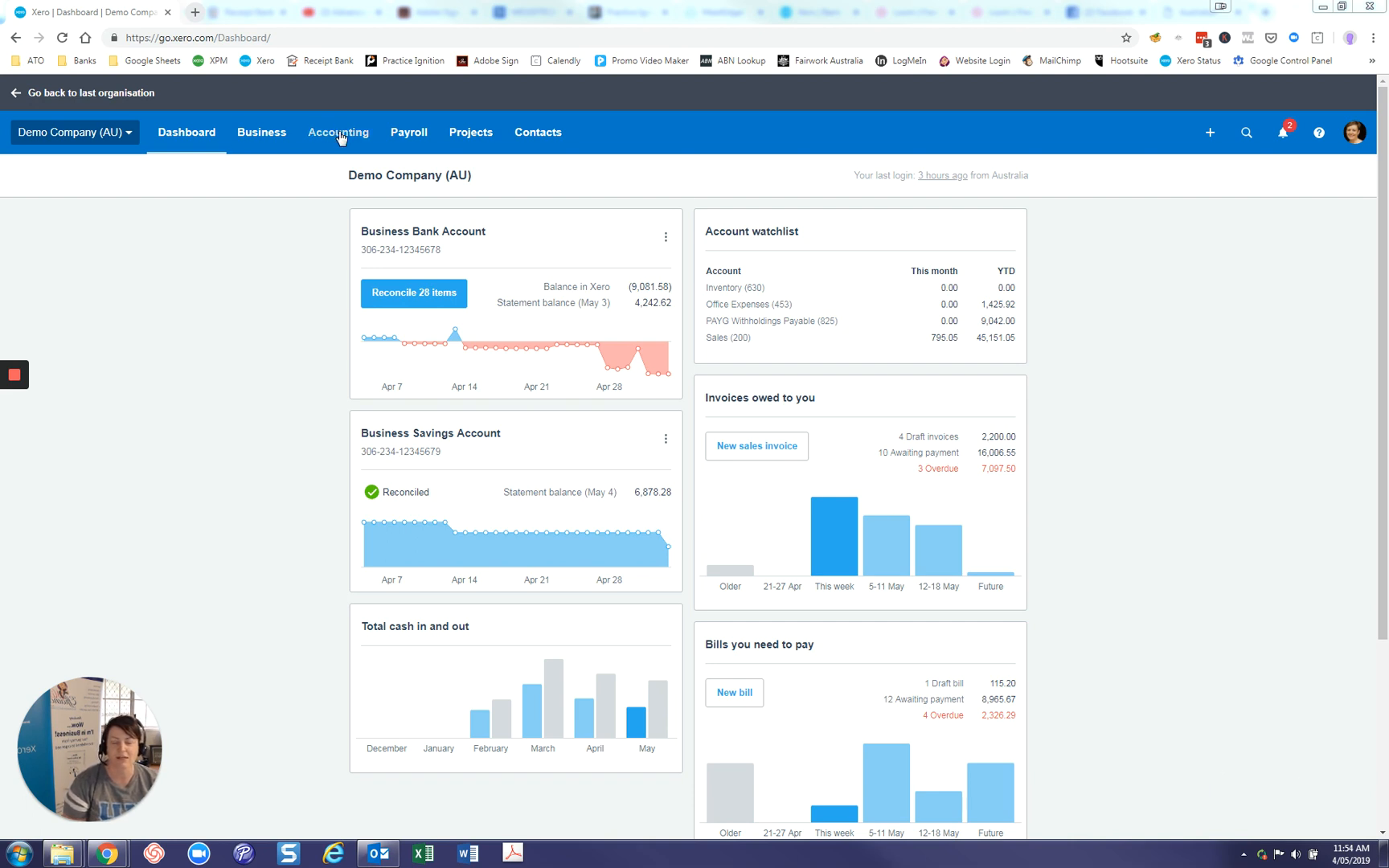
Expand the Accounting menu on the Demo Company dashboard
click(338, 132)
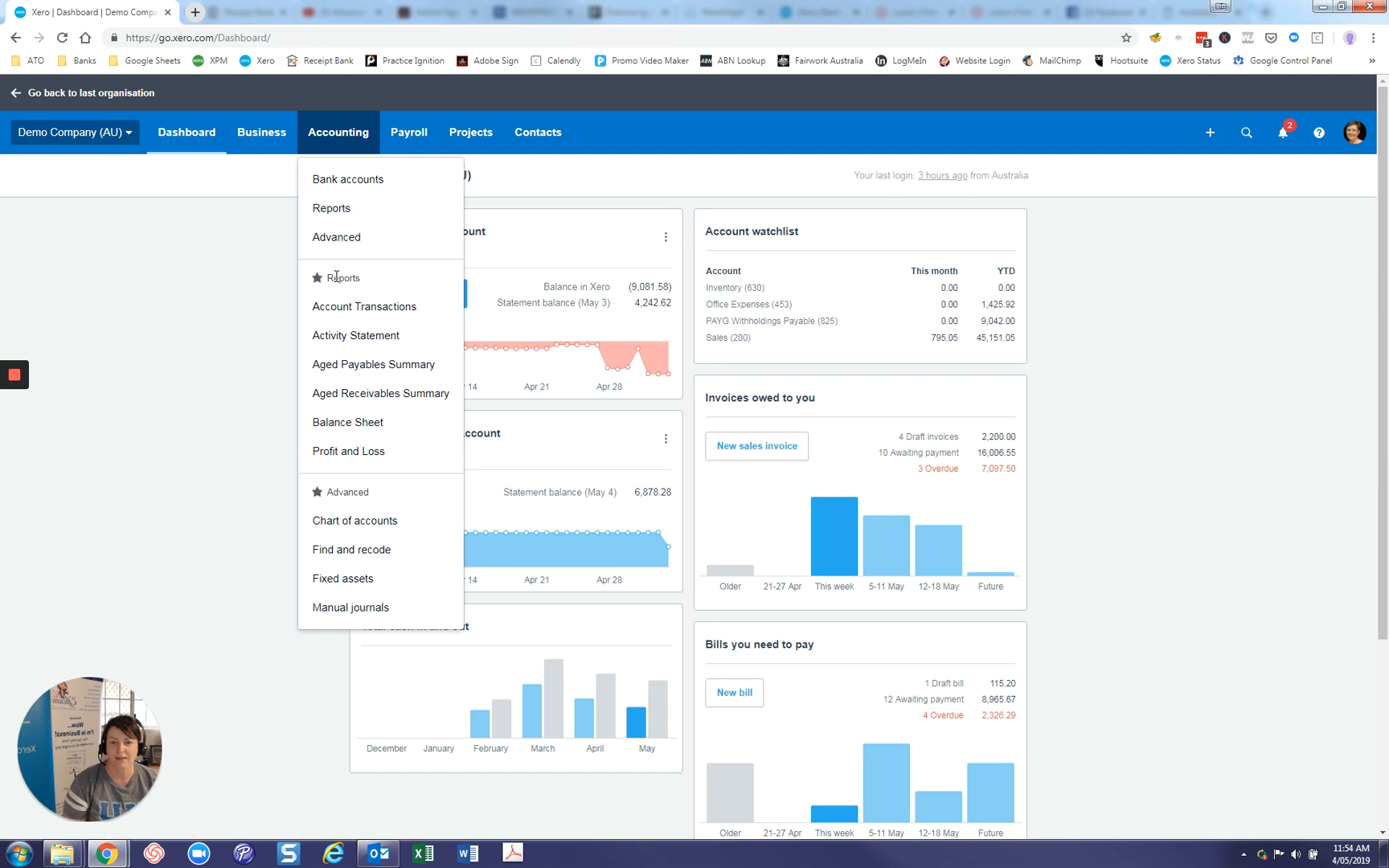
mouse_move(373, 364)
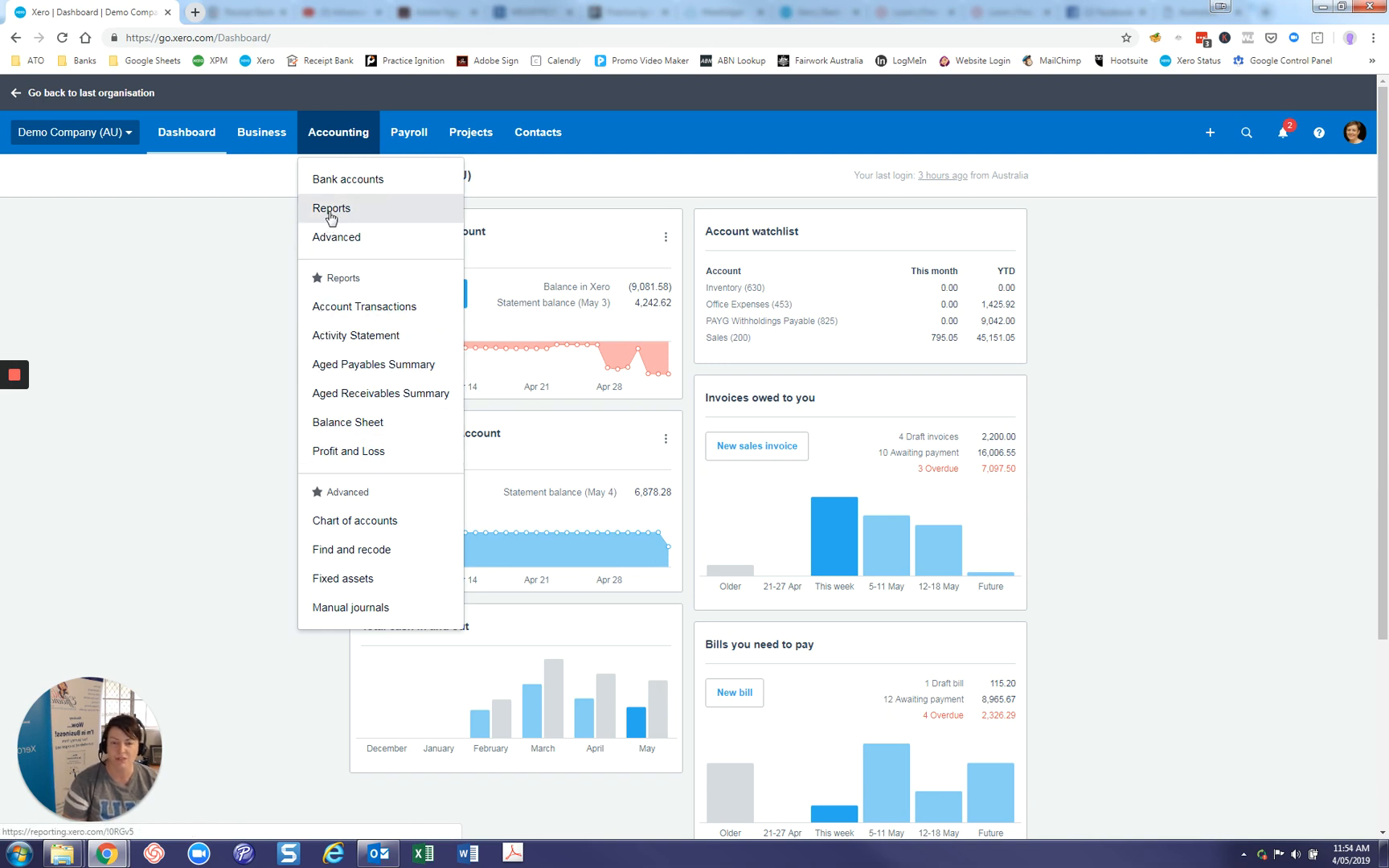
Go to the Reports summary and remove Aged Receivables Summary from the favourites
click(330, 208)
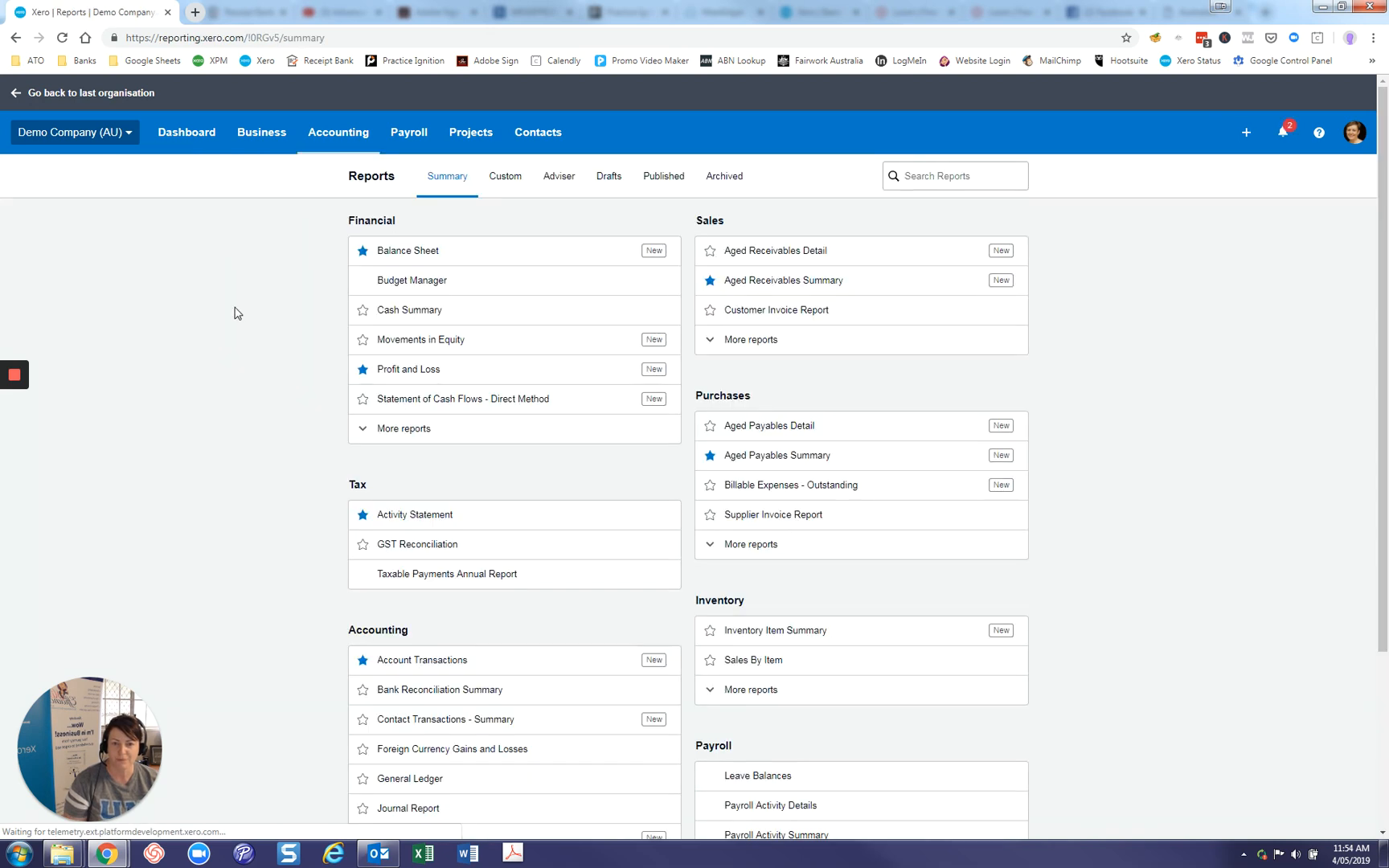
mouse_move(208, 309)
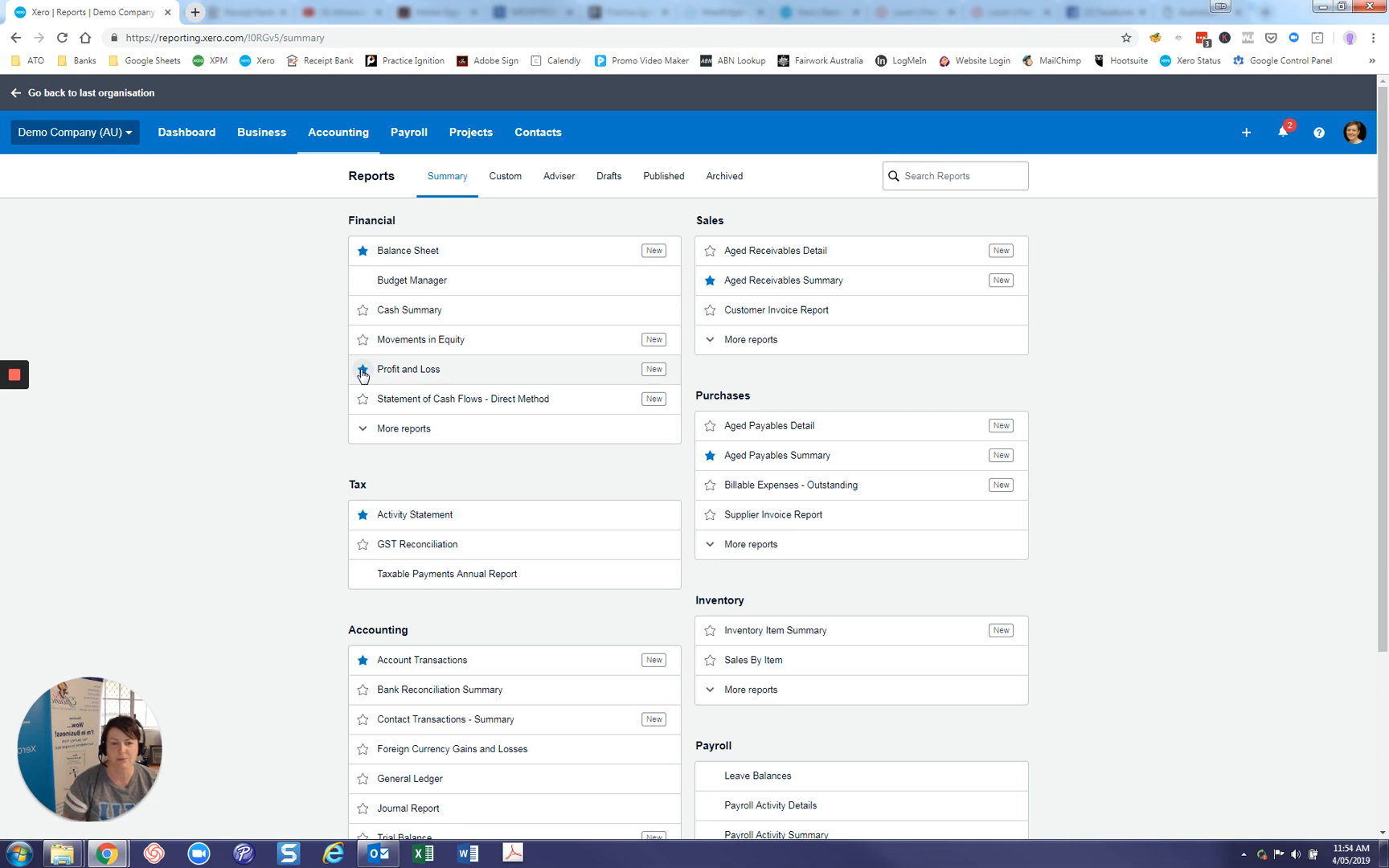
click(338, 132)
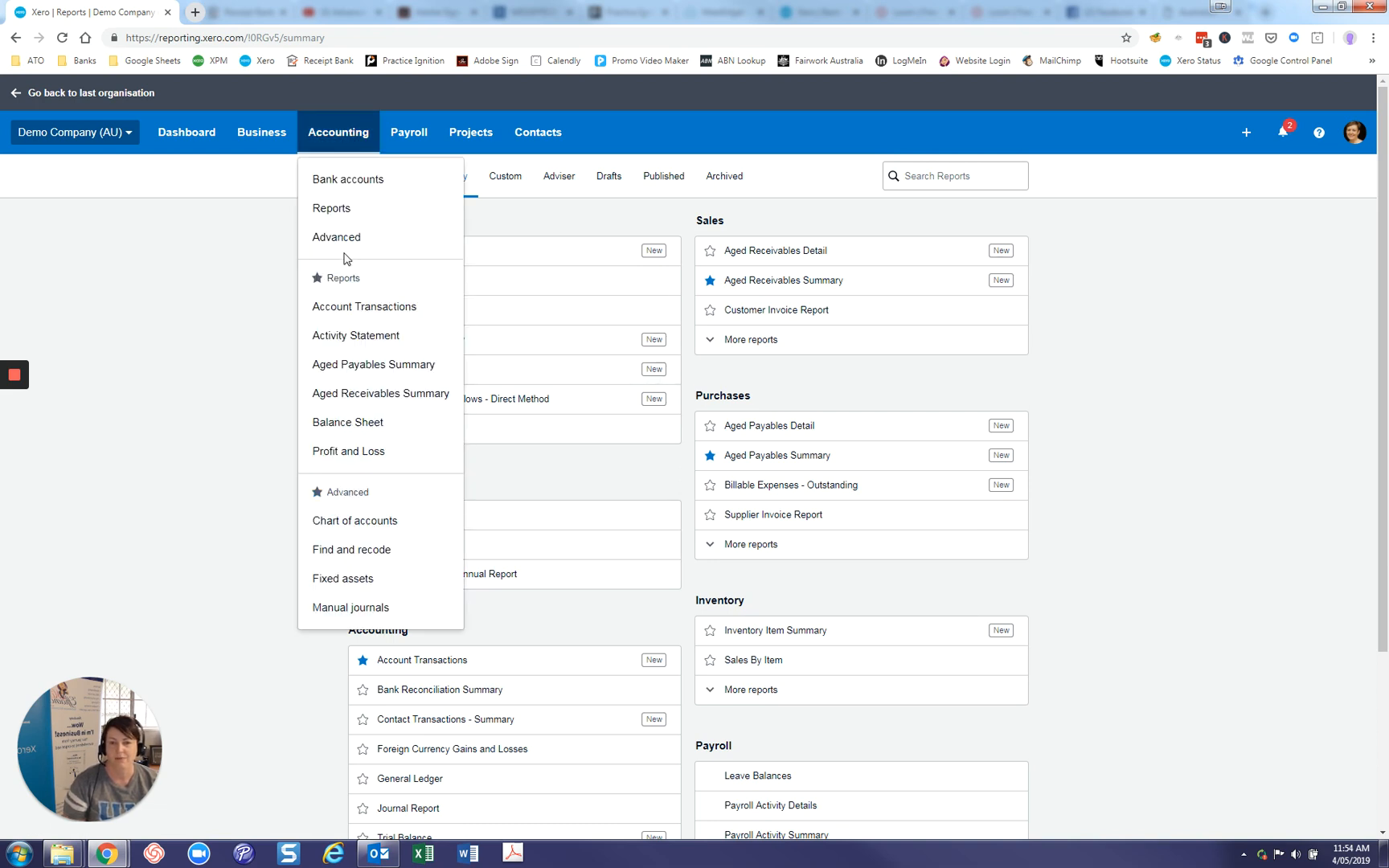
mouse_move(331, 212)
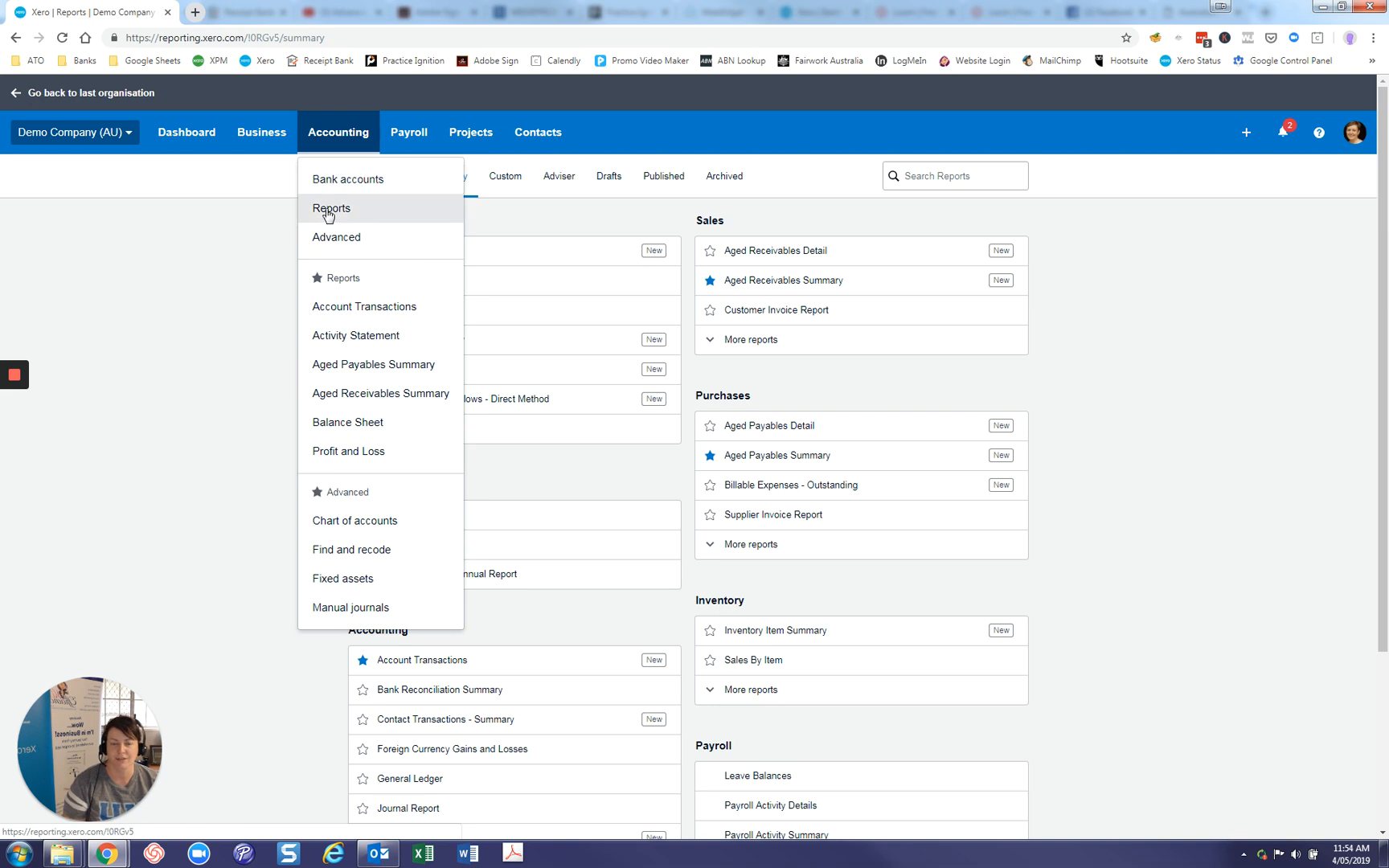
click(331, 208)
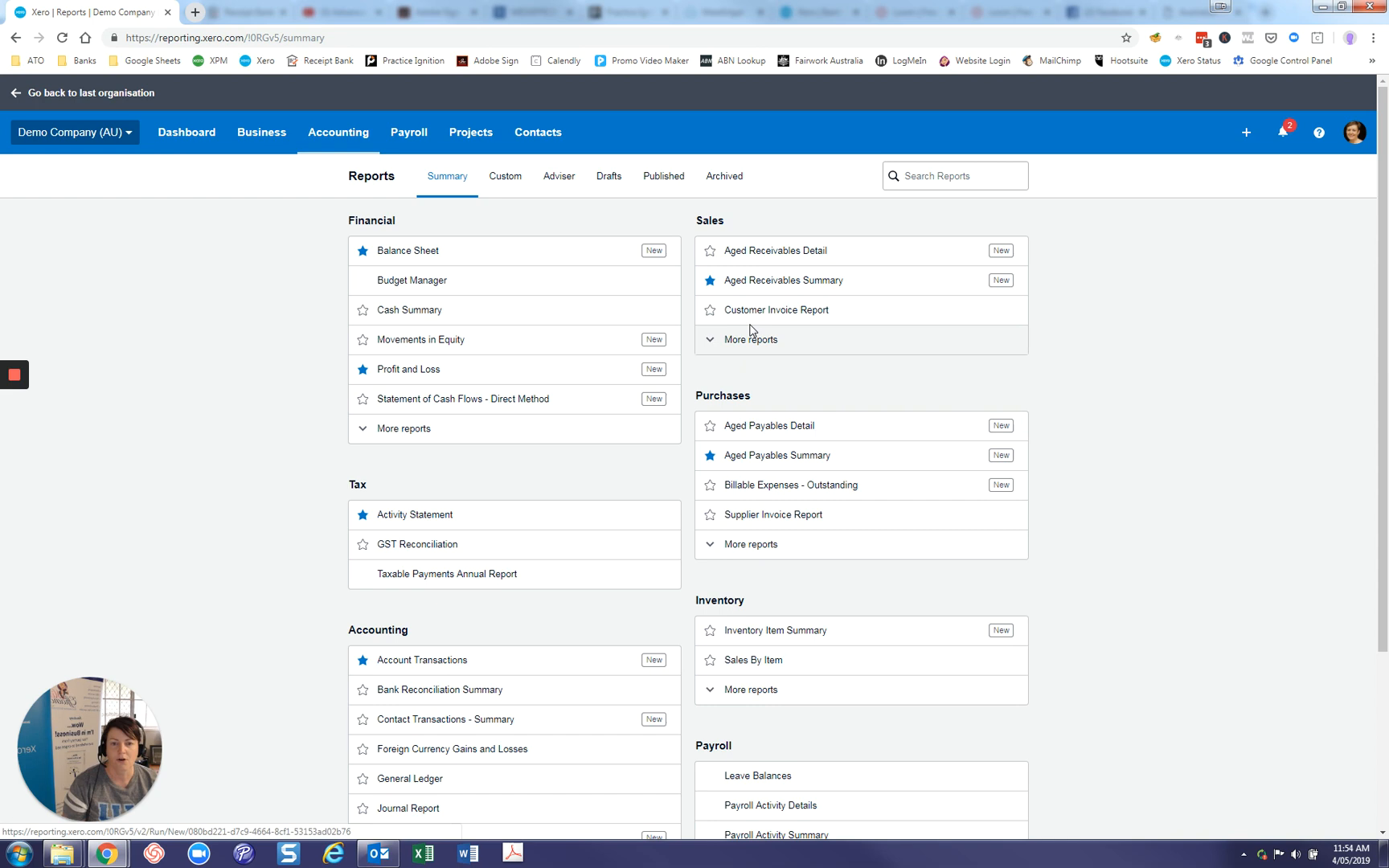
mouse_move(750, 335)
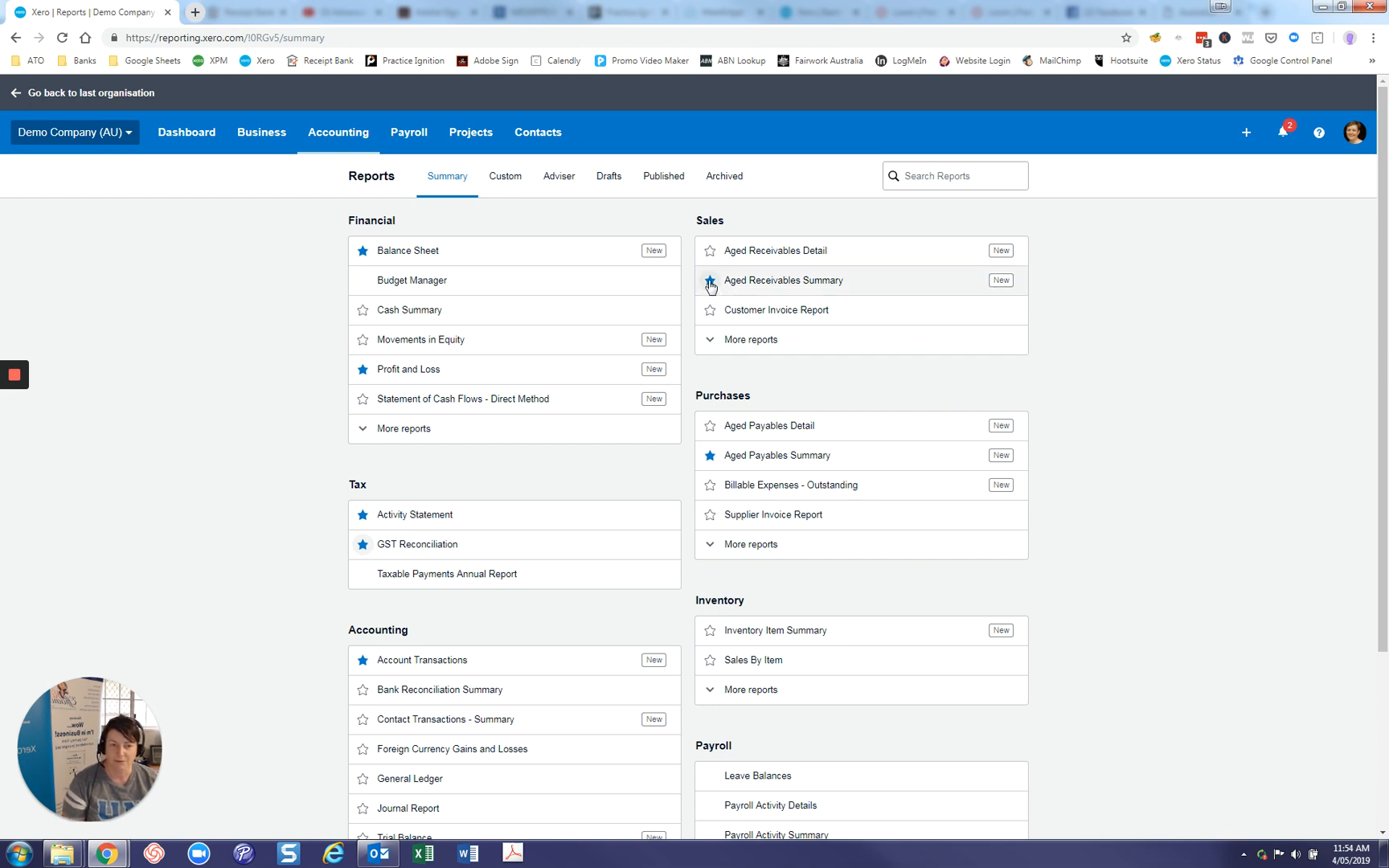
click(709, 280)
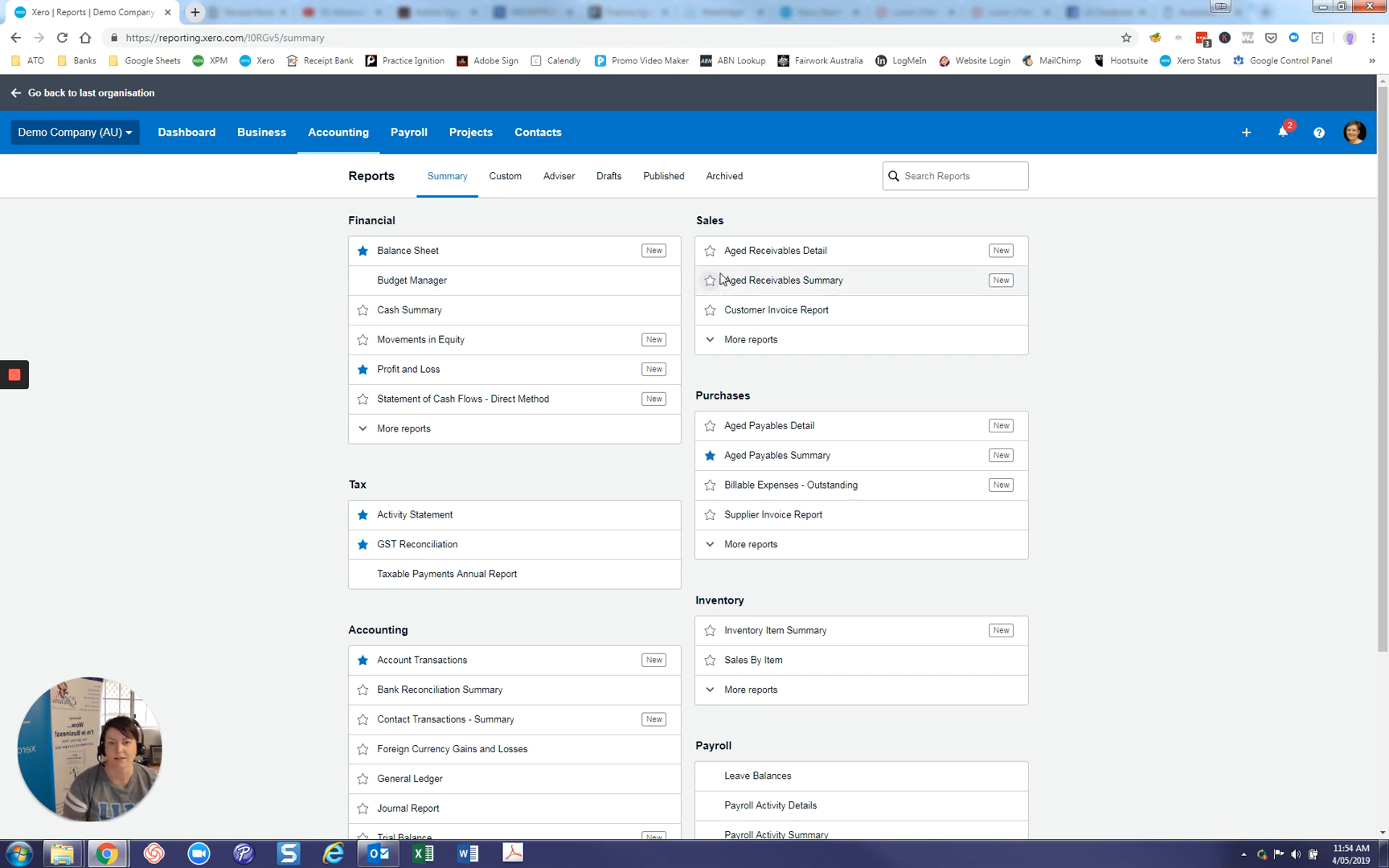
mouse_move(246, 318)
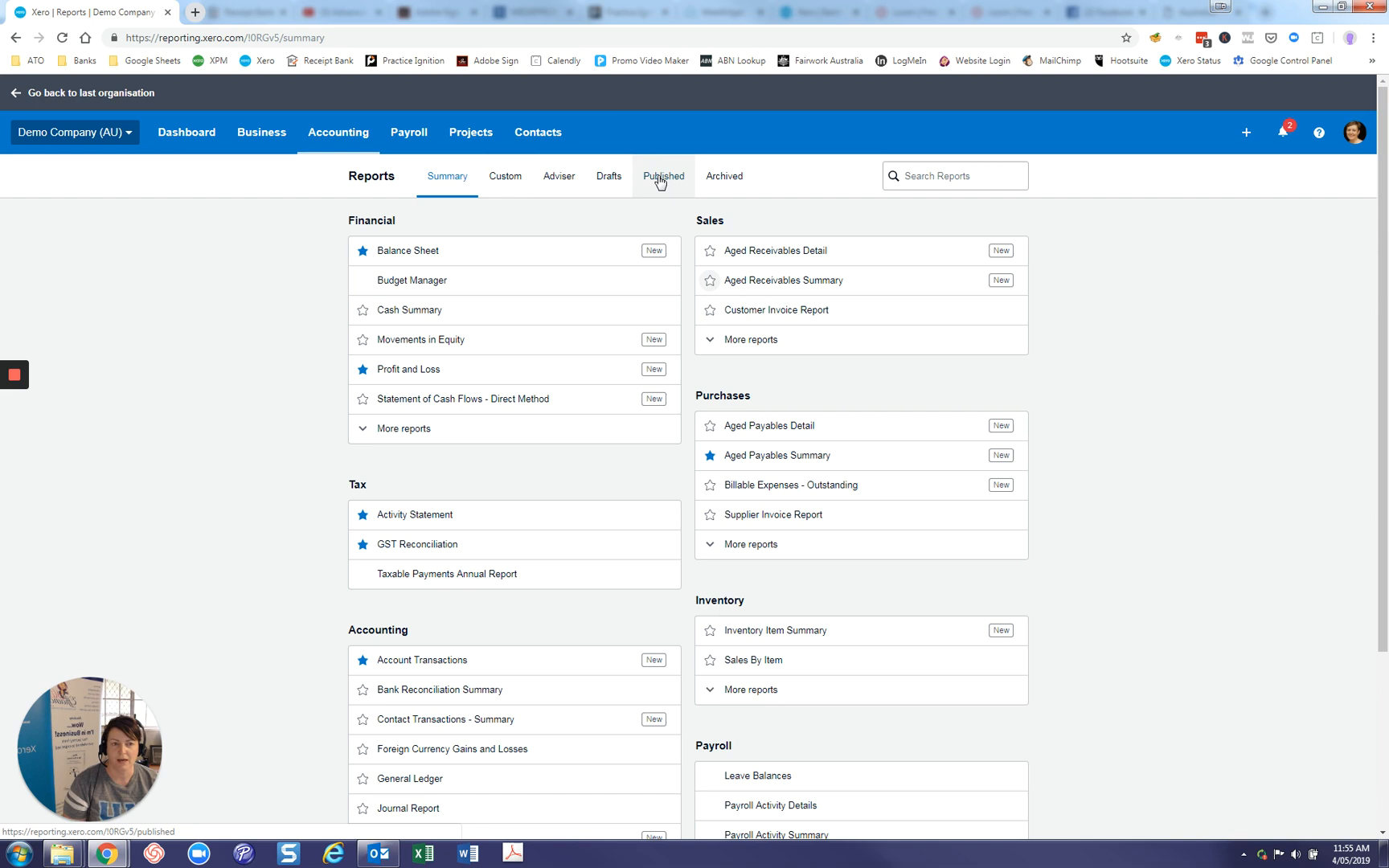
Check that the Published reports list is empty, then return to the dashboard
click(662, 175)
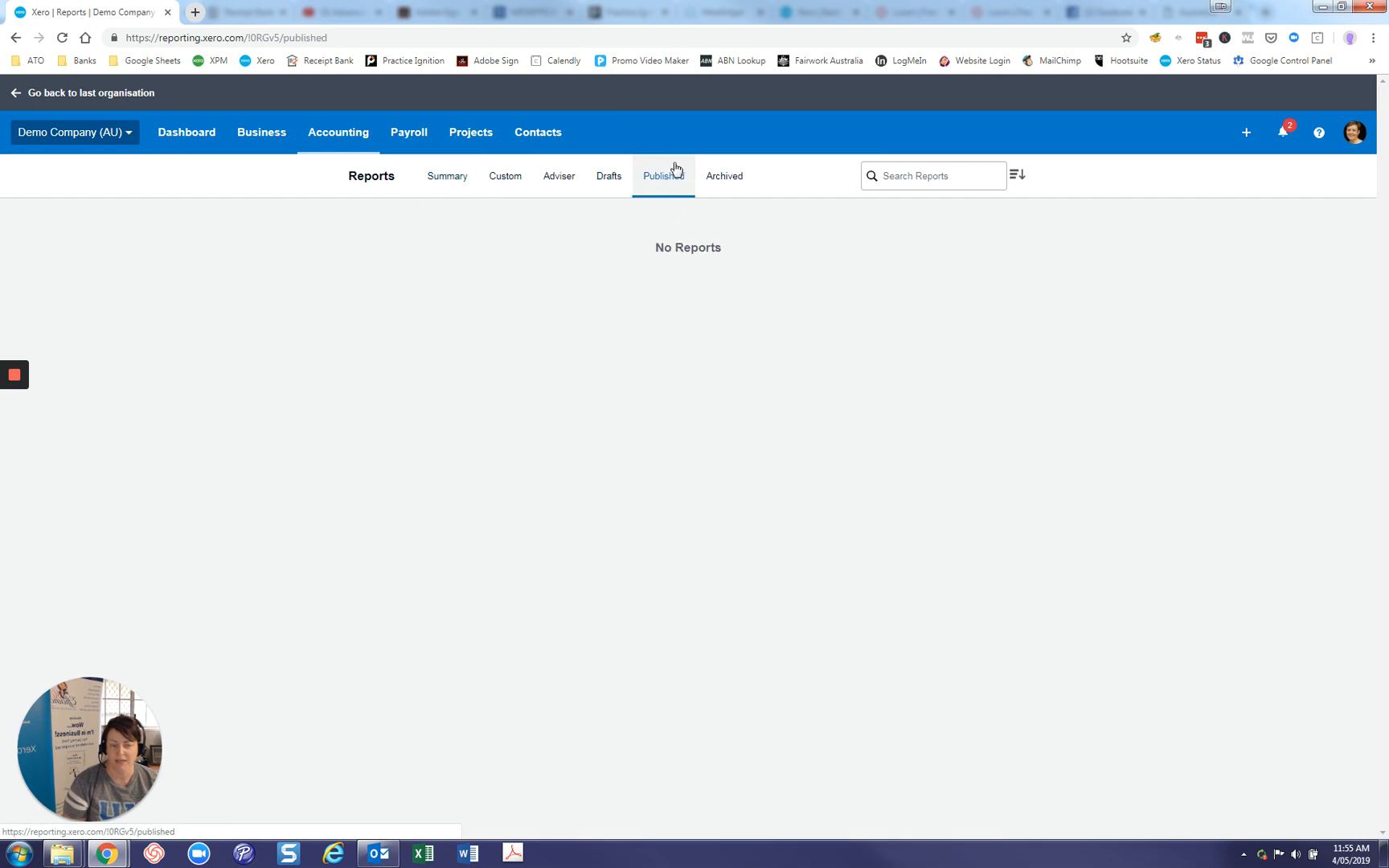
mouse_move(658, 199)
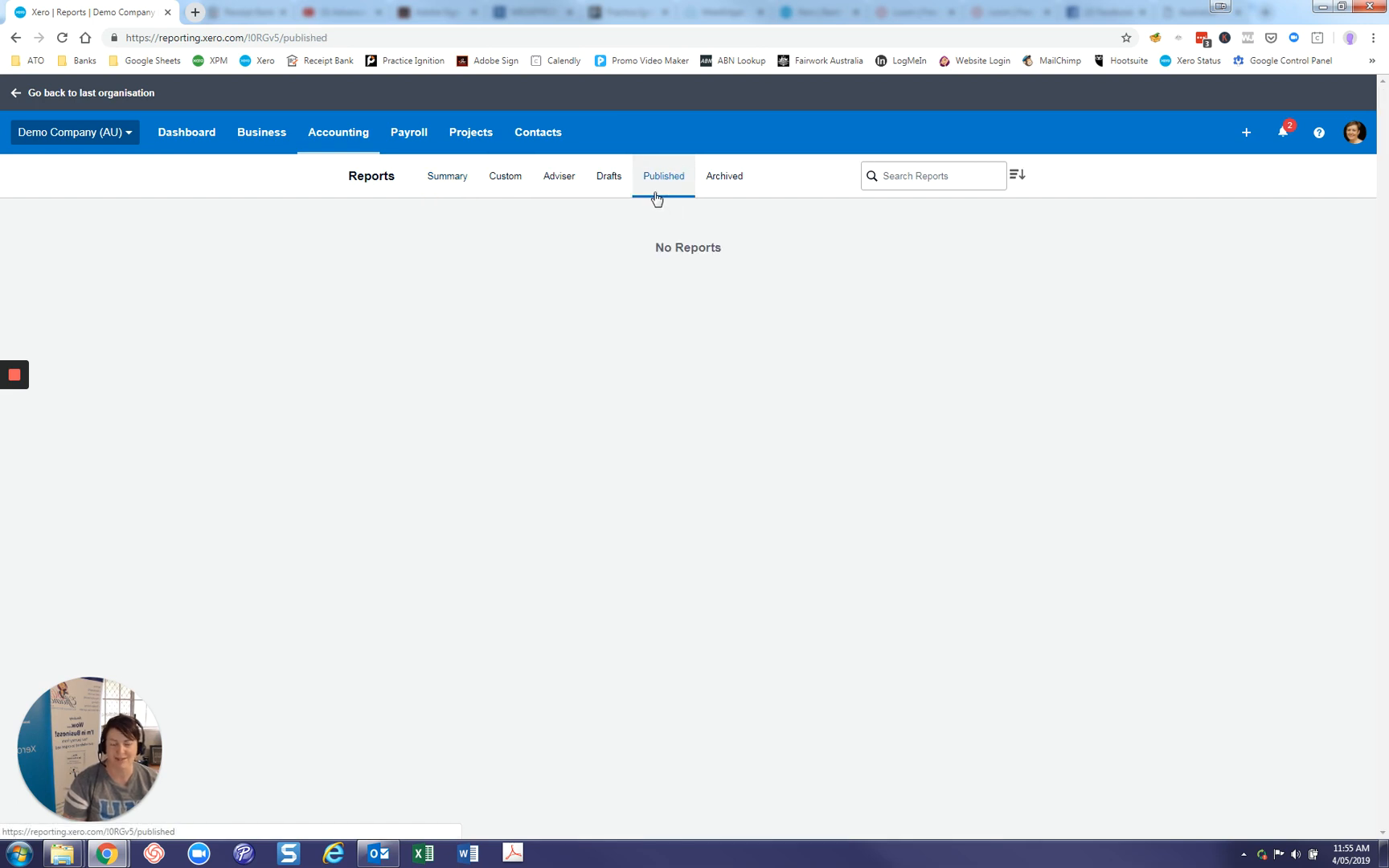
mouse_move(186, 132)
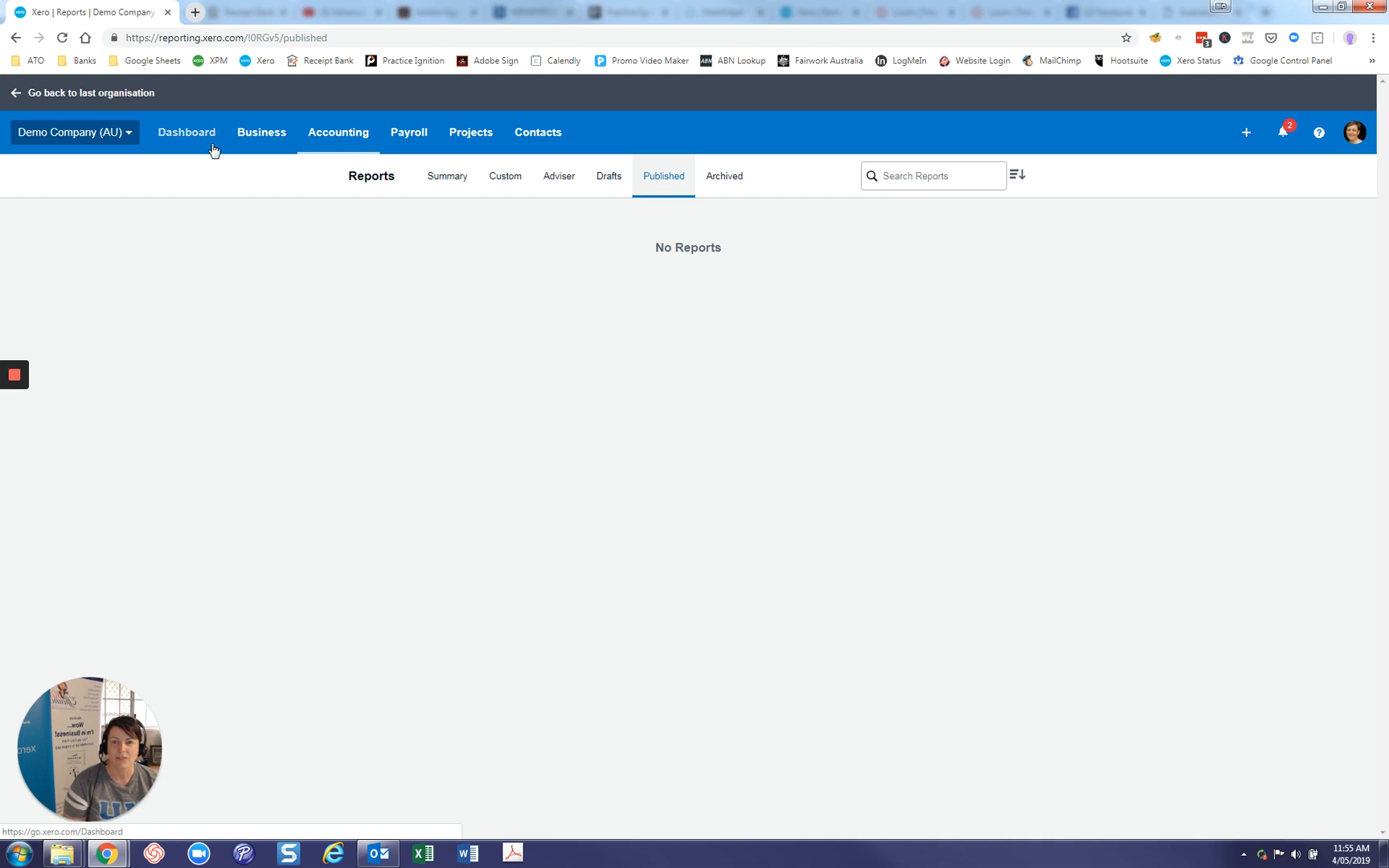
click(185, 132)
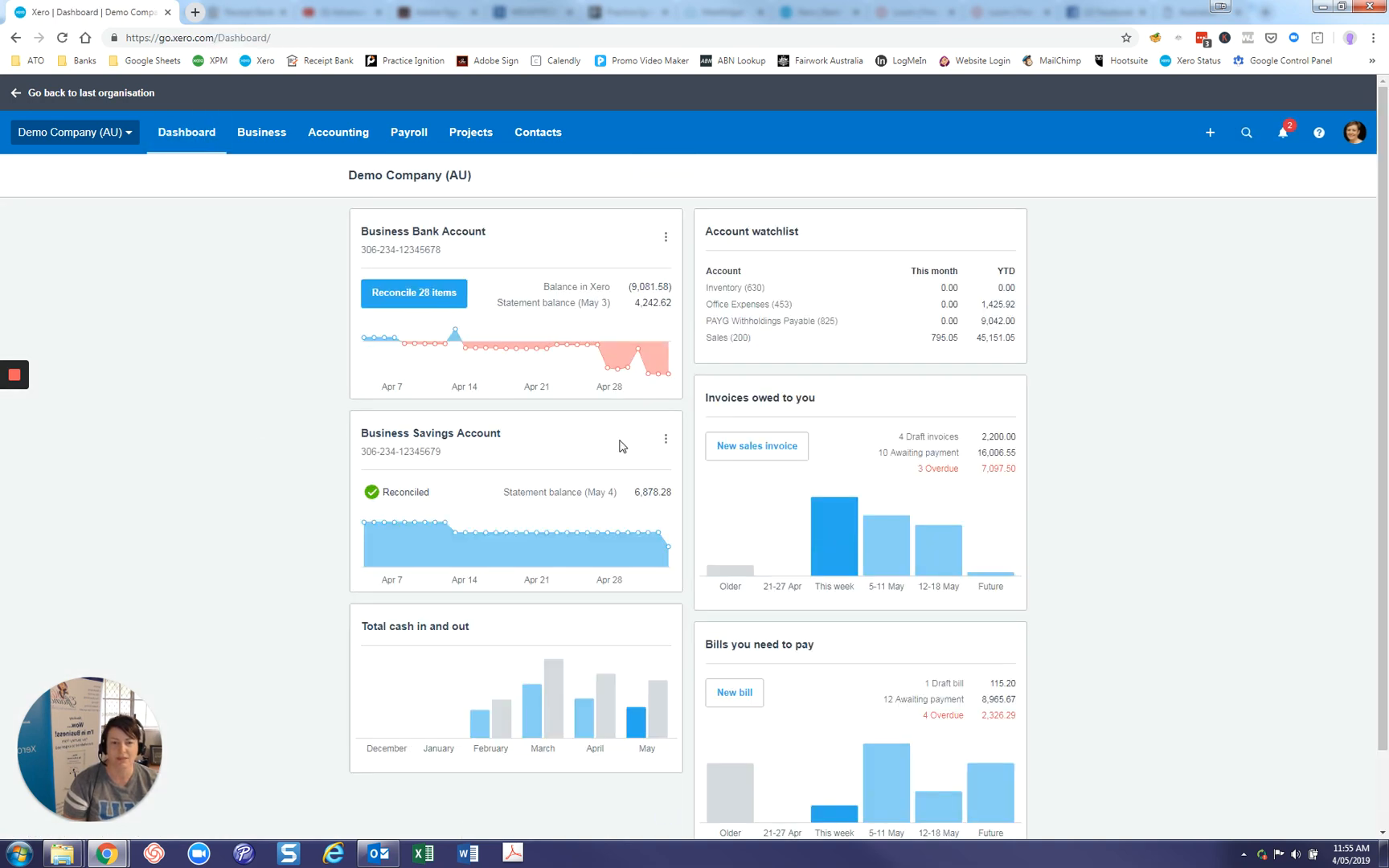
Choose Reconciliation Report from the Business Bank Account card's options
click(666, 236)
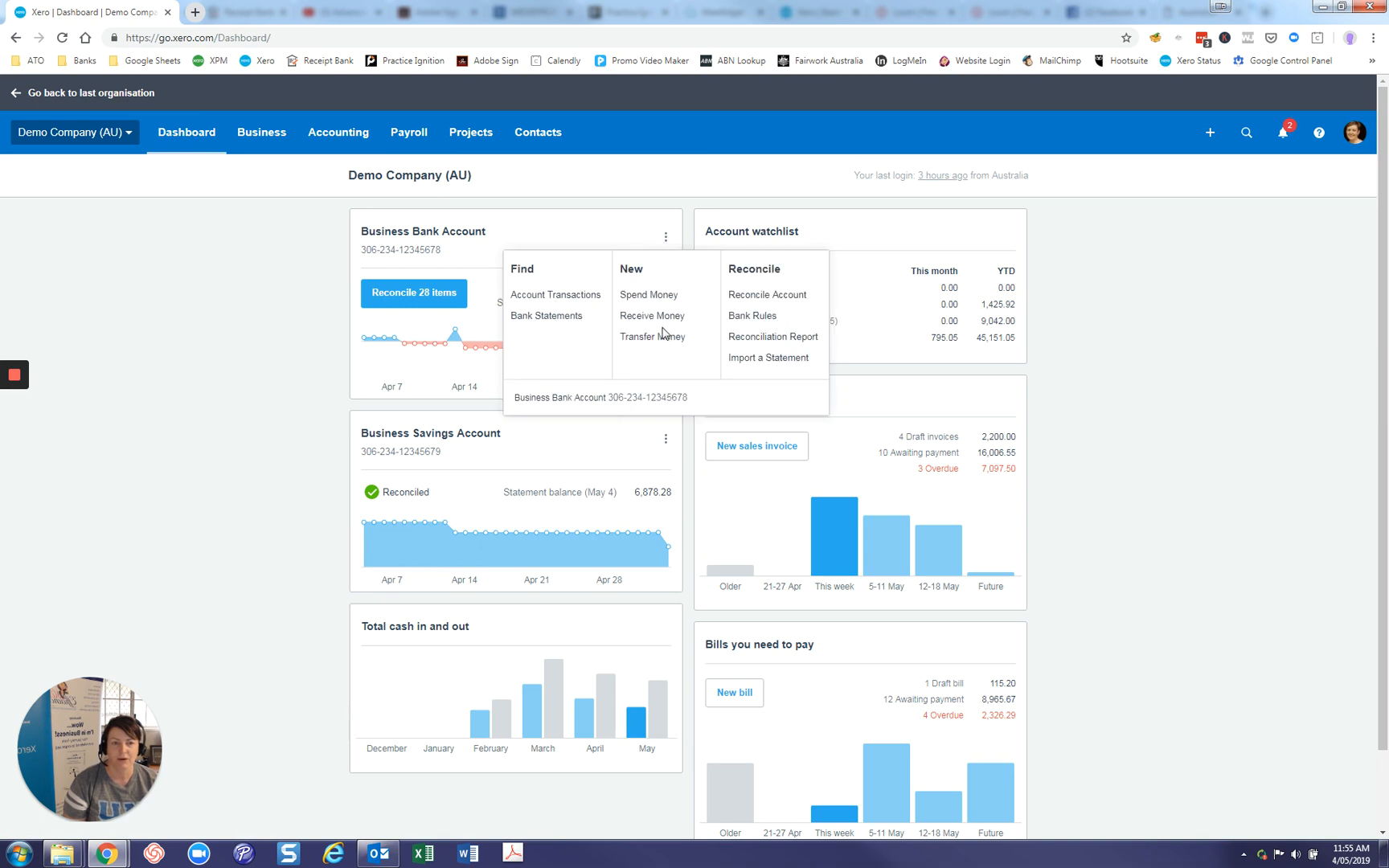
mouse_move(669, 241)
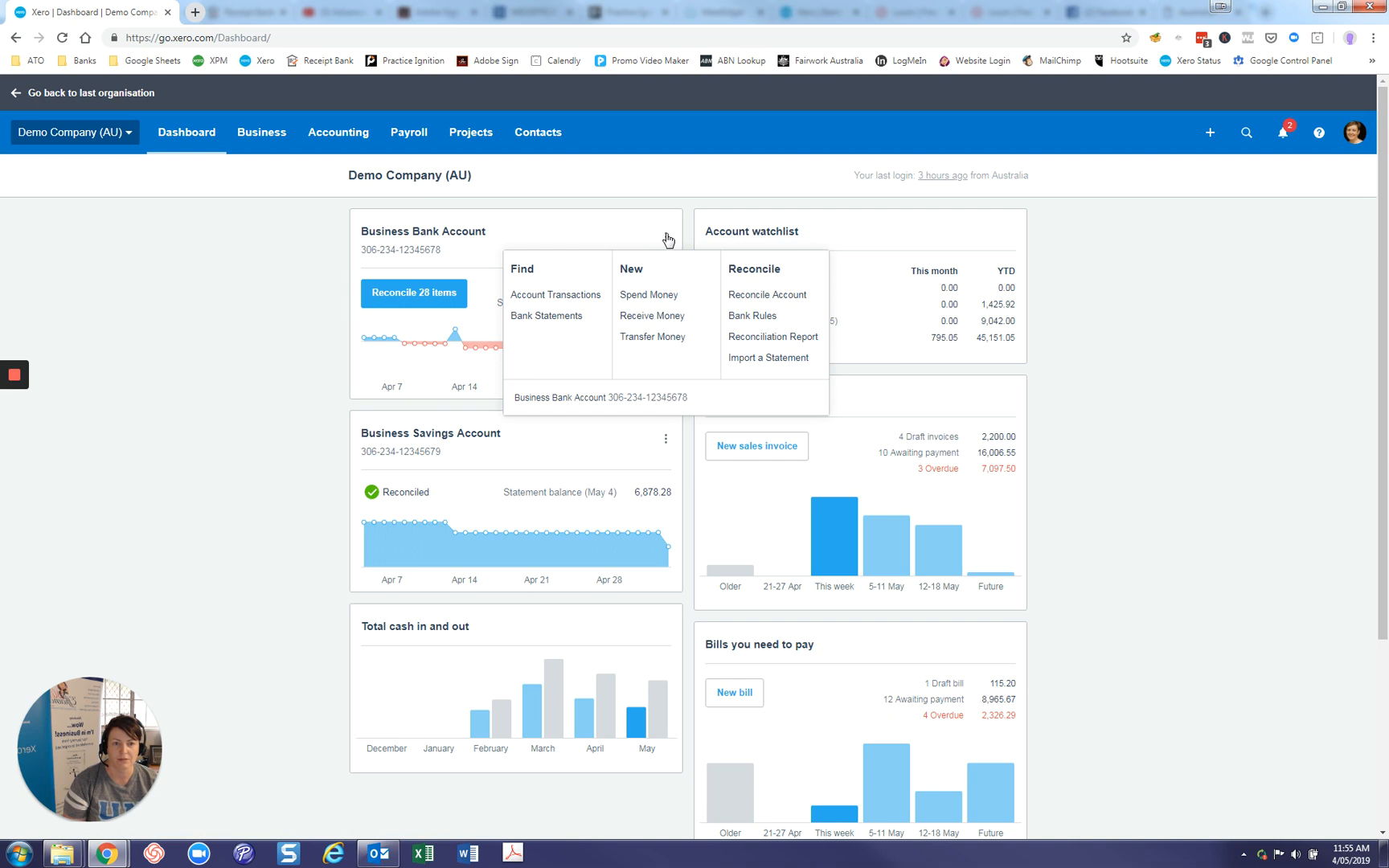
mouse_move(772, 337)
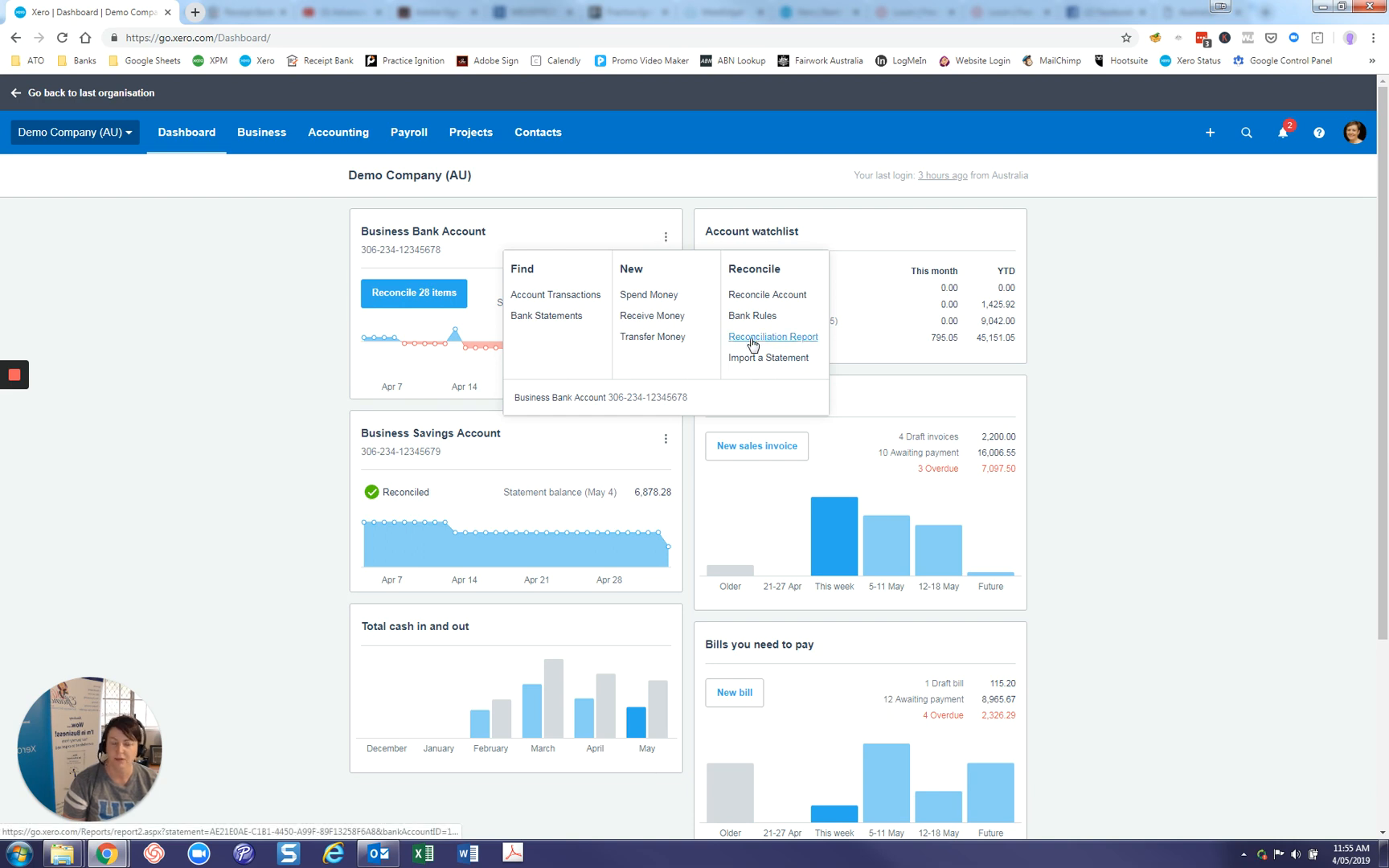
click(772, 337)
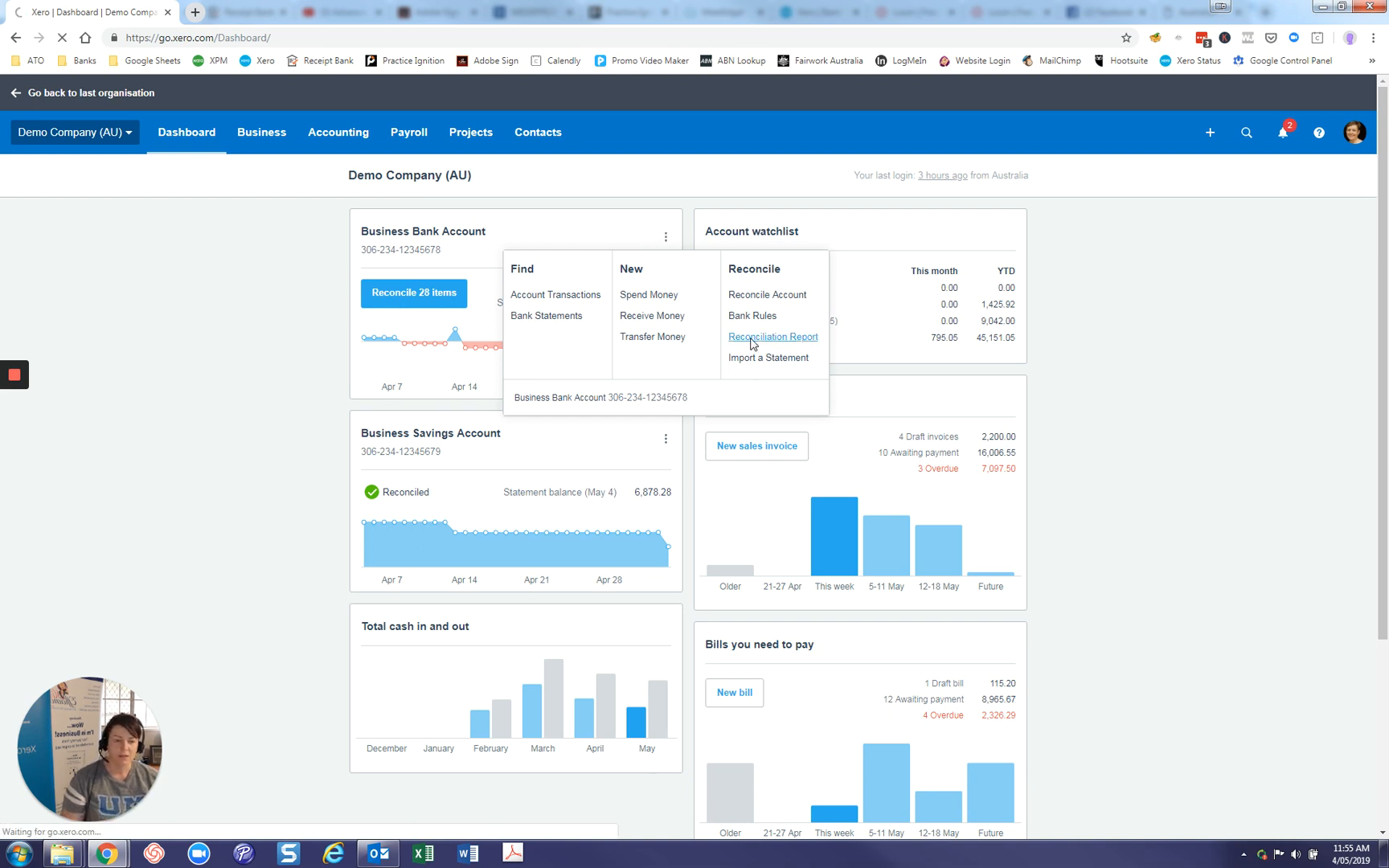
Pick 31 Mar 2019 as the date for the Bank Reconciliation report
click(772, 337)
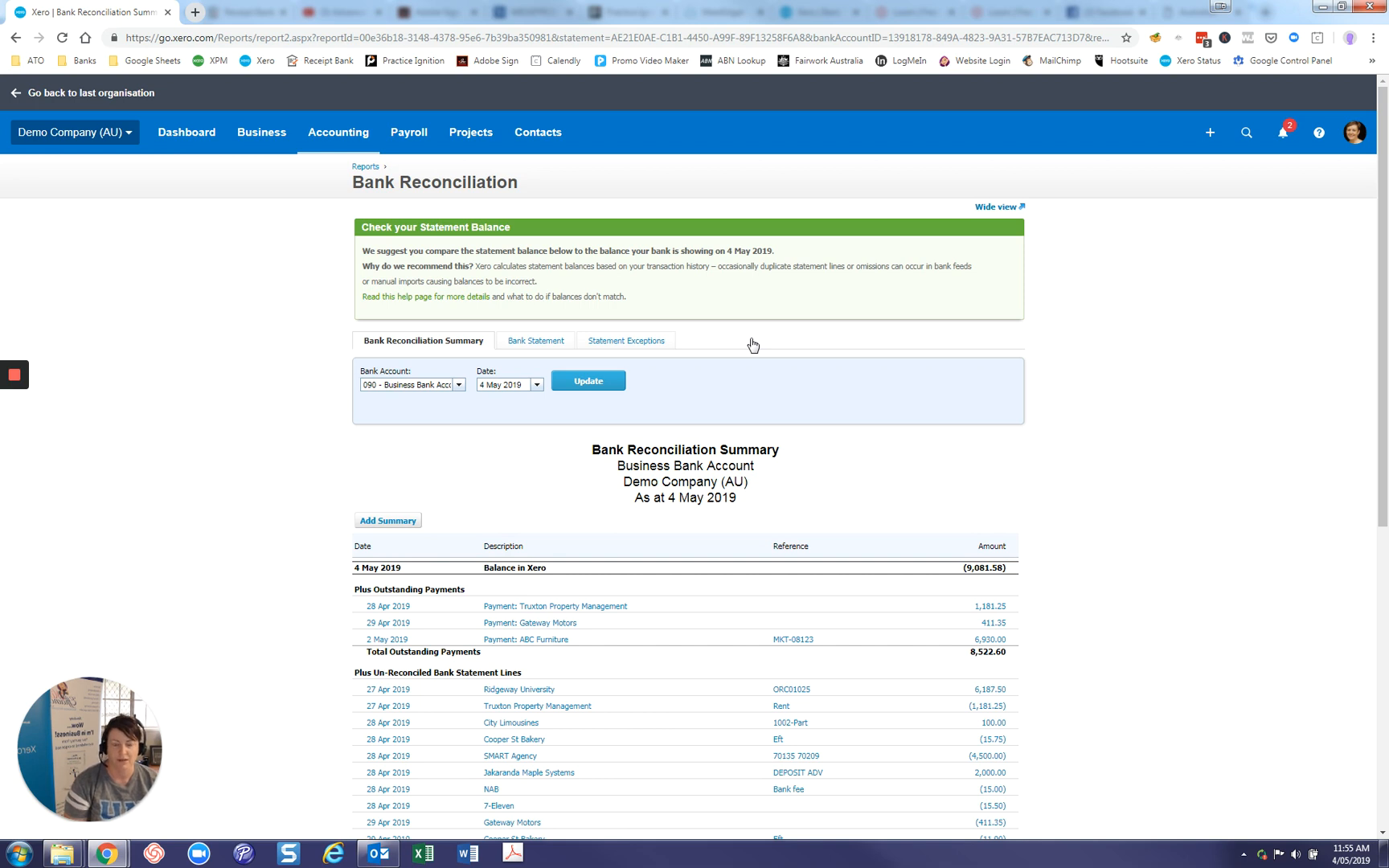
mouse_move(609, 444)
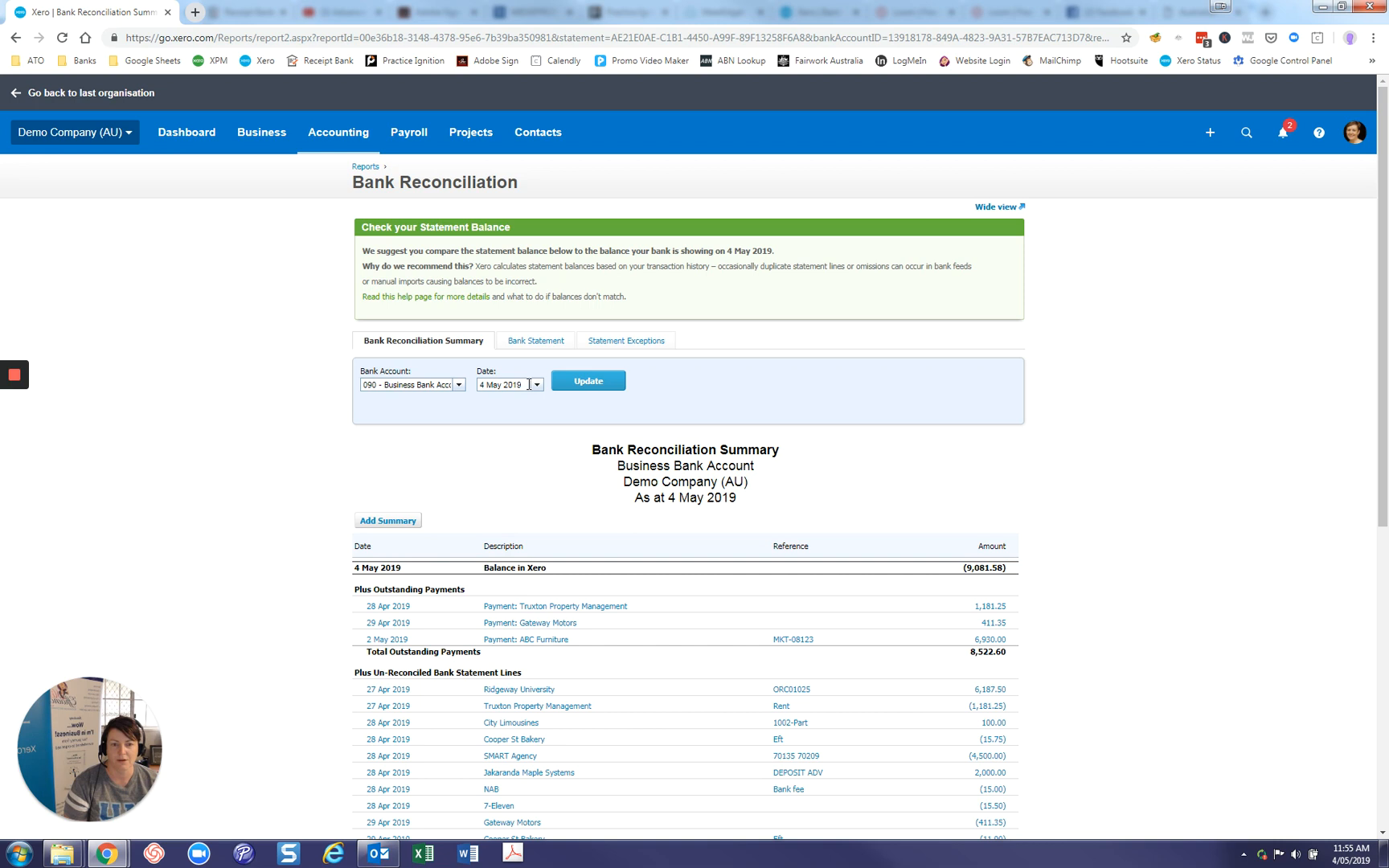
click(535, 384)
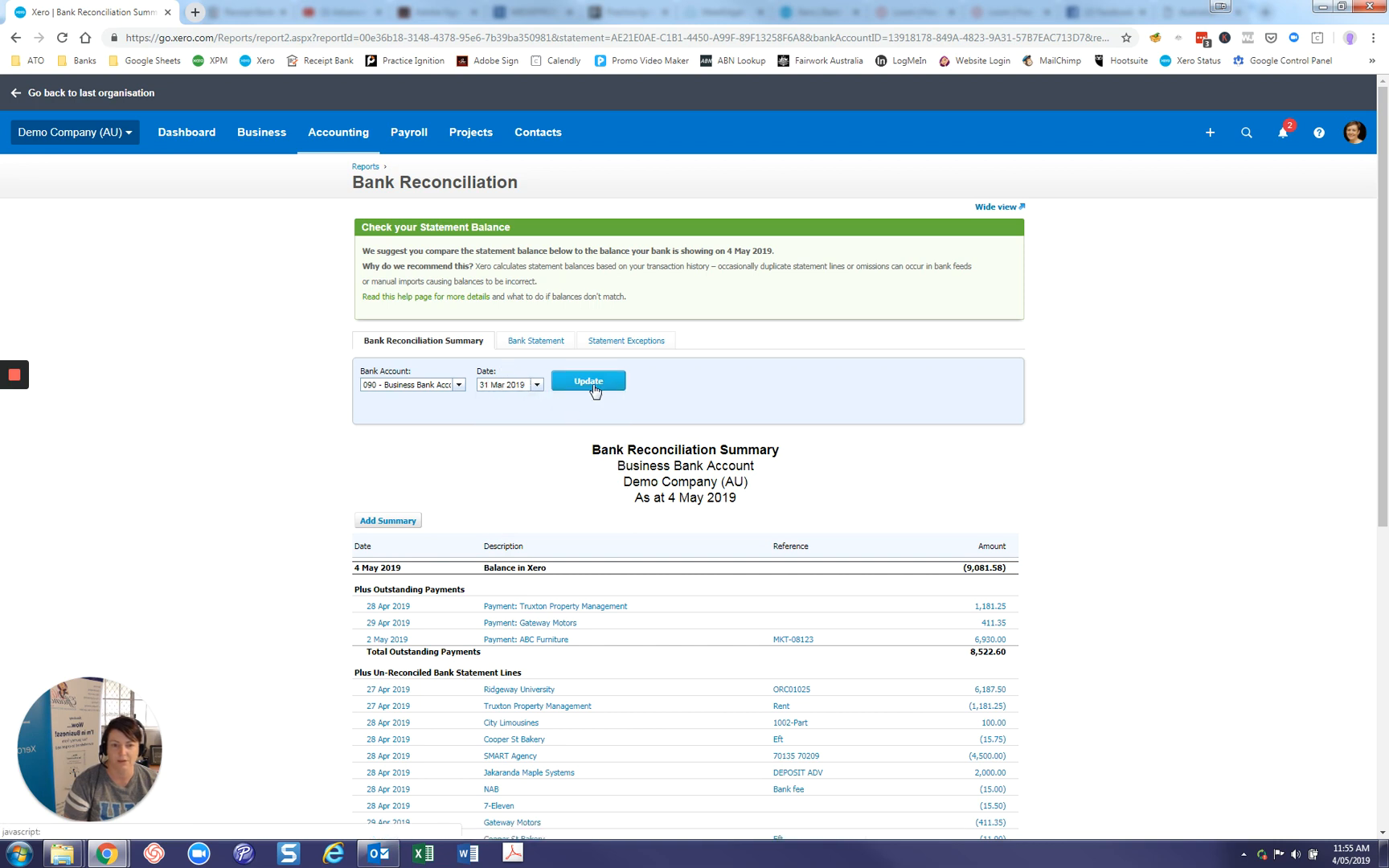
Update the Bank Reconciliation Summary to show balances as at 31 March 2019
click(587, 380)
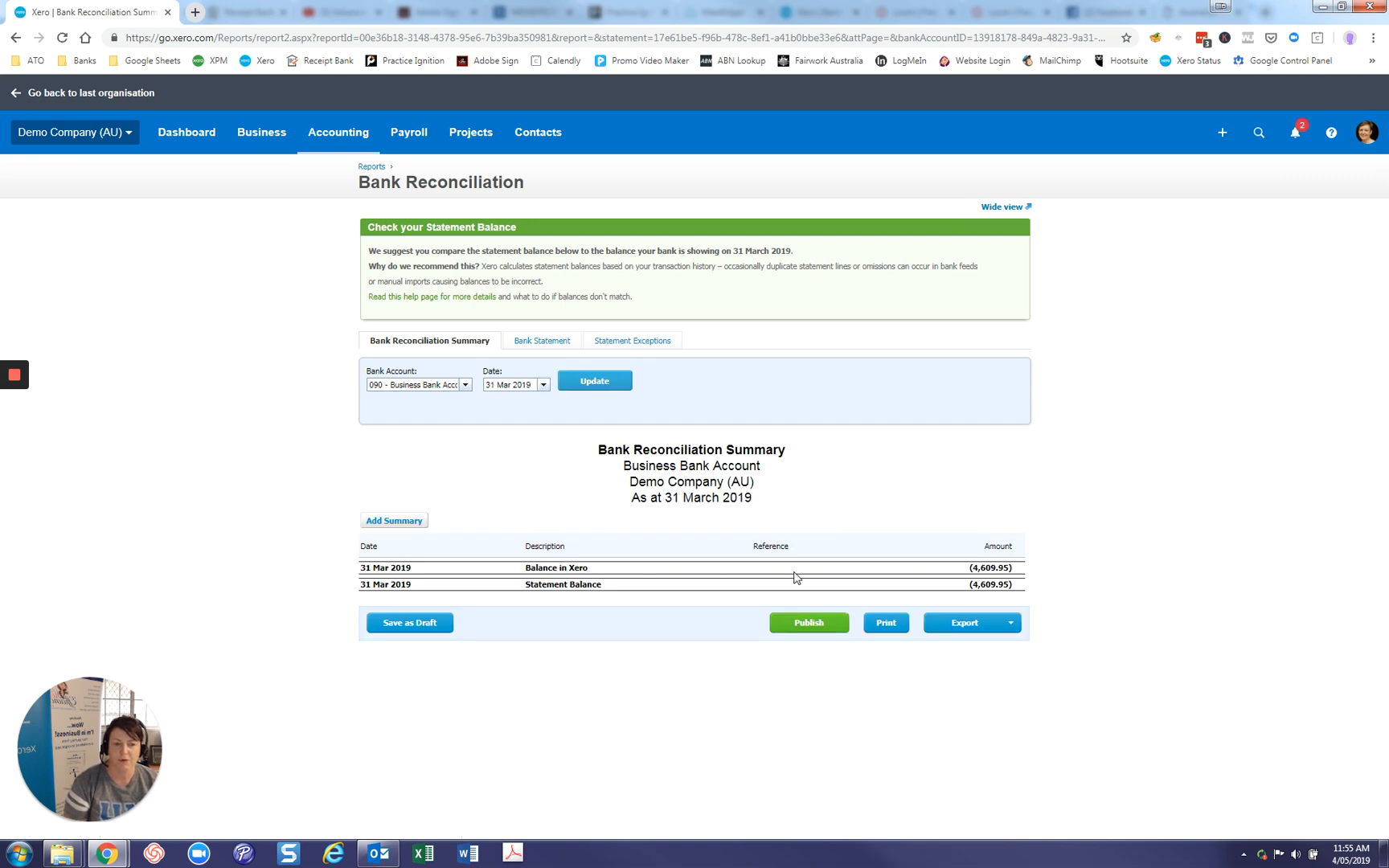
mouse_move(782, 579)
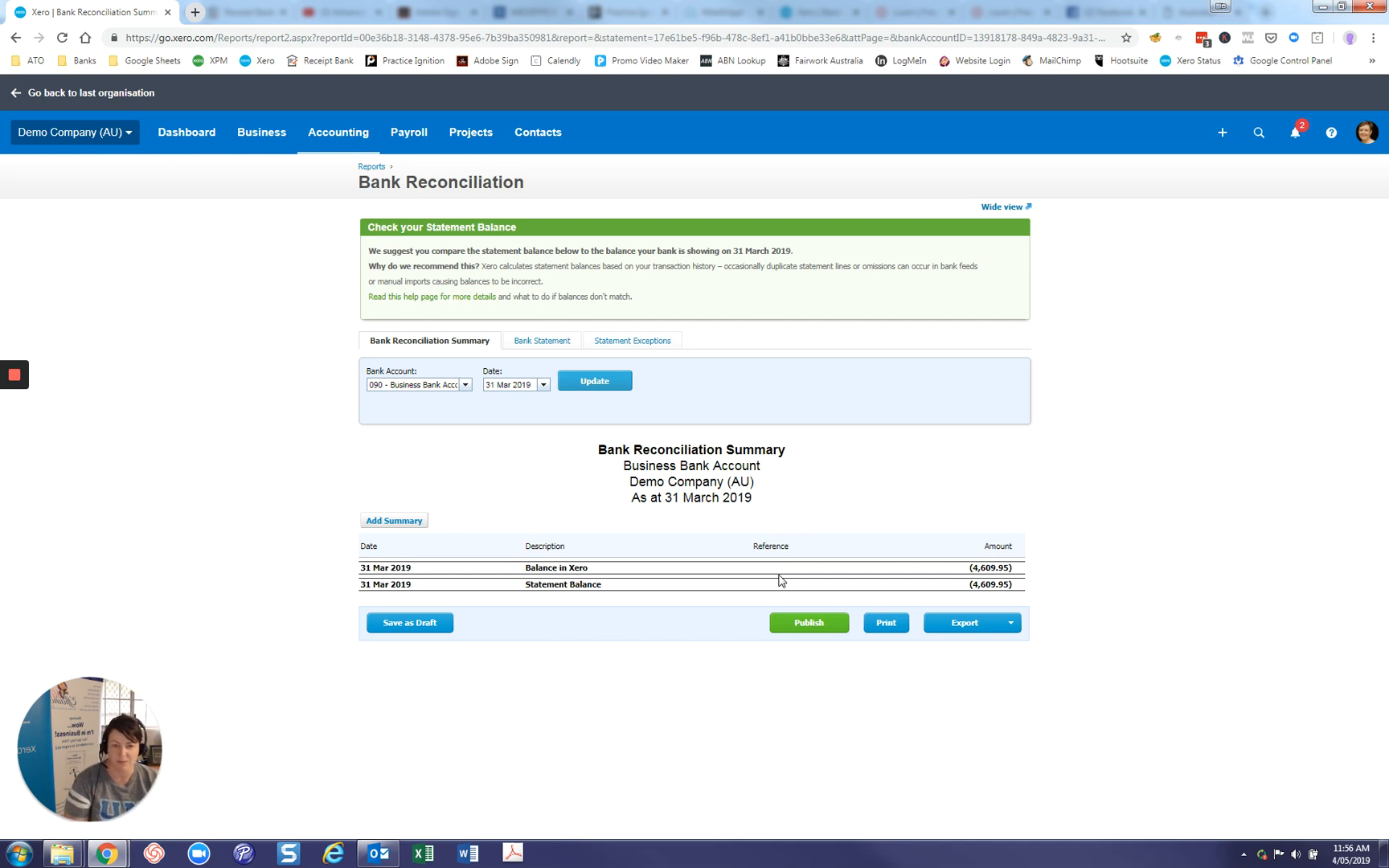
mouse_move(970, 603)
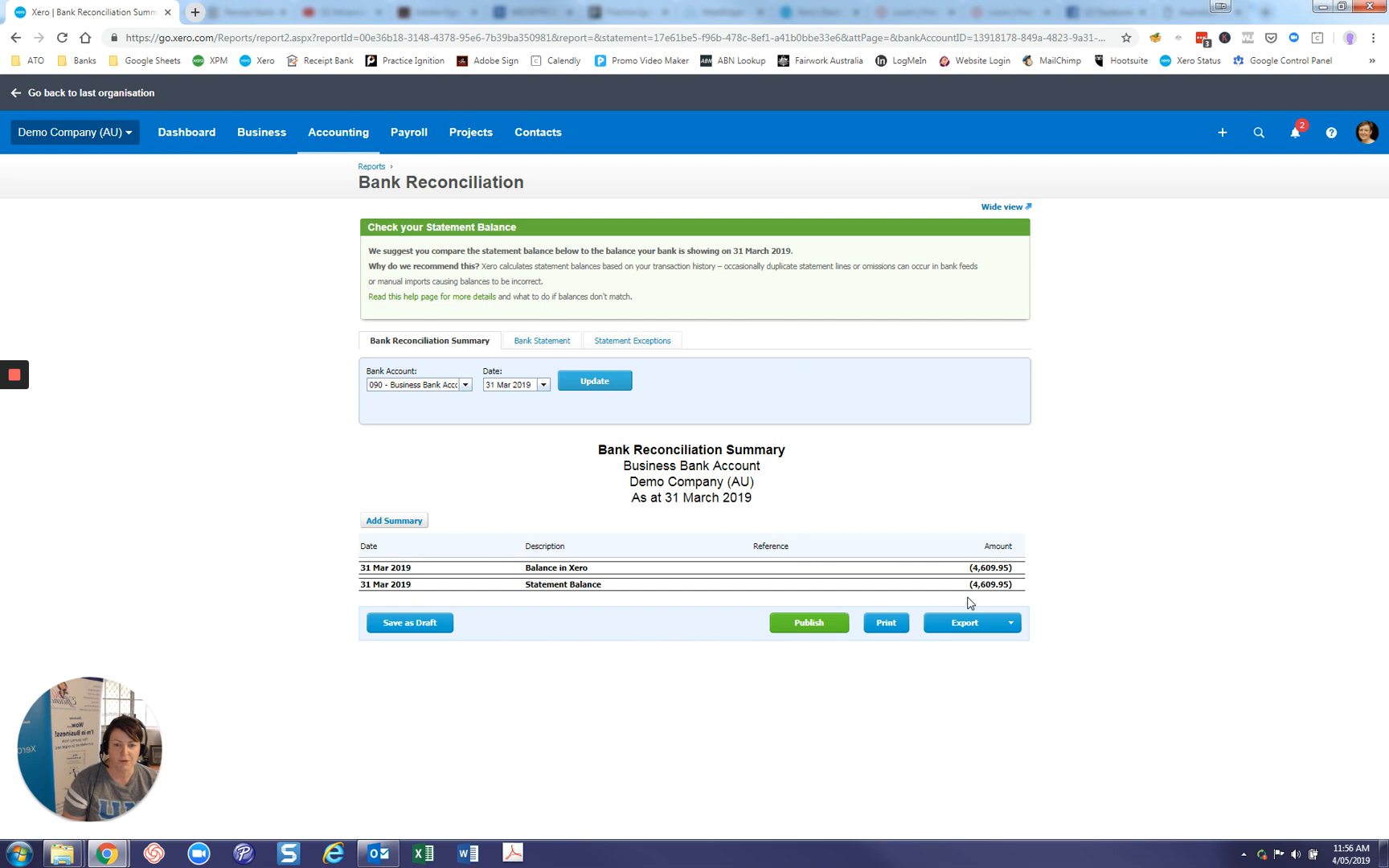
mouse_move(612, 588)
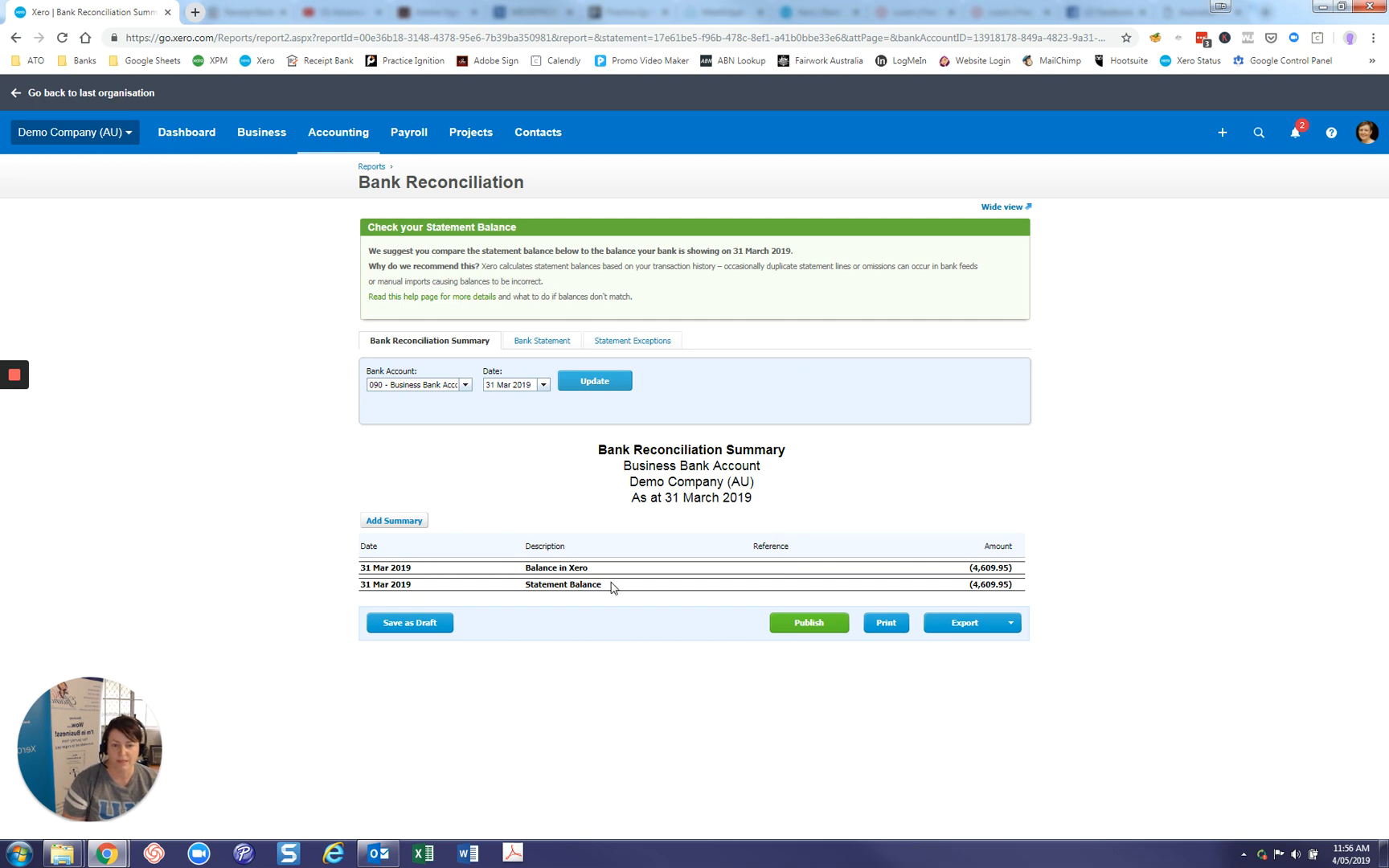
mouse_move(1008, 618)
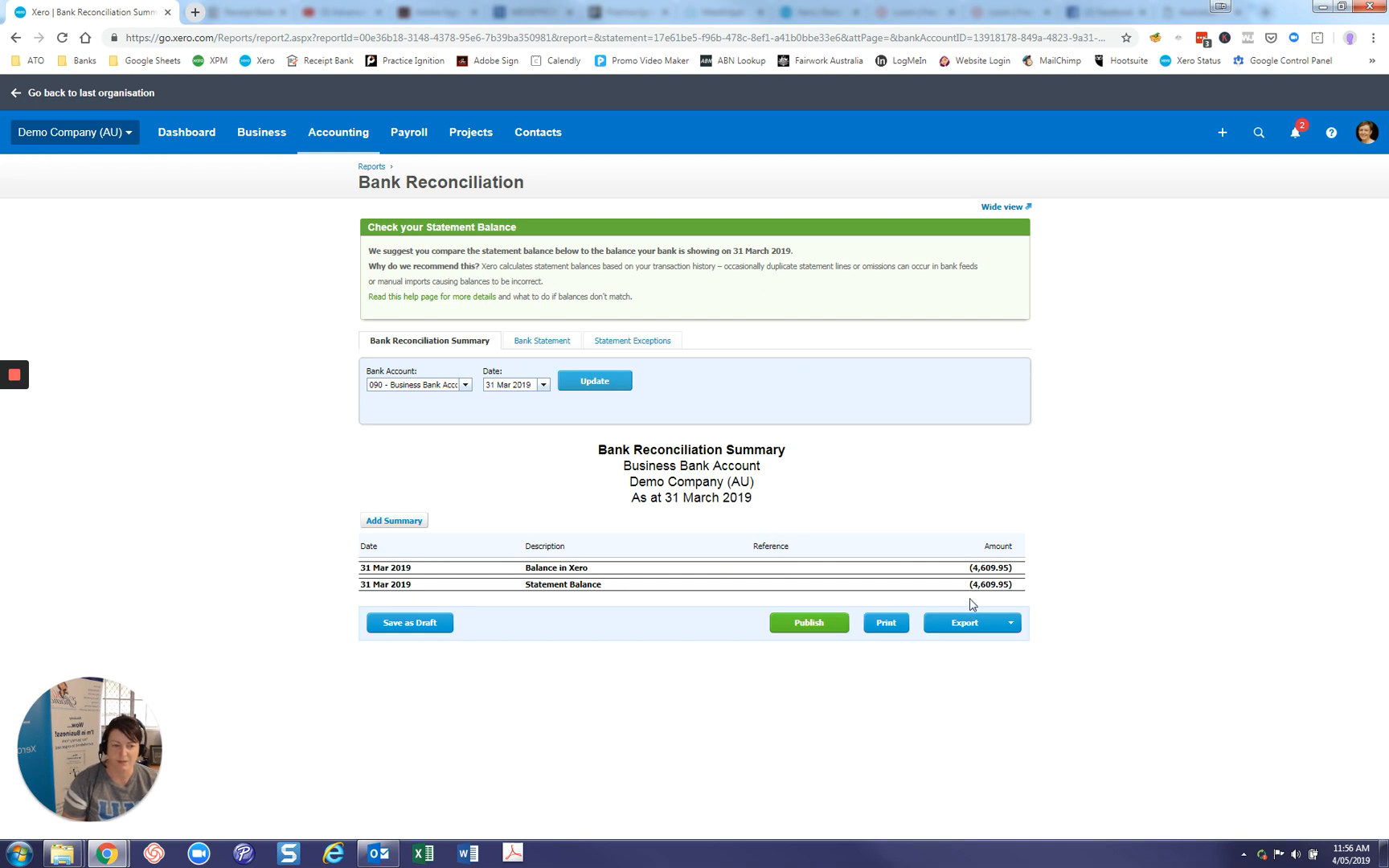
mouse_move(976, 609)
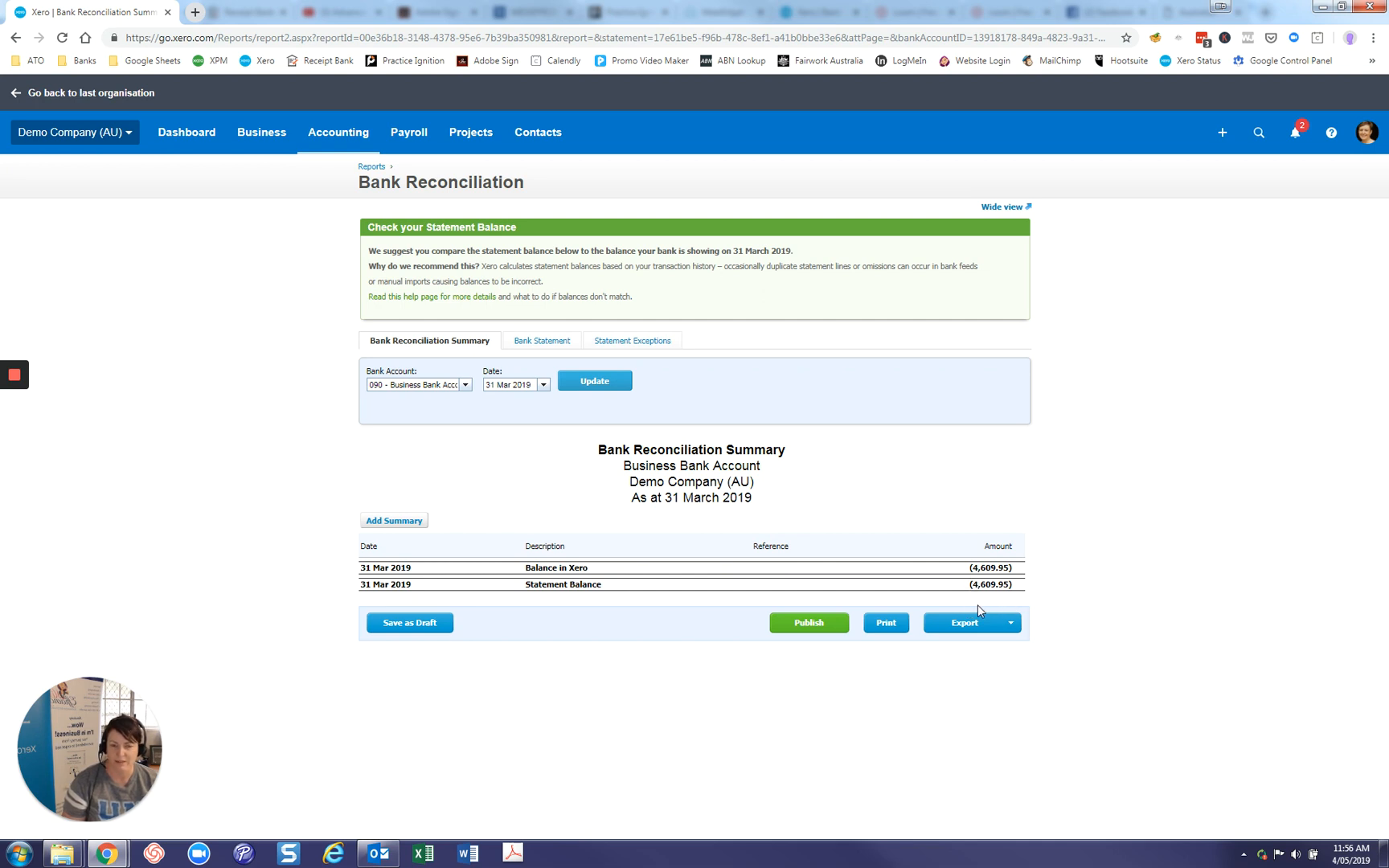
mouse_move(984, 612)
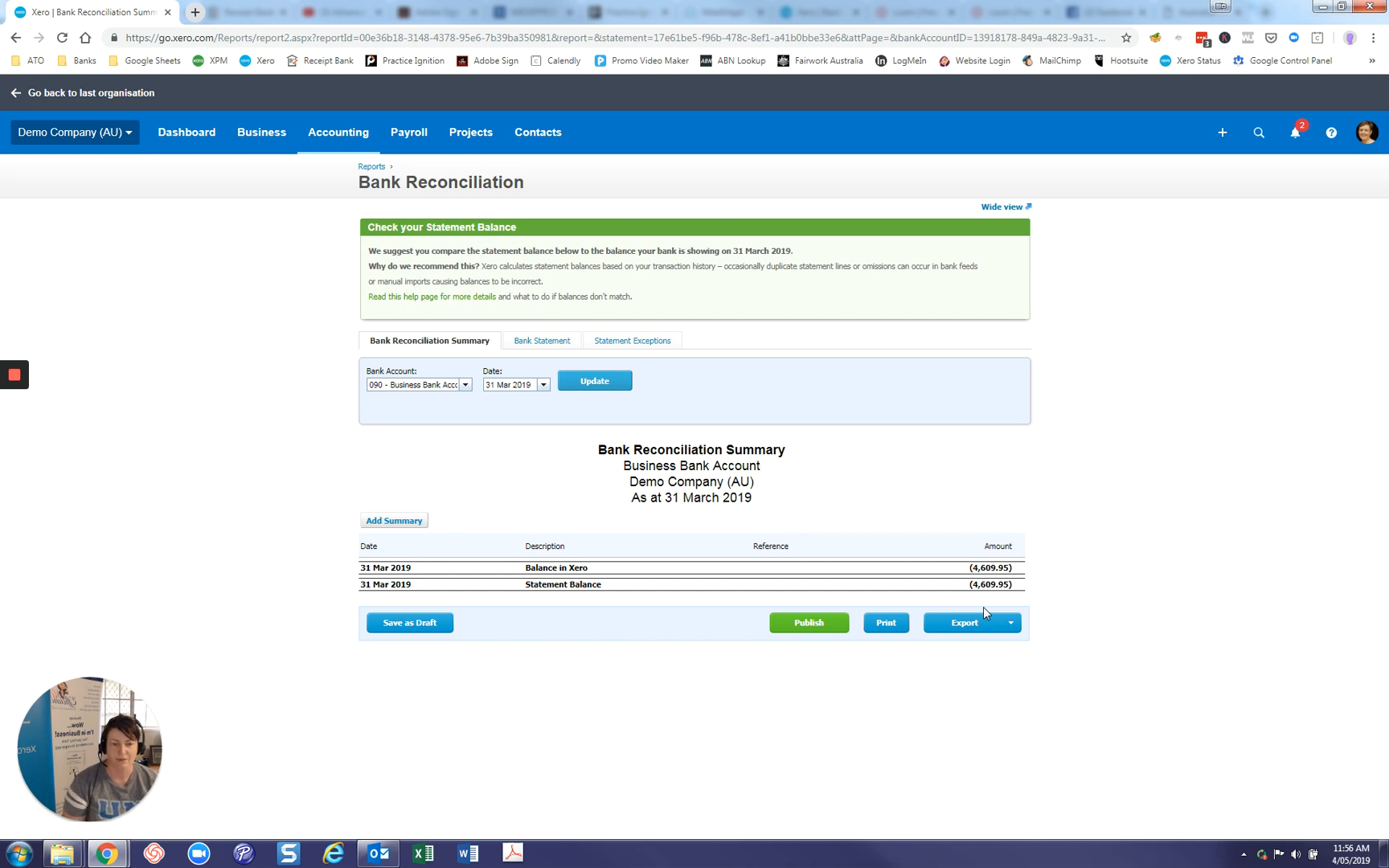
mouse_move(988, 599)
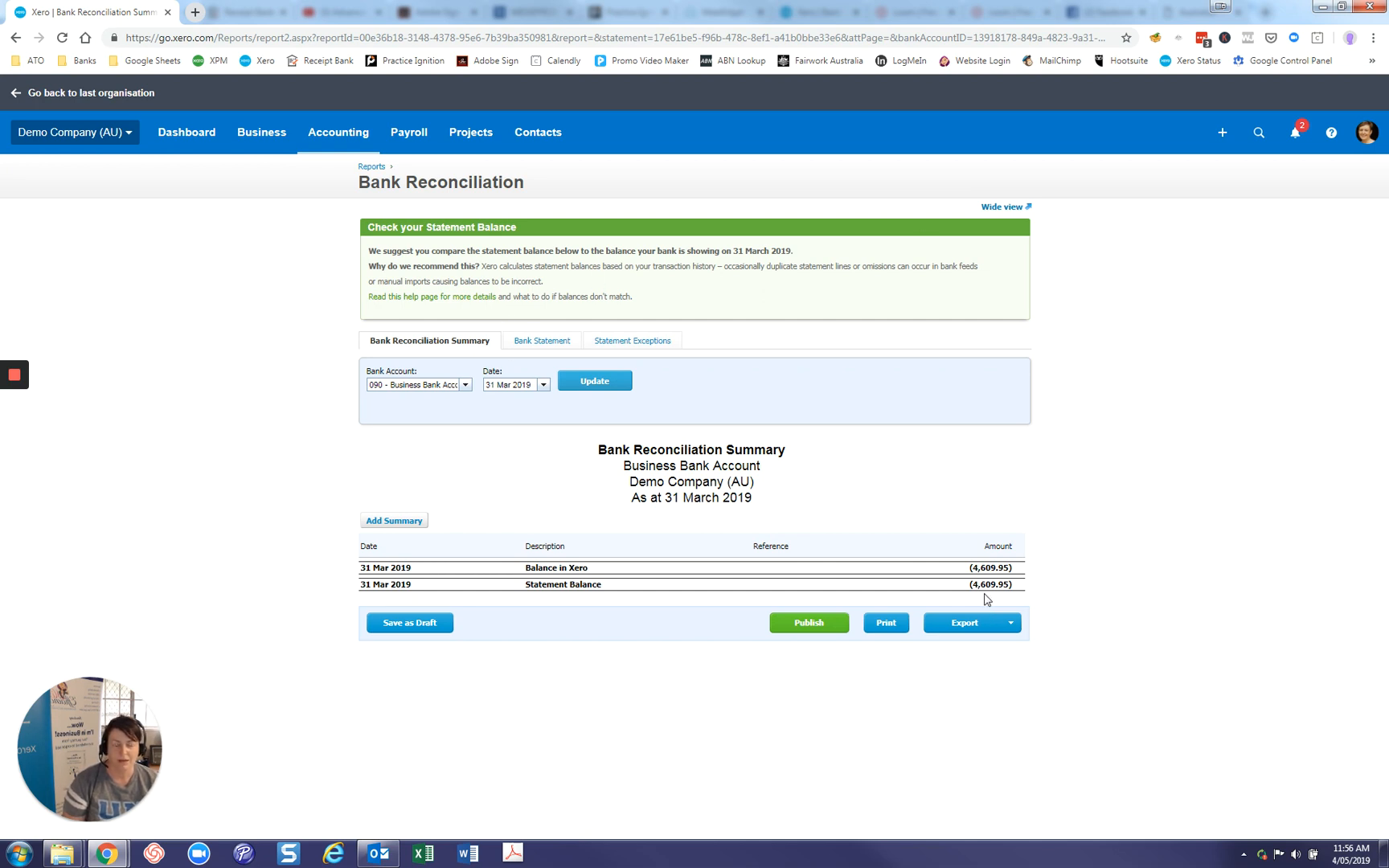
mouse_move(541, 340)
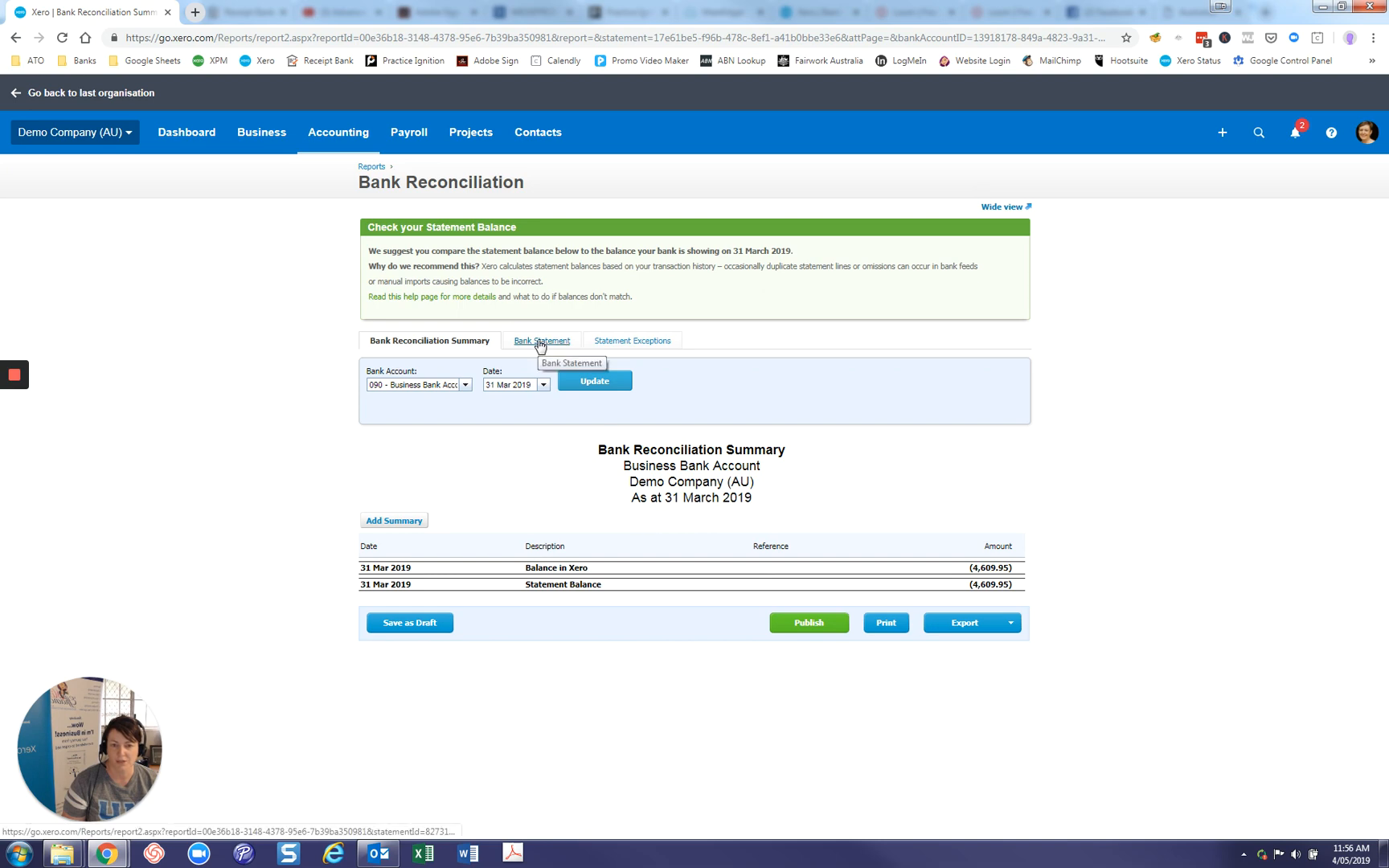
View the 1–31 March 2019 Bank Statement down to its (4,609.95) closing balance
click(541, 340)
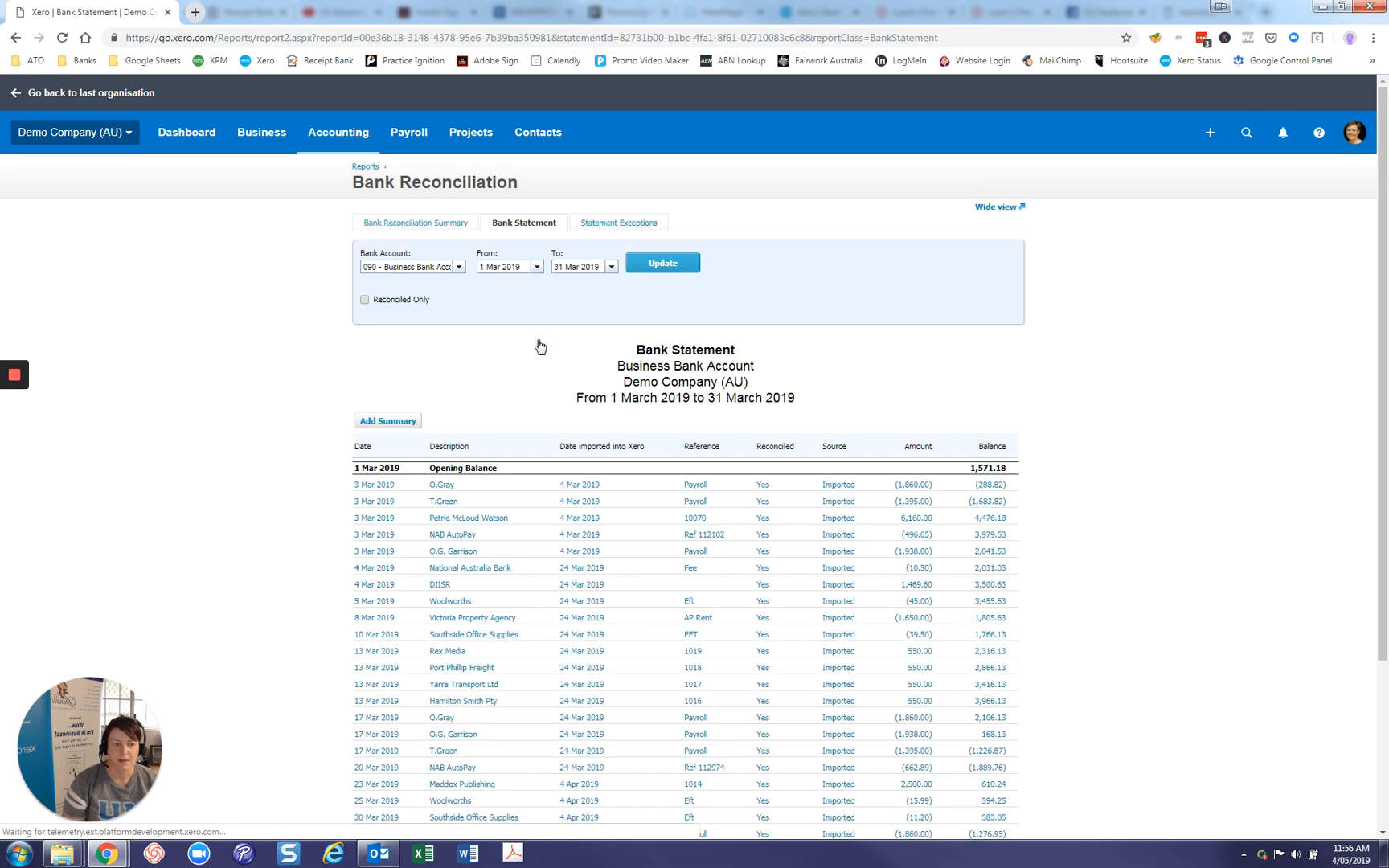
scroll(down, 3)
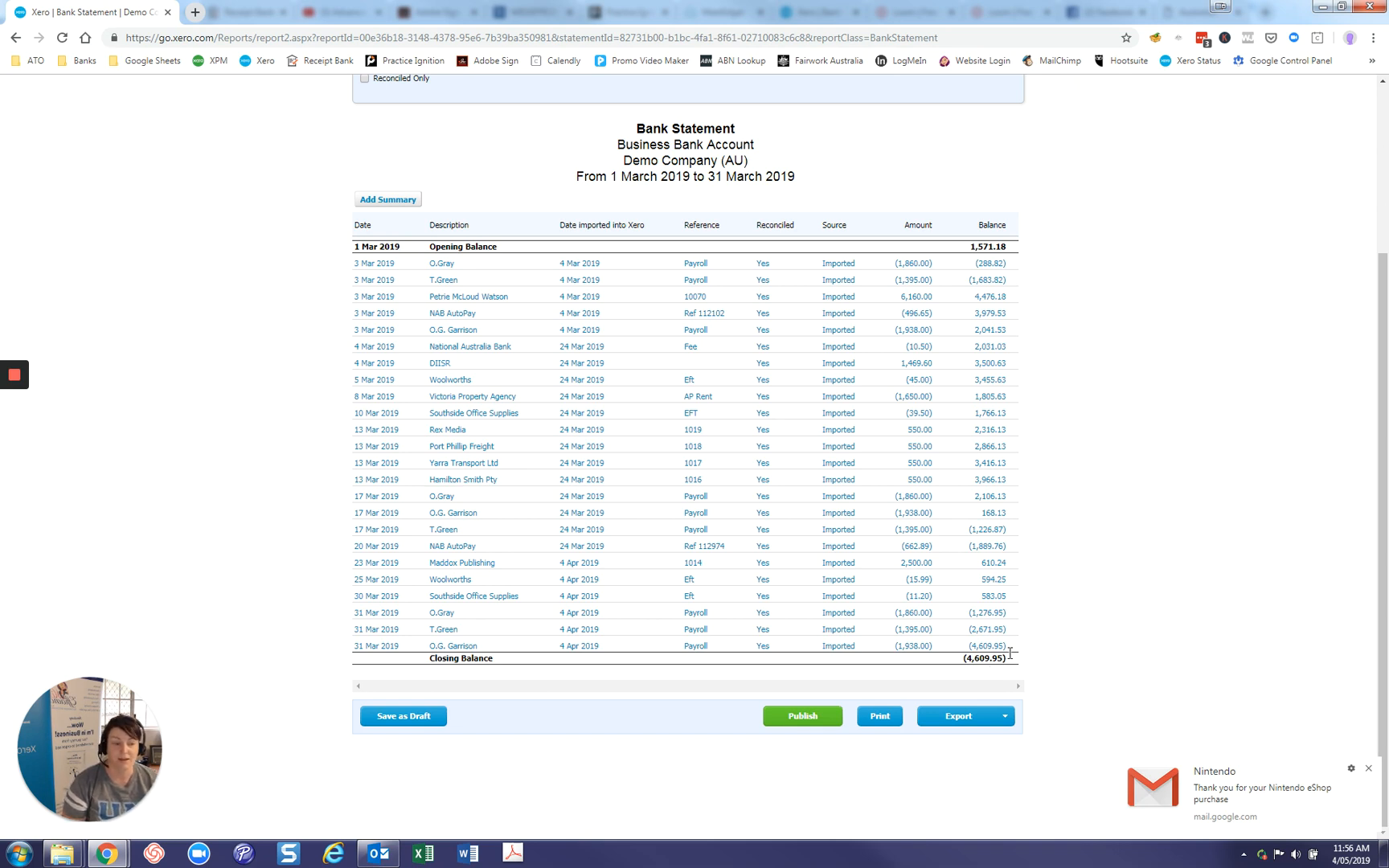
click(1368, 769)
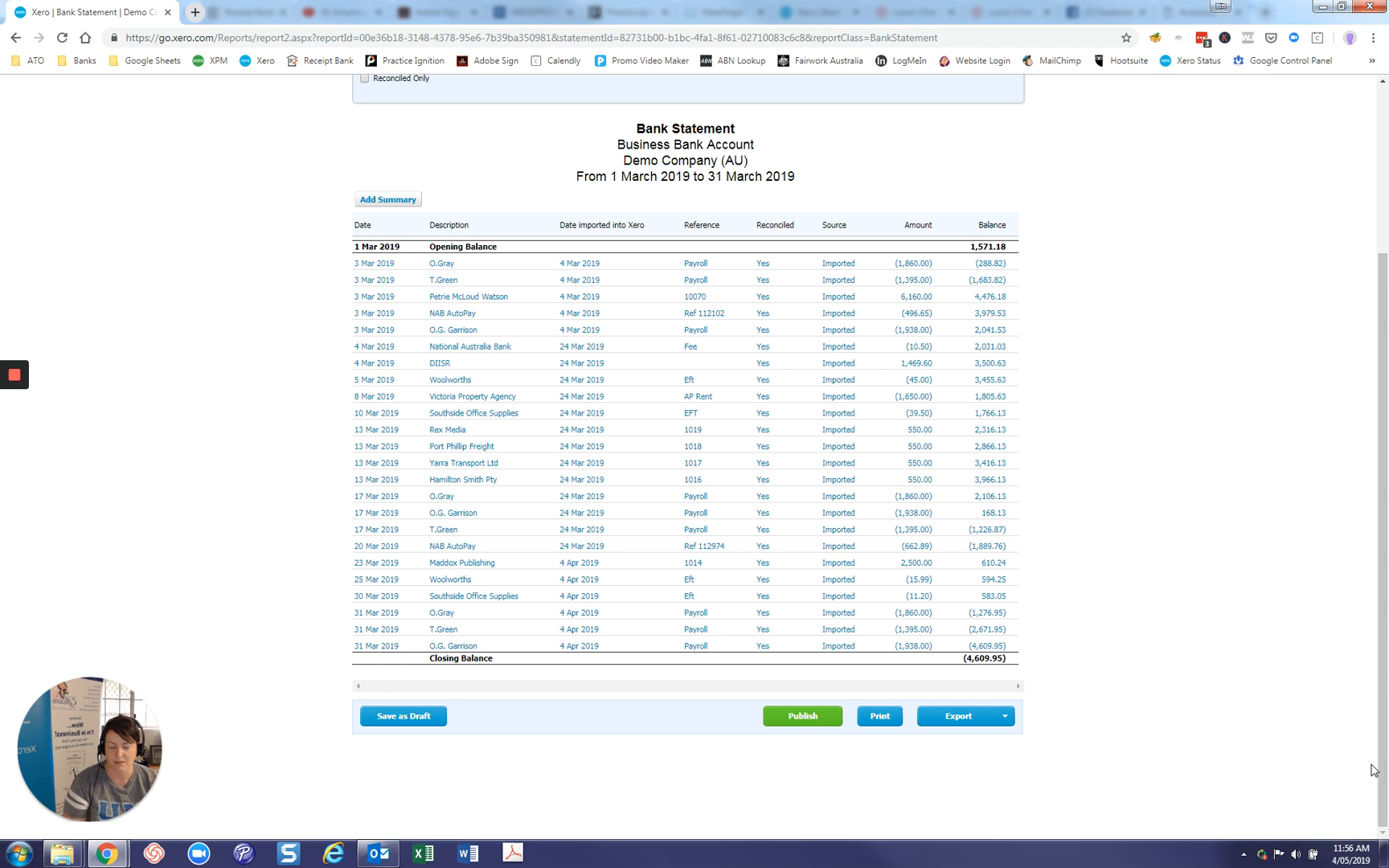
mouse_move(276, 439)
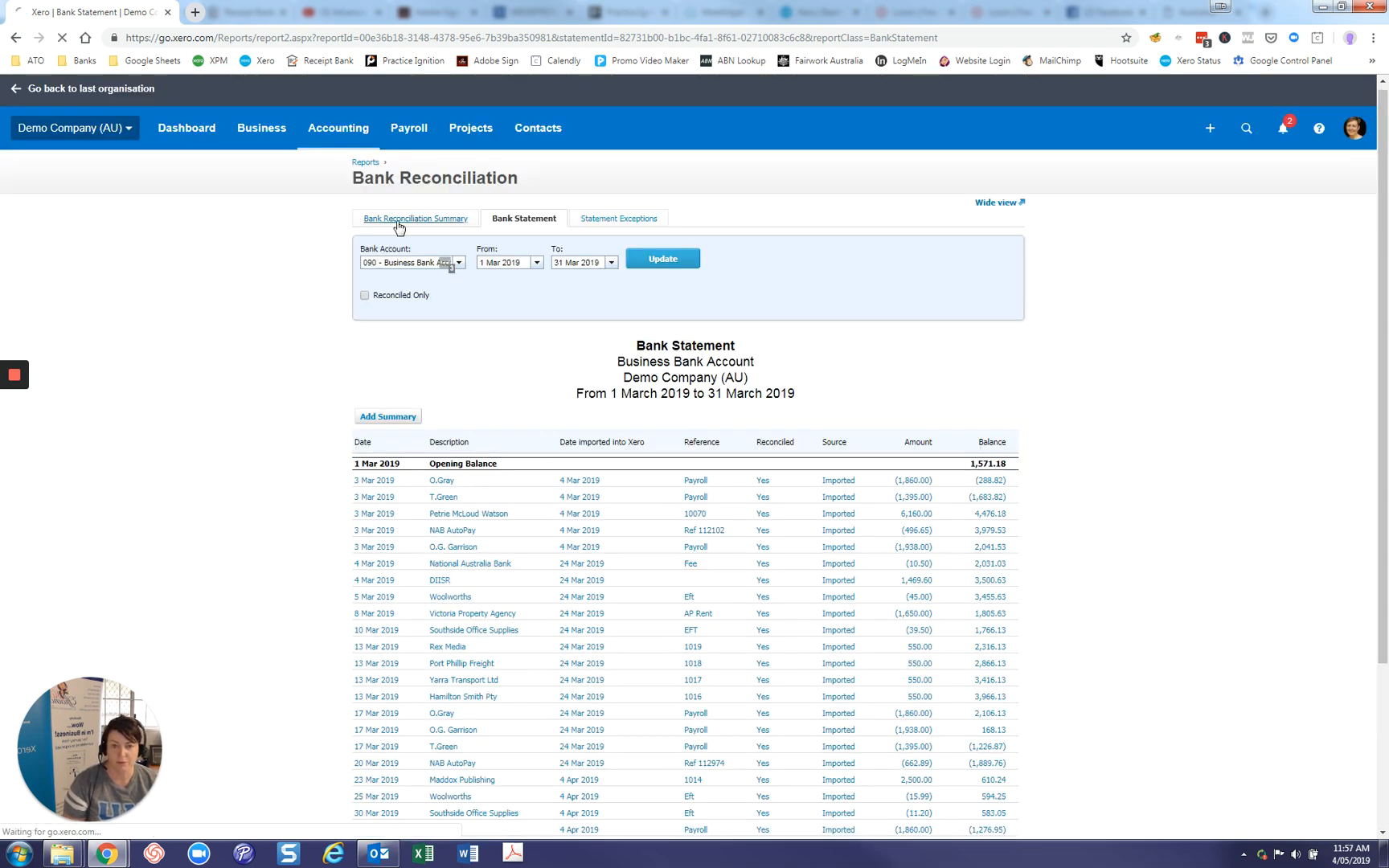
Switch back to the Bank Reconciliation Summary showing both balances at (4,609.95)
click(414, 218)
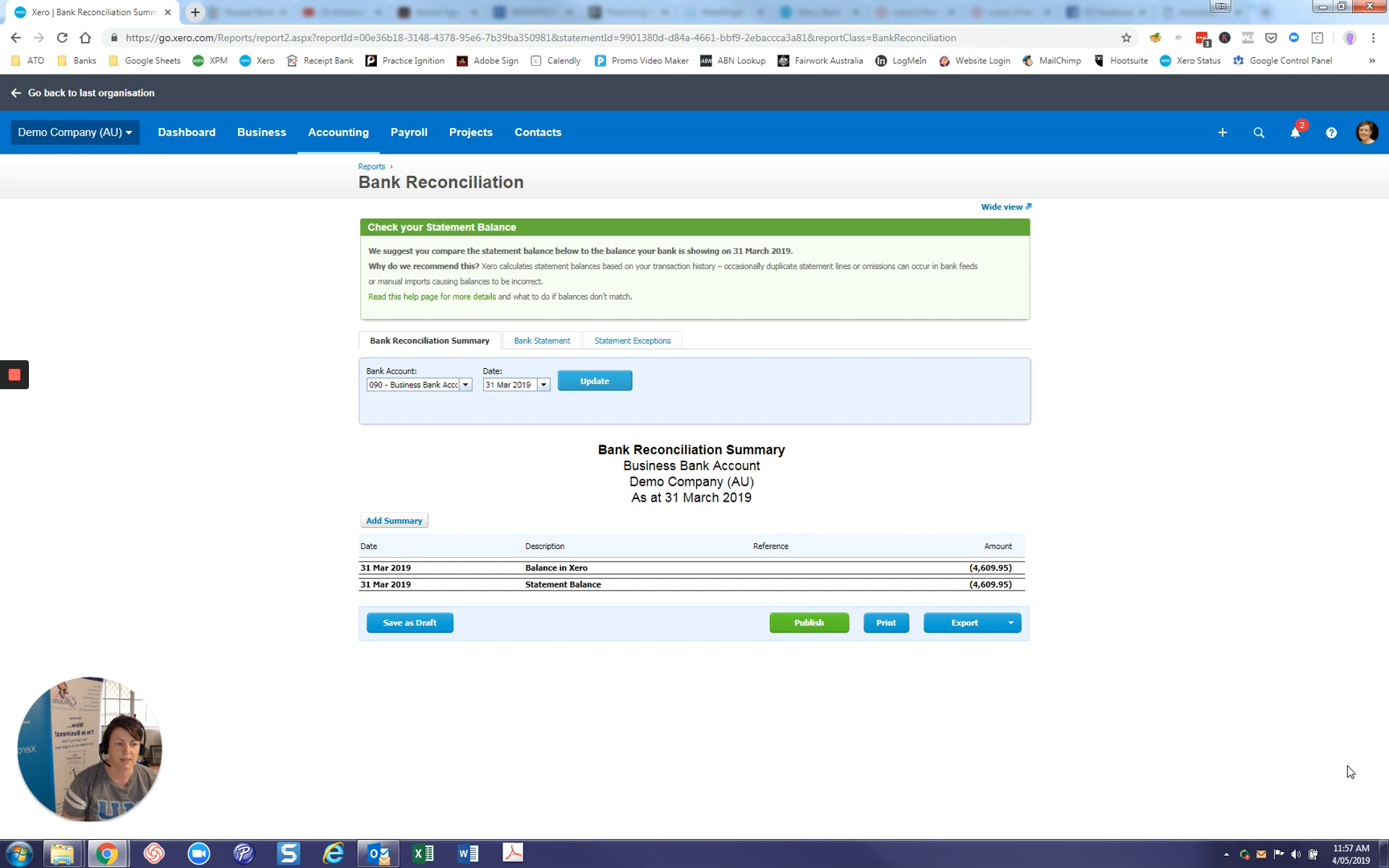
mouse_move(1244, 769)
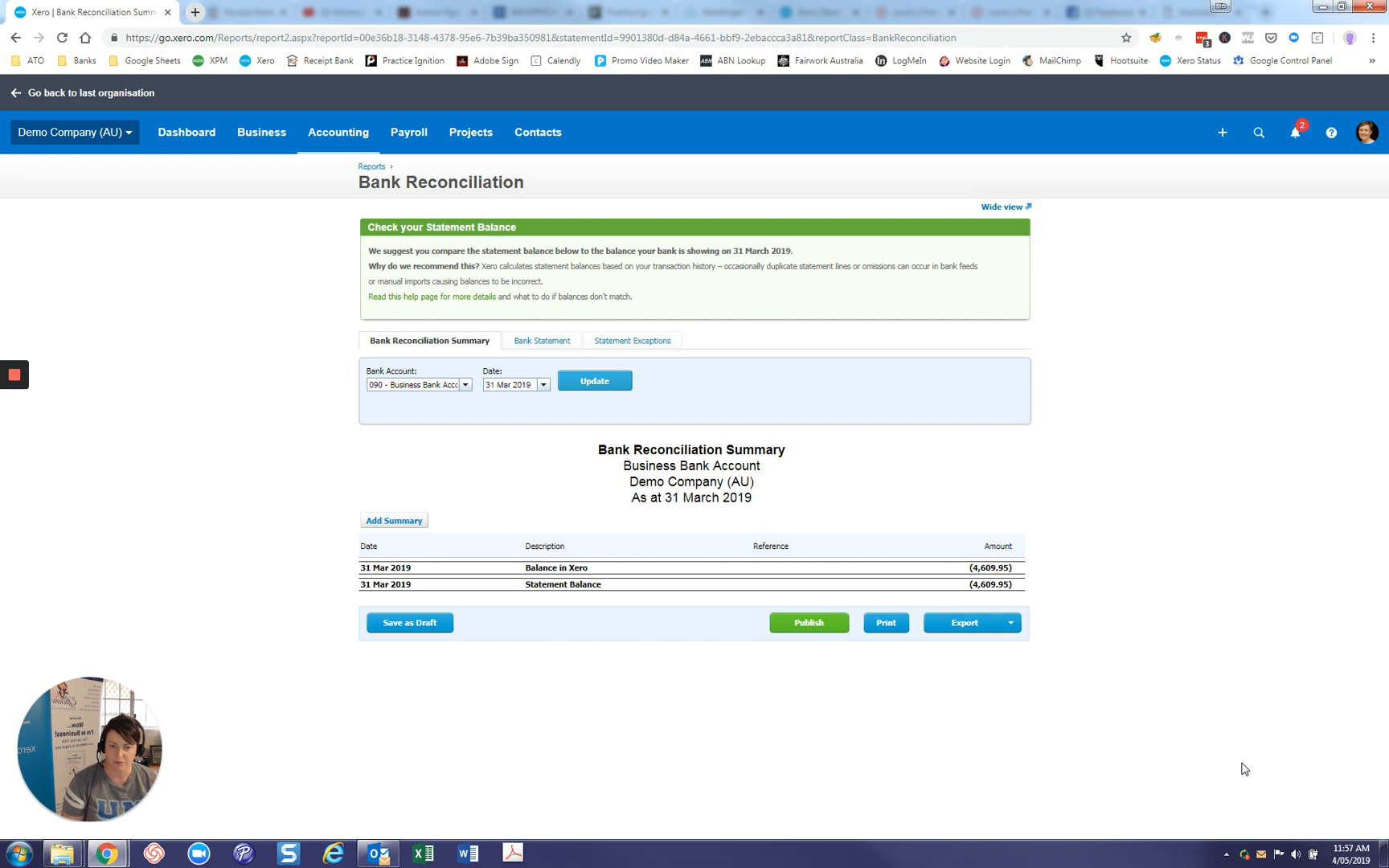
mouse_move(728, 452)
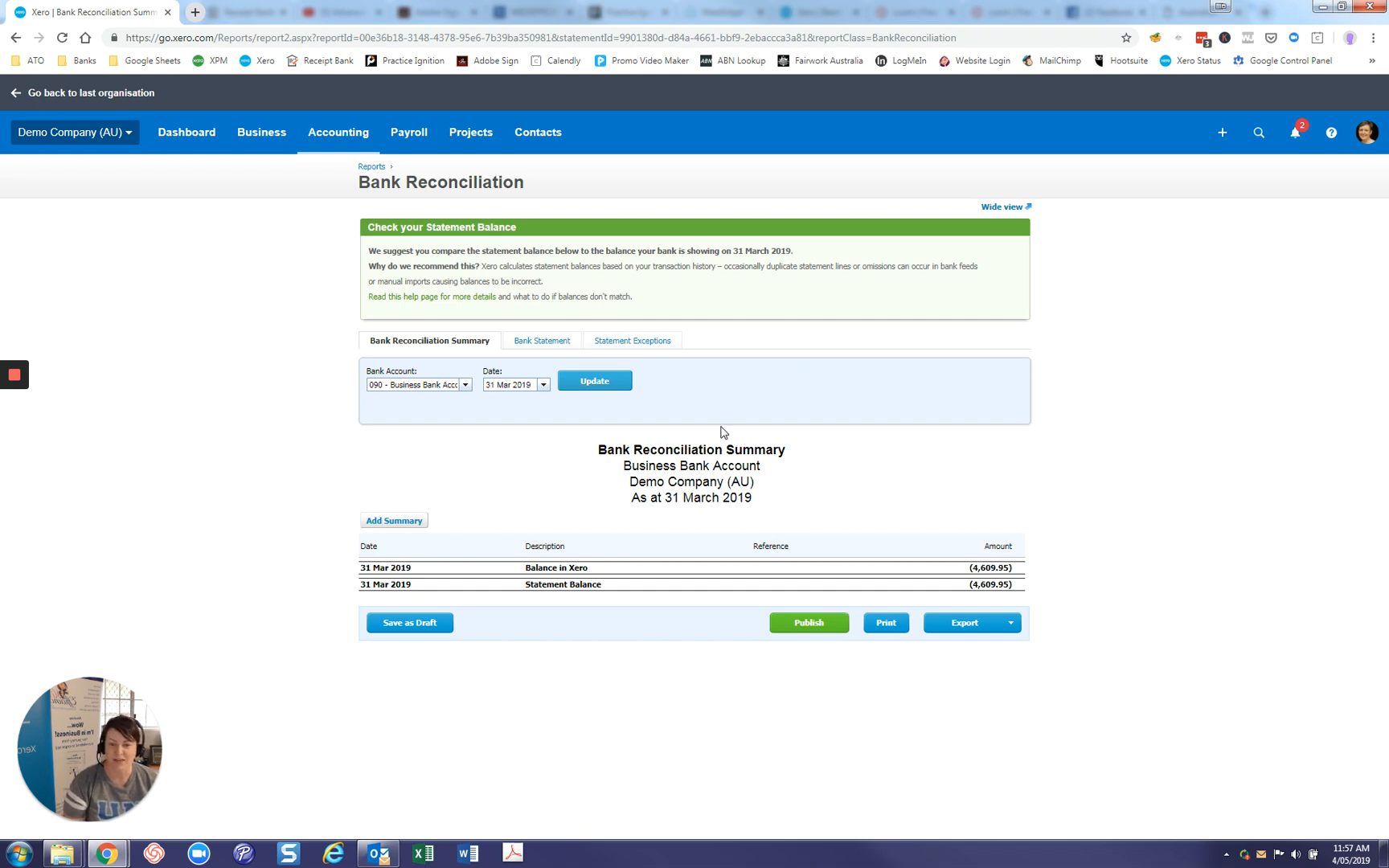
mouse_move(794, 633)
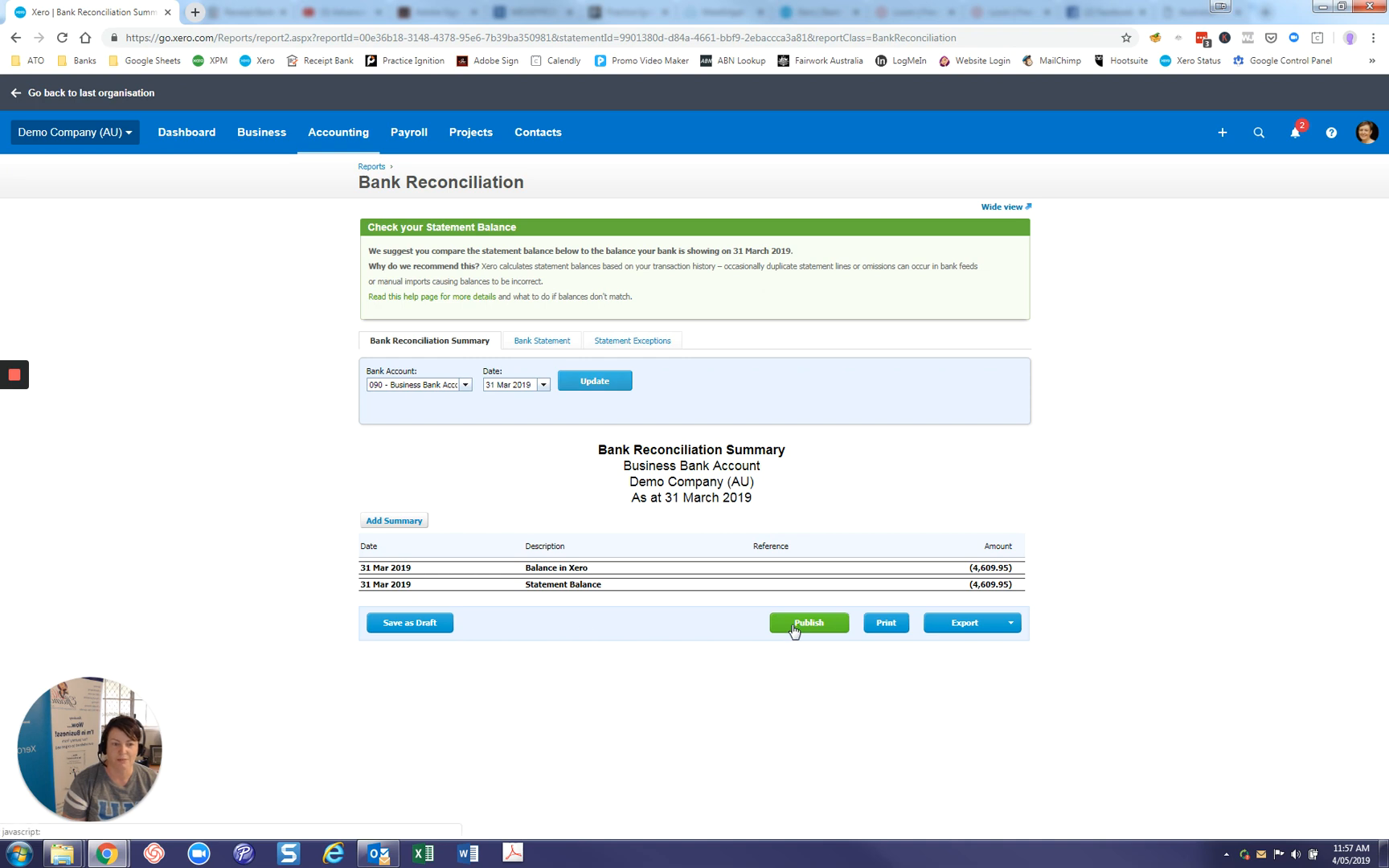
Draft the report as 'Bank Reconciliation - 12457898' with footer prepared date 4/05/2019
click(807, 622)
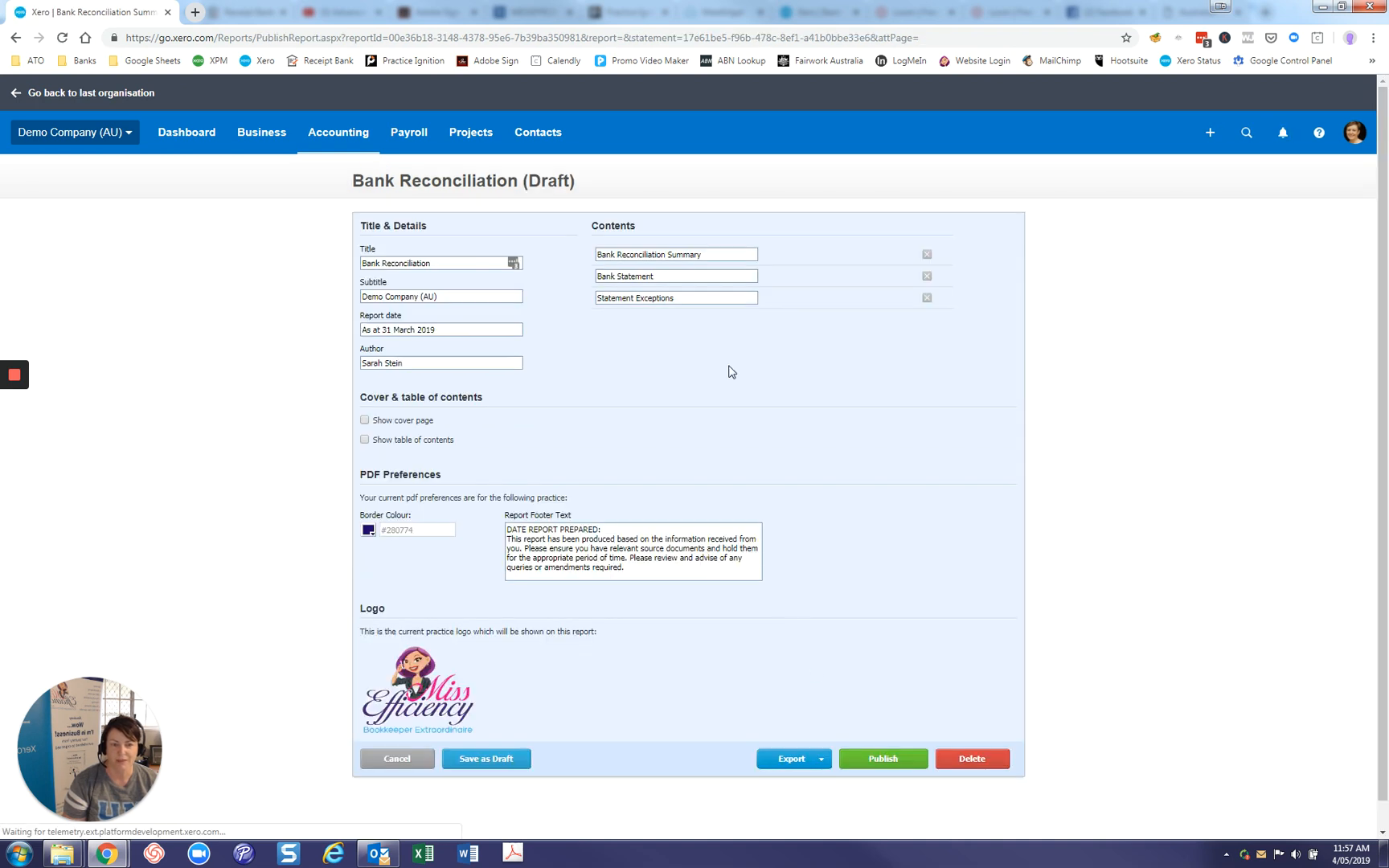
click(440, 263)
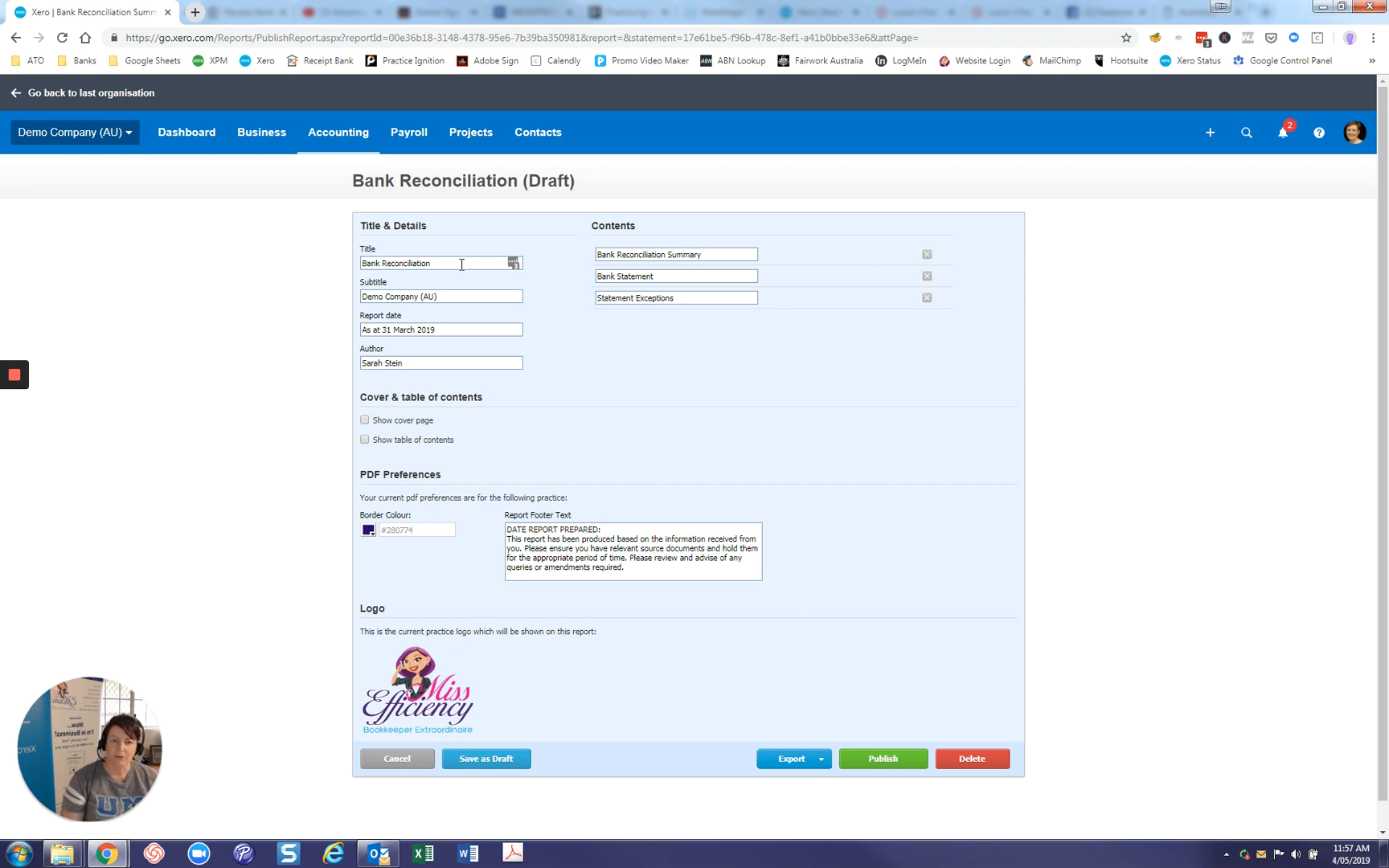
text(-)
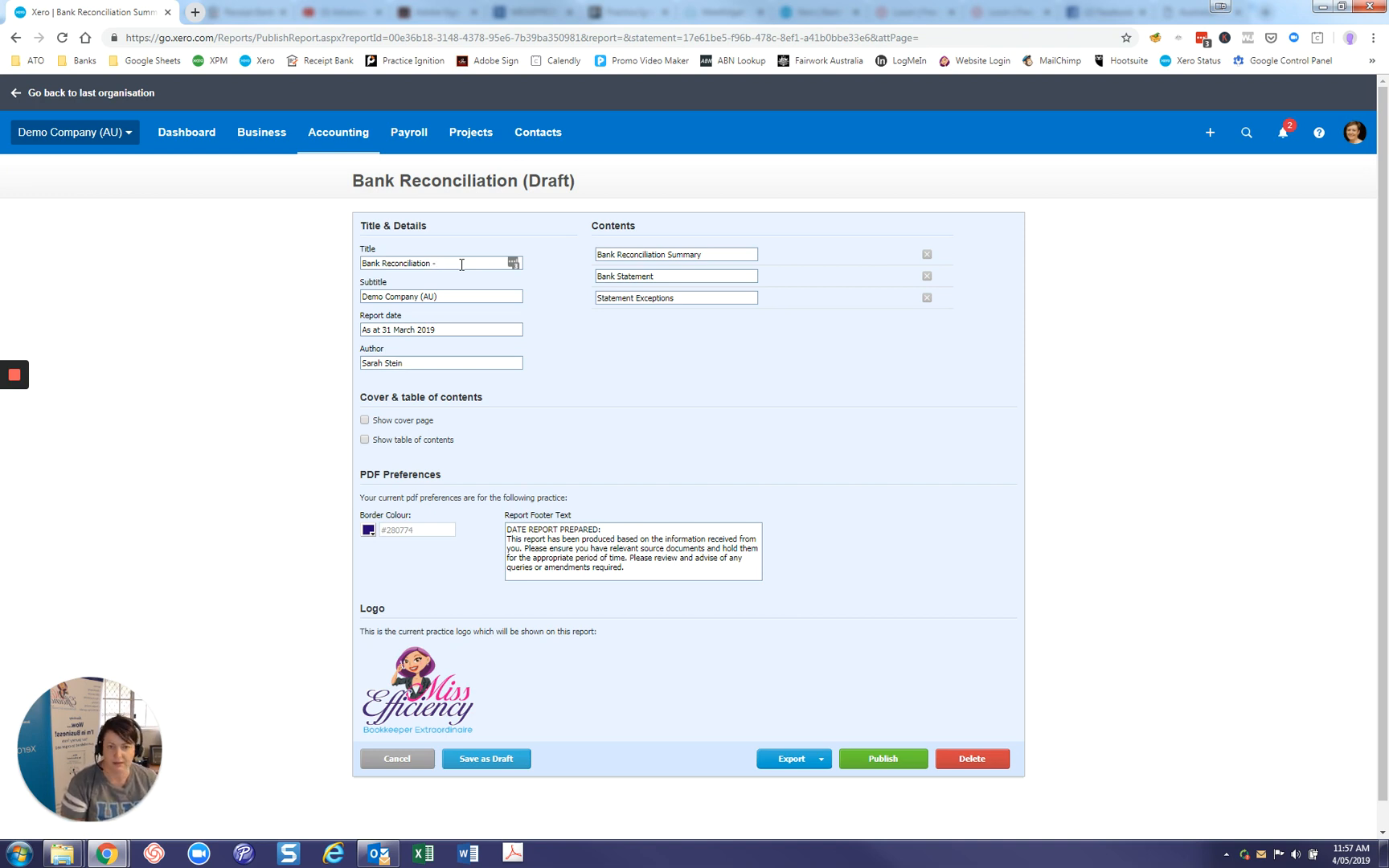
text(1245798)
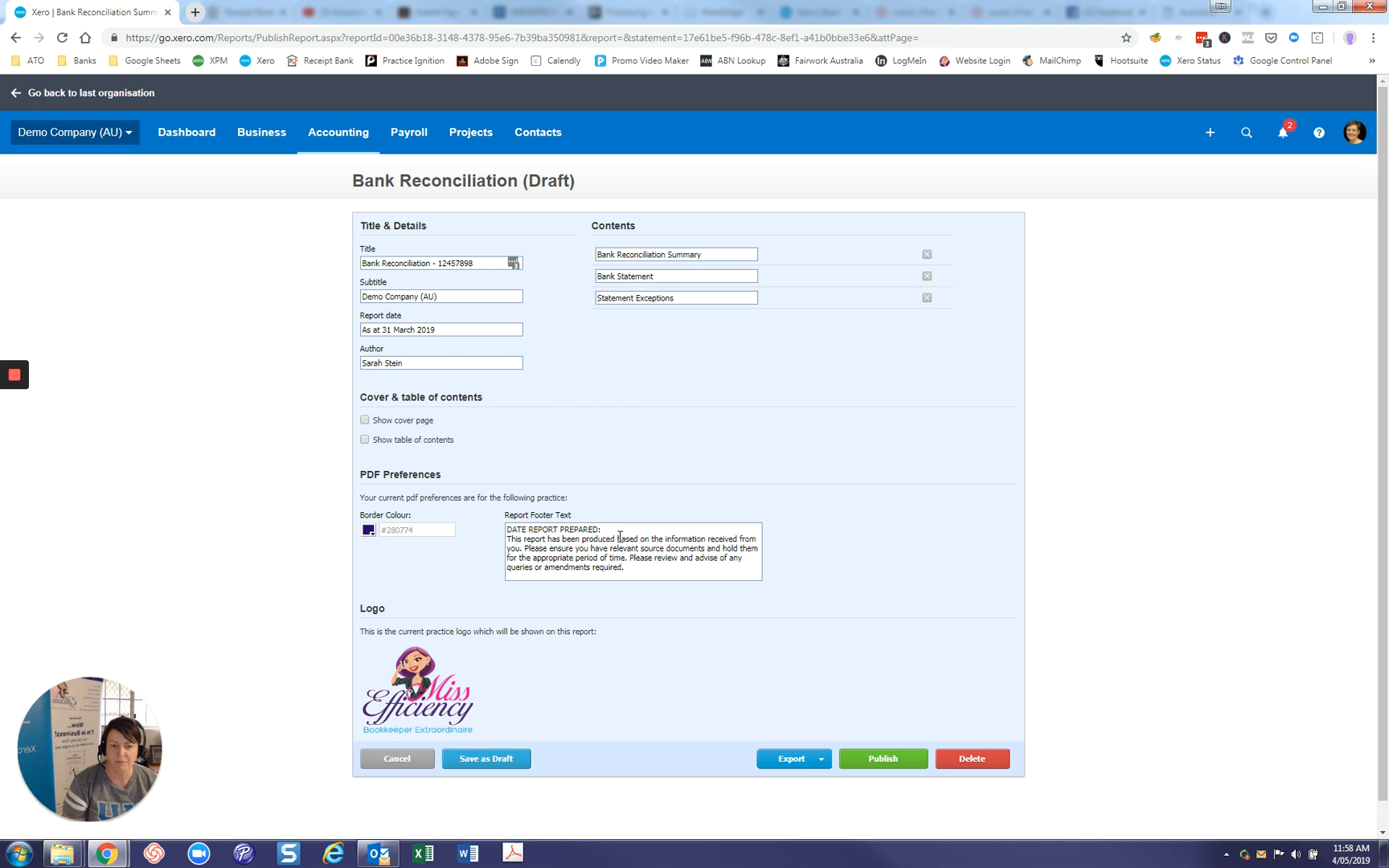
mouse_move(700, 624)
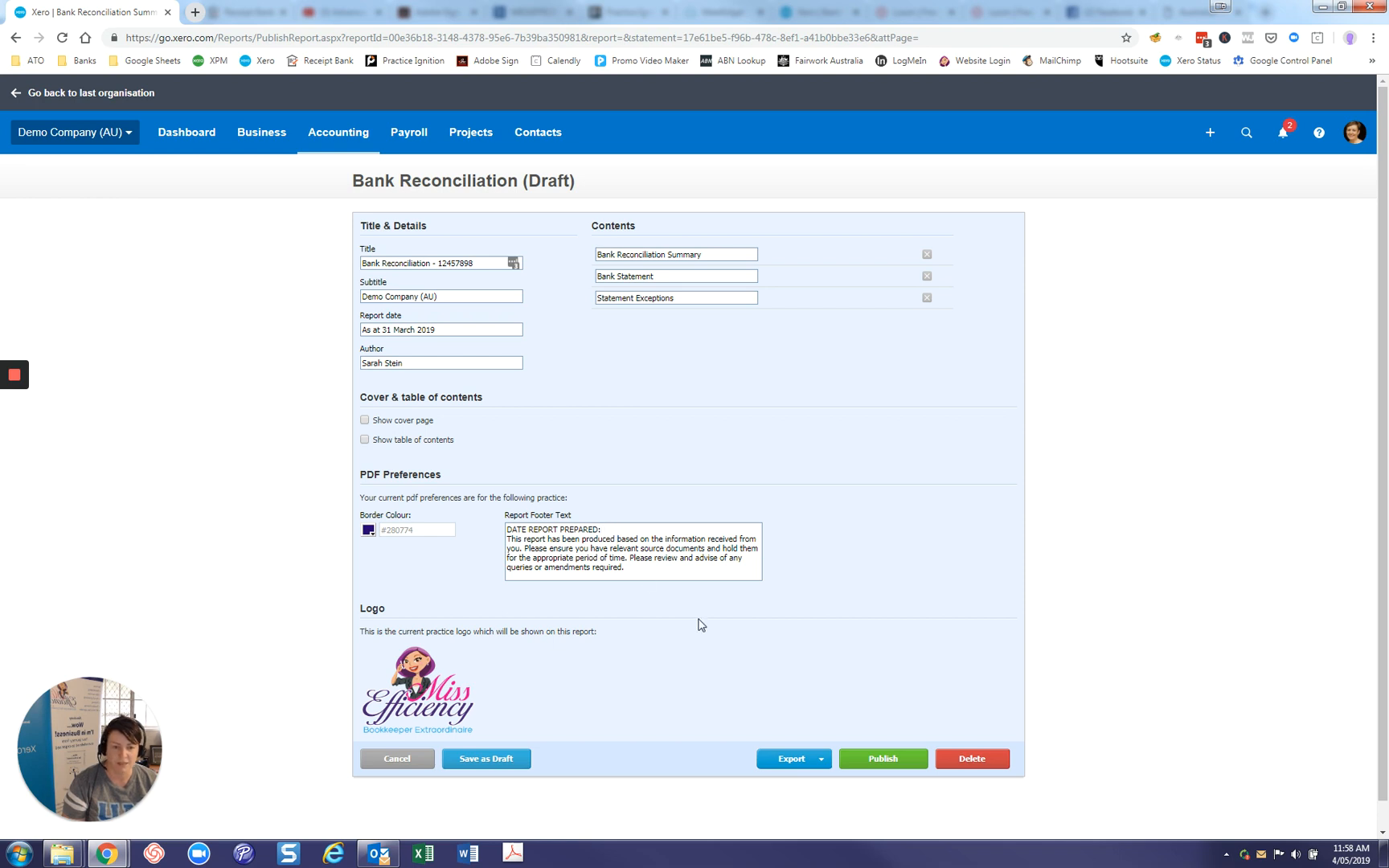
text(4/05/2019)
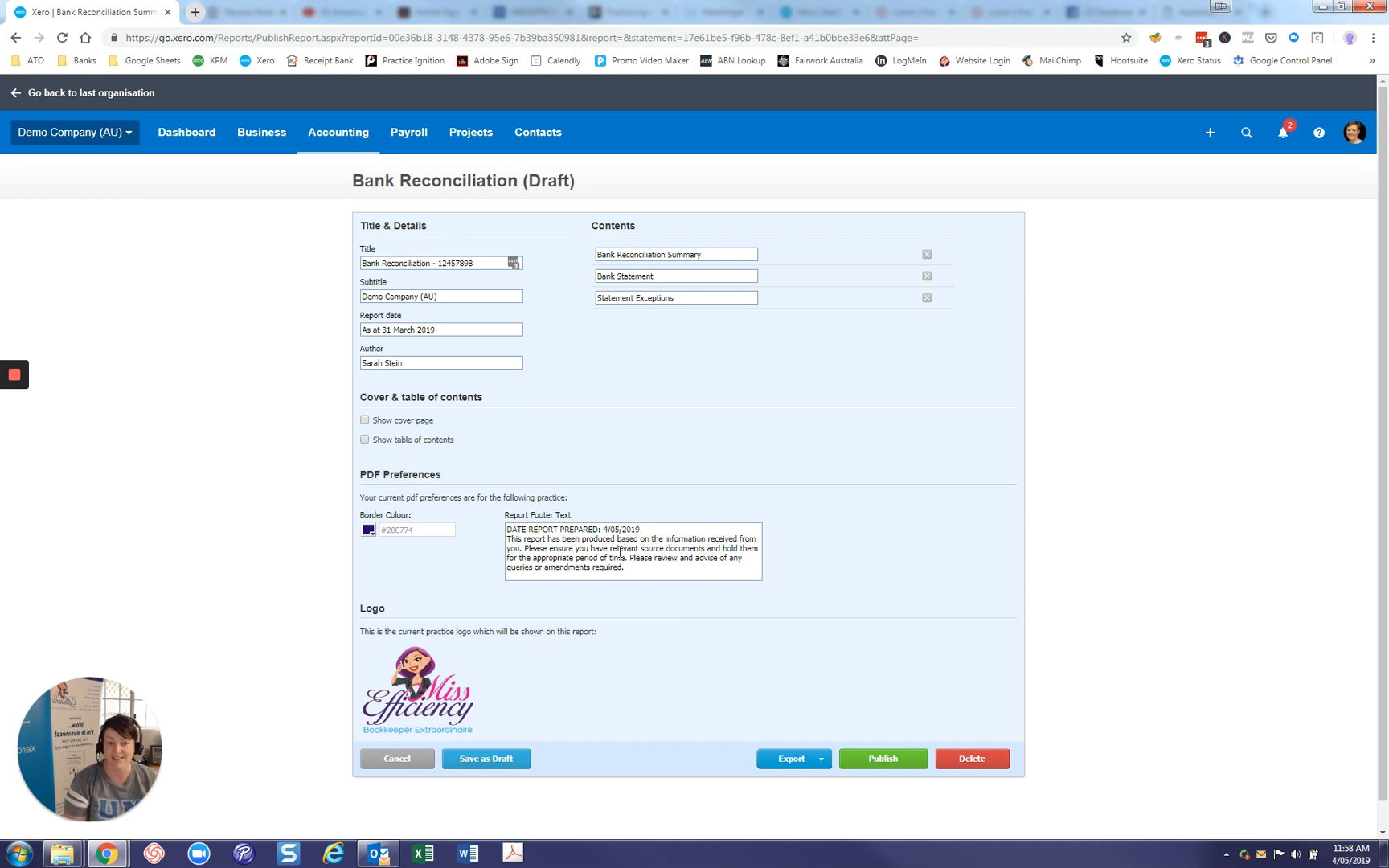
mouse_move(686, 317)
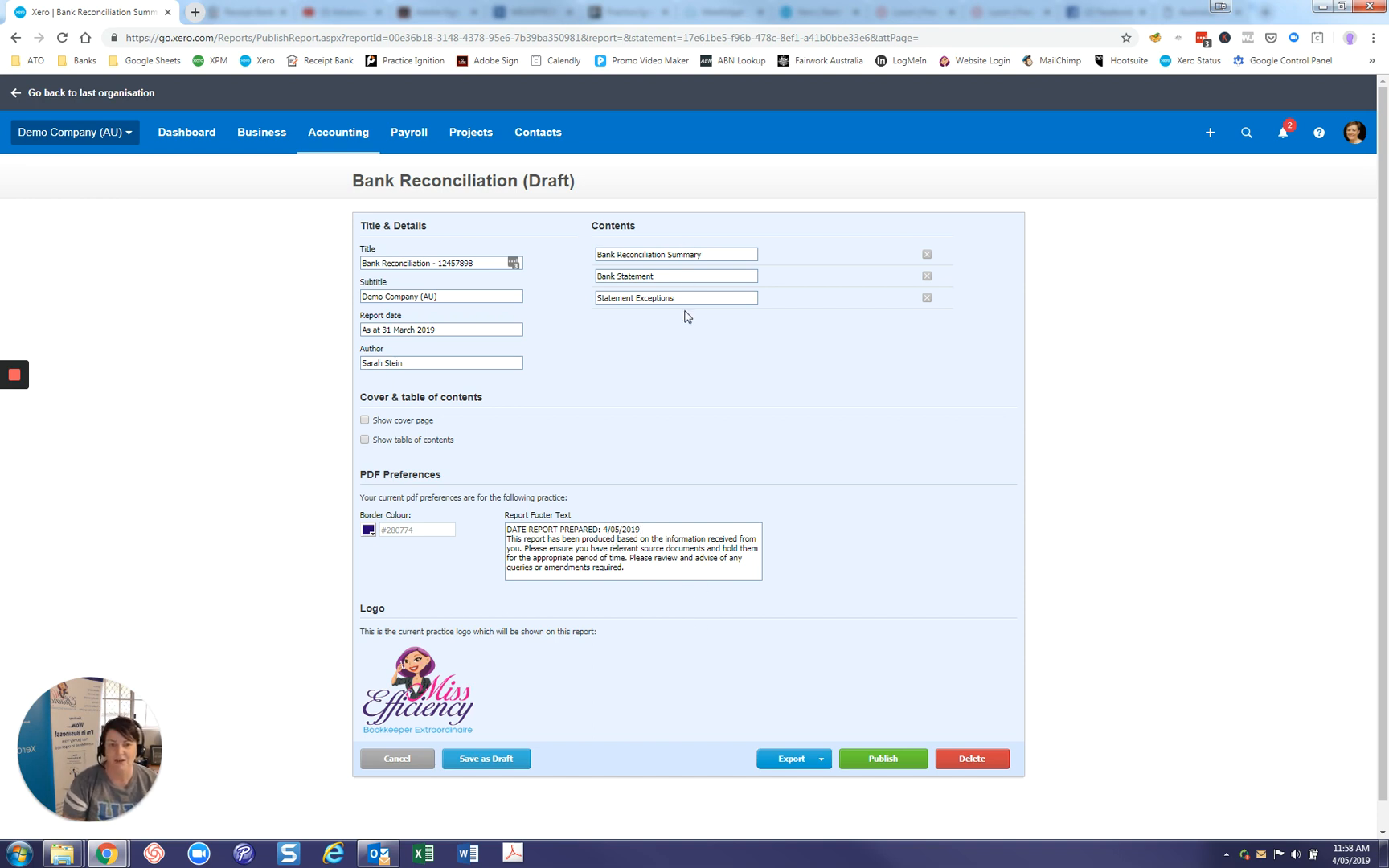
mouse_move(321, 486)
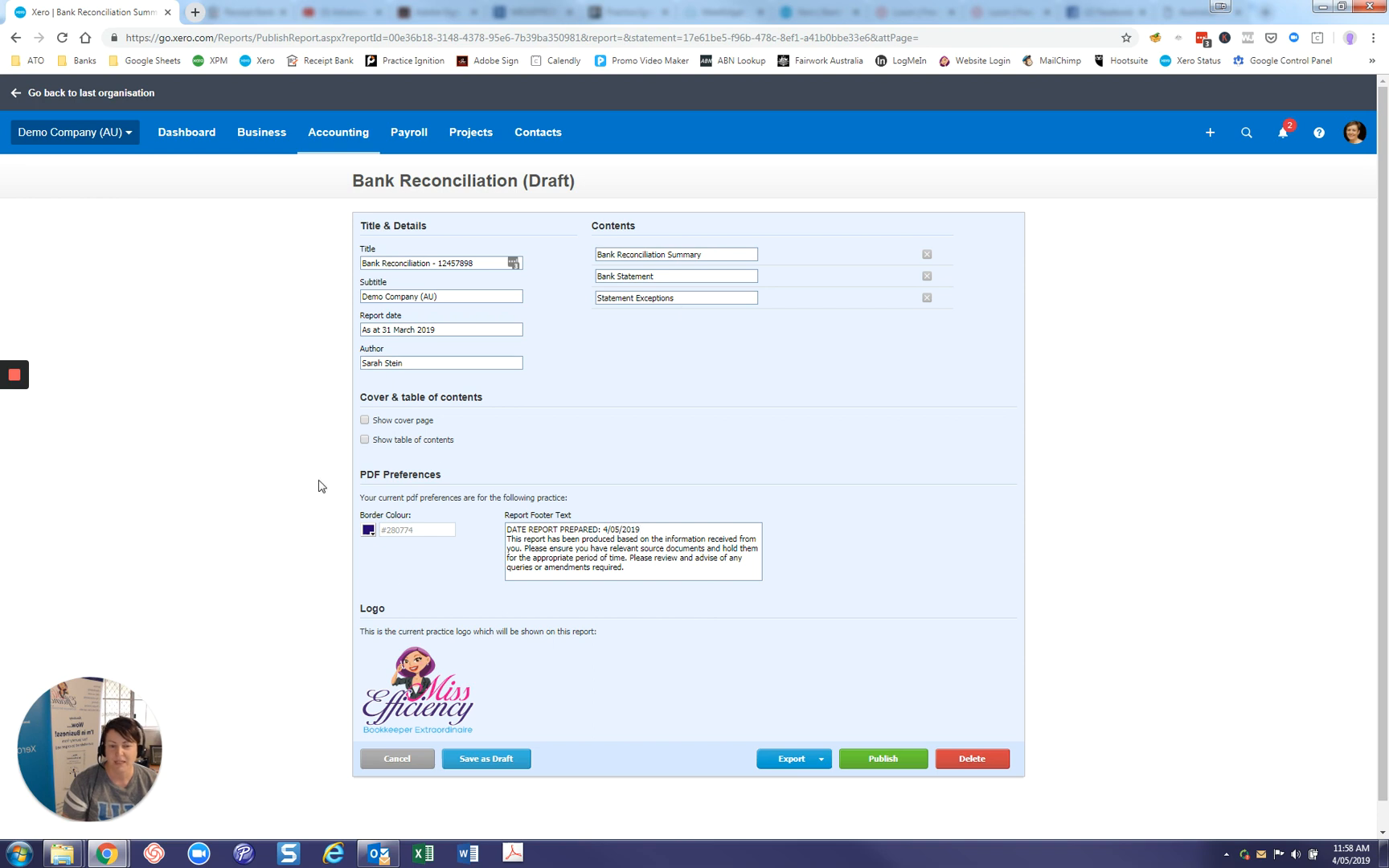
mouse_move(374, 576)
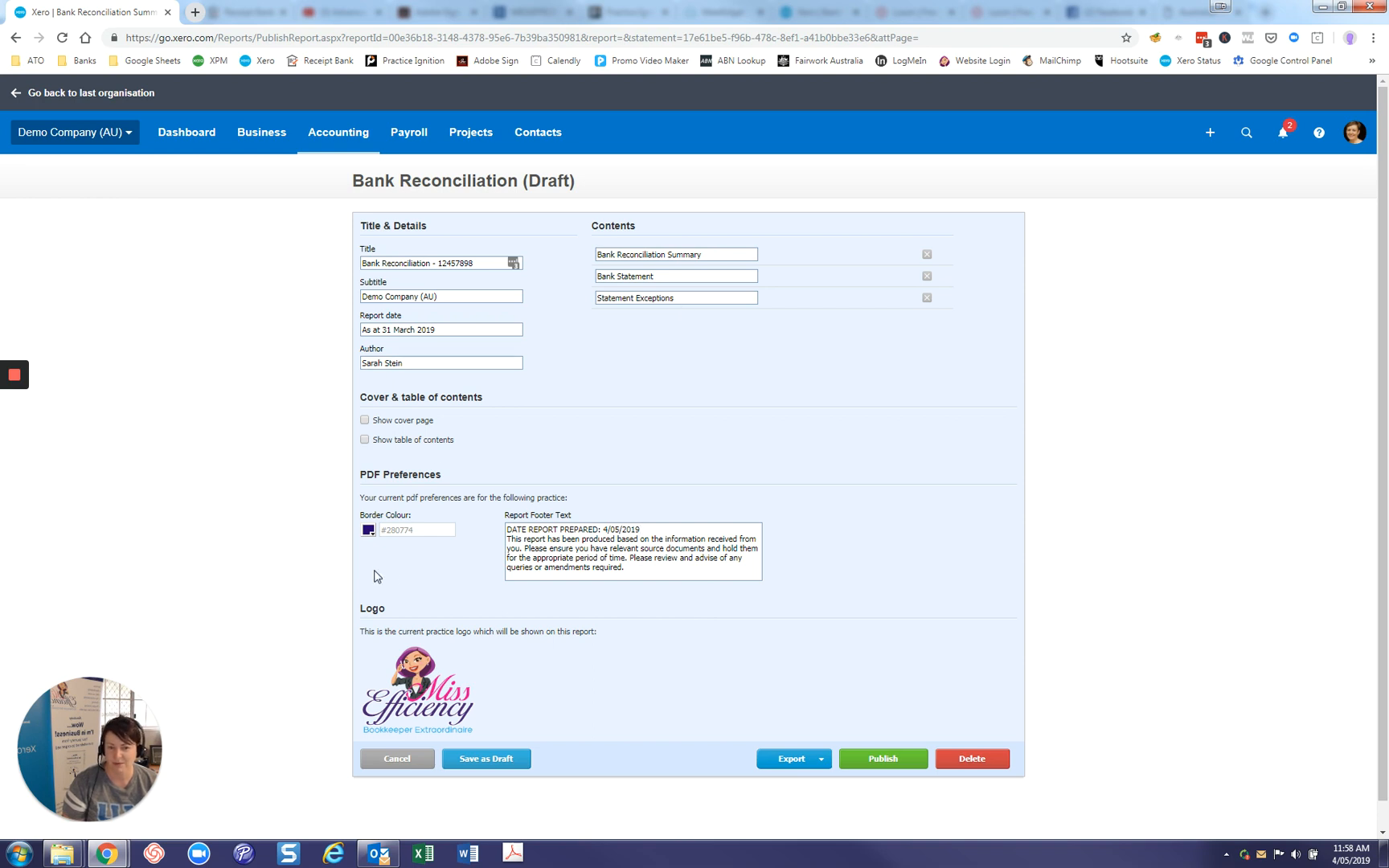
click(631, 529)
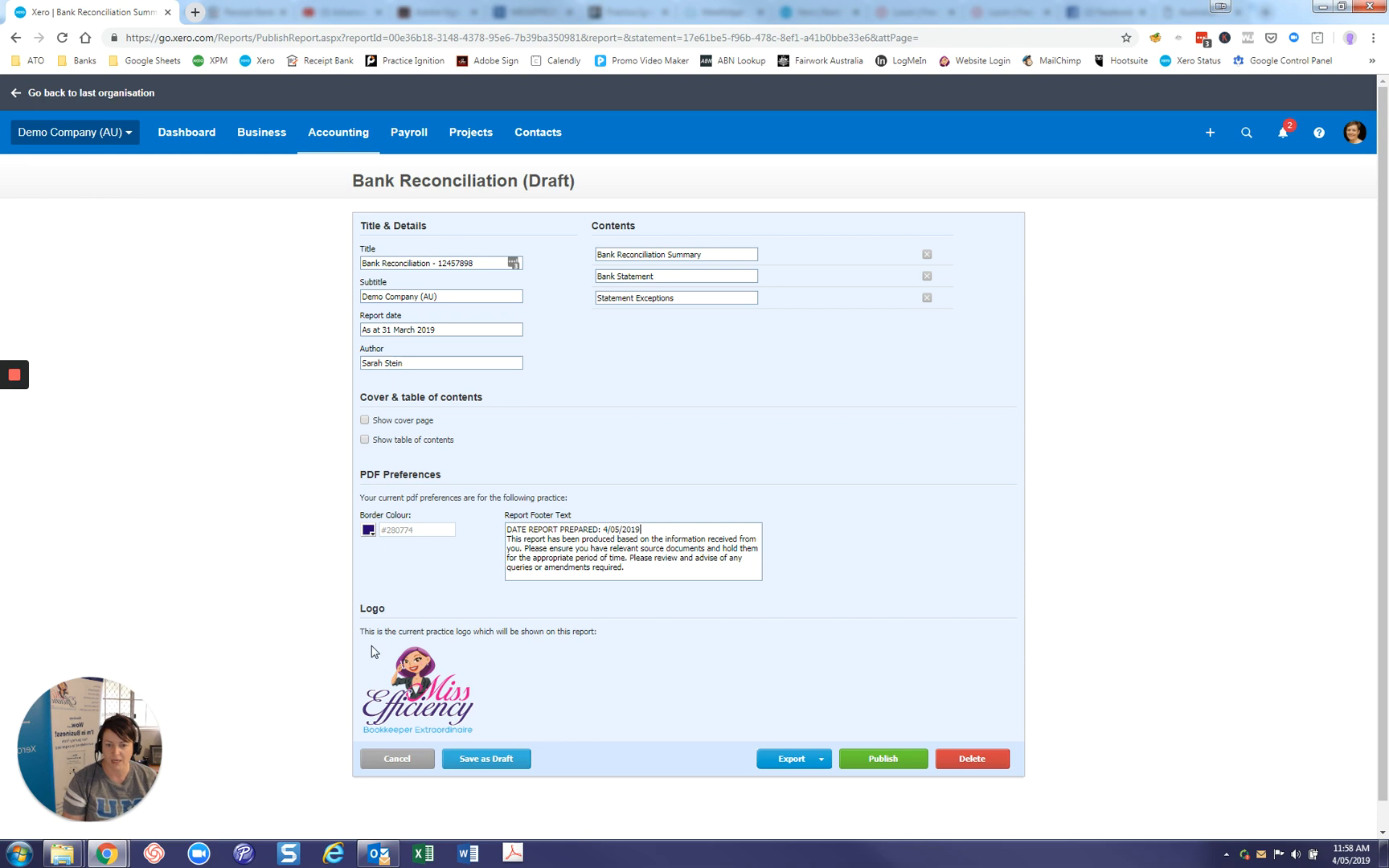
mouse_move(538, 259)
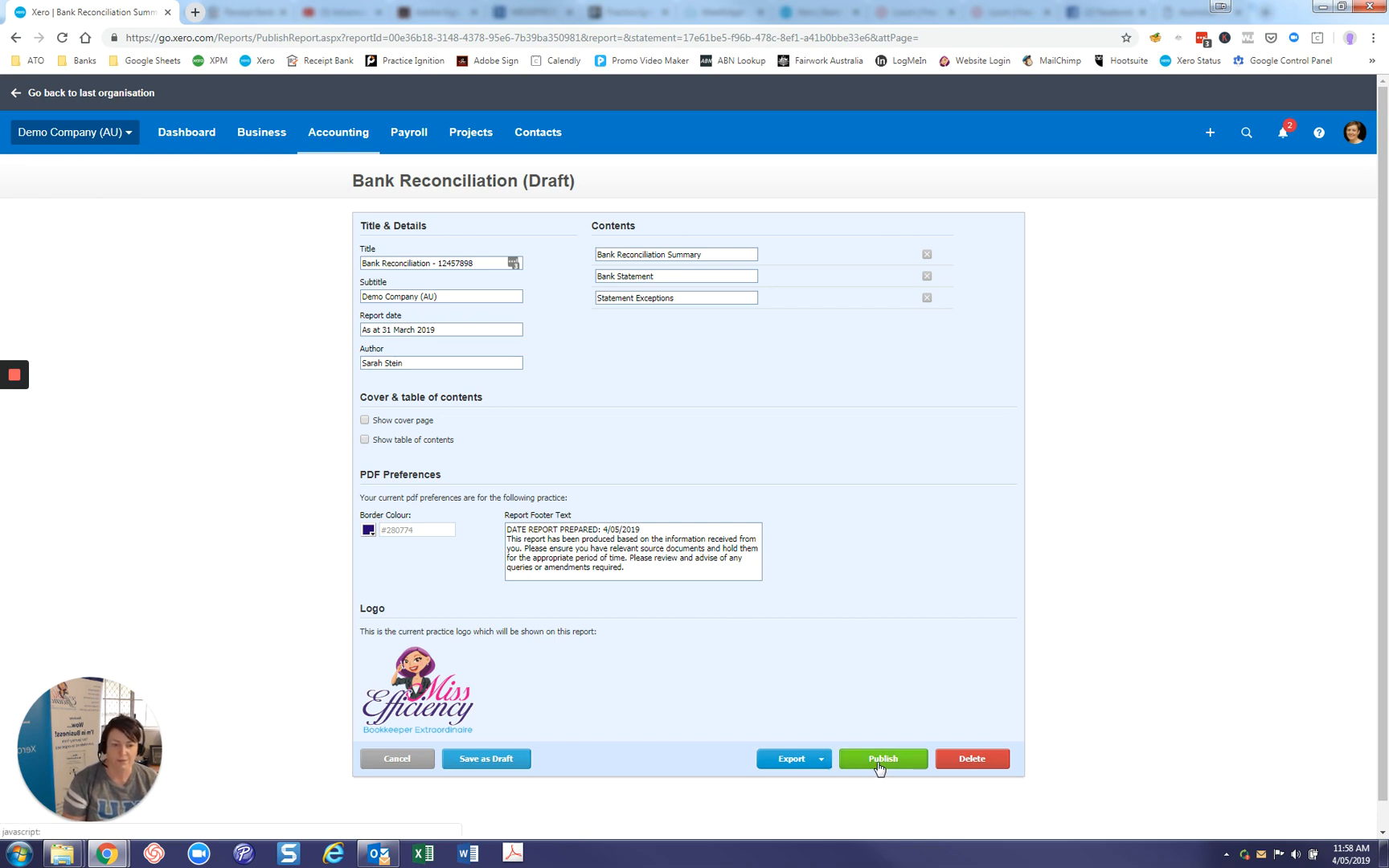
Publish the report and reopen Bank Reconciliation - 12457898 from the Published list
click(882, 758)
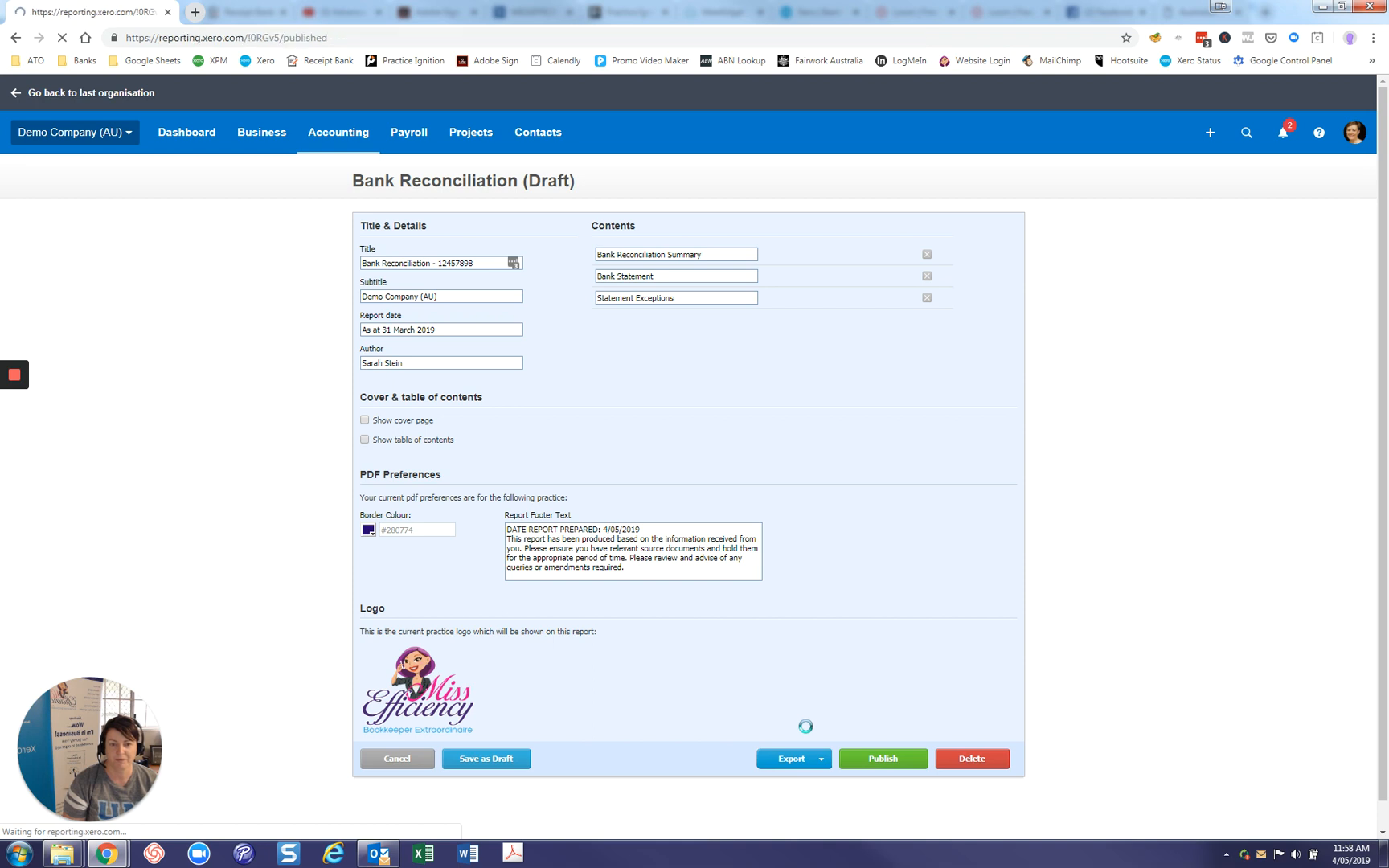
click(882, 758)
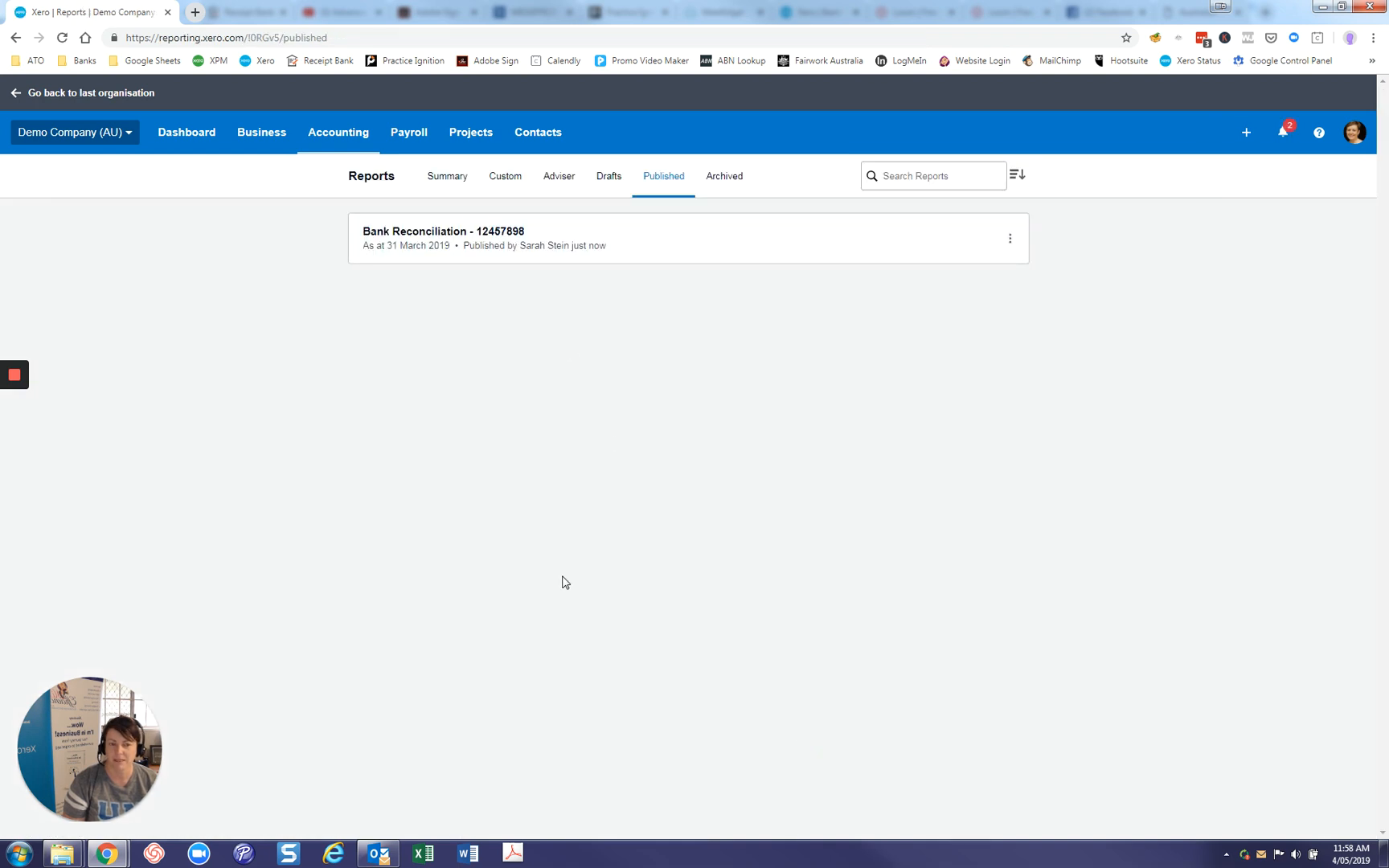
mouse_move(567, 341)
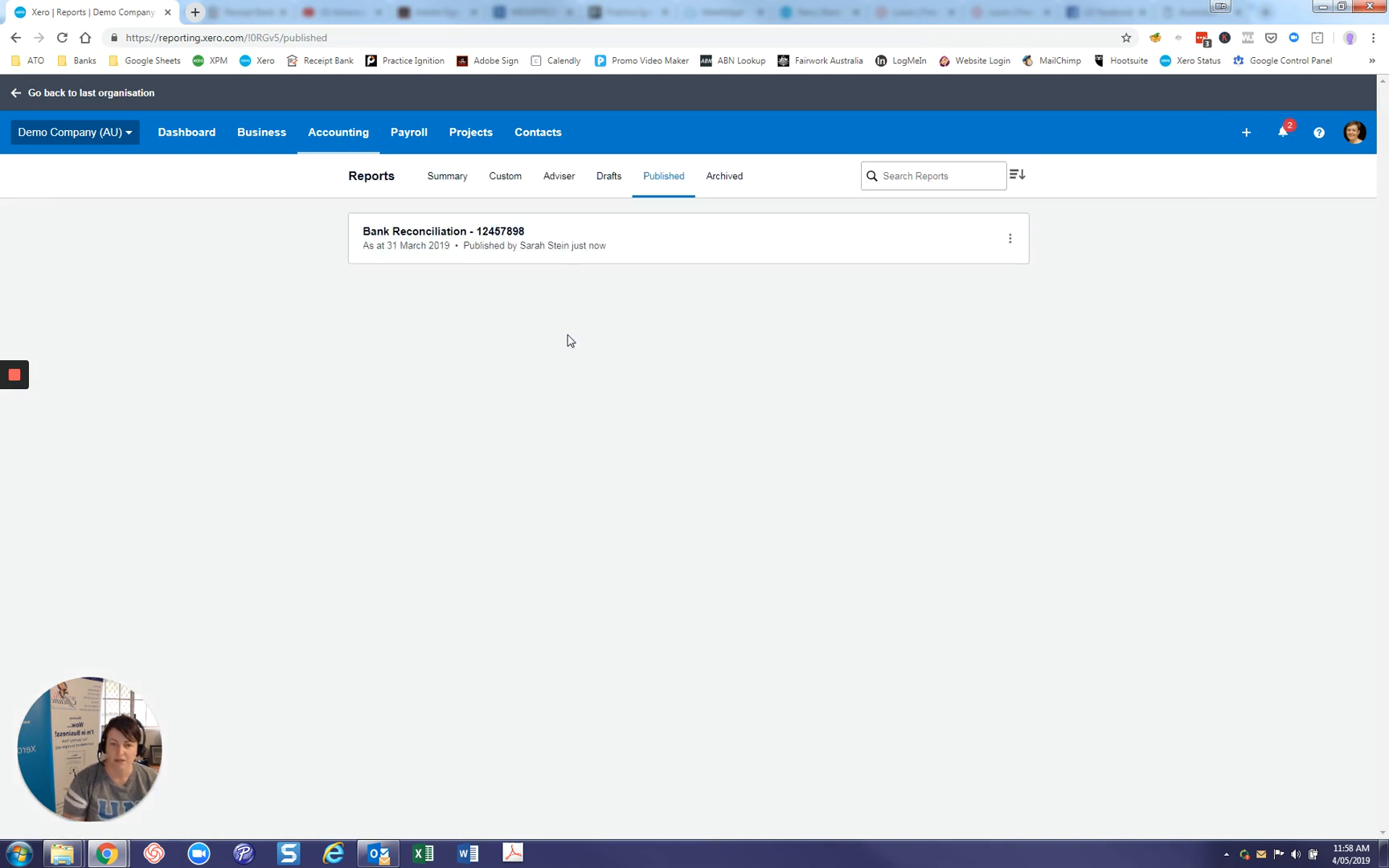
mouse_move(585, 616)
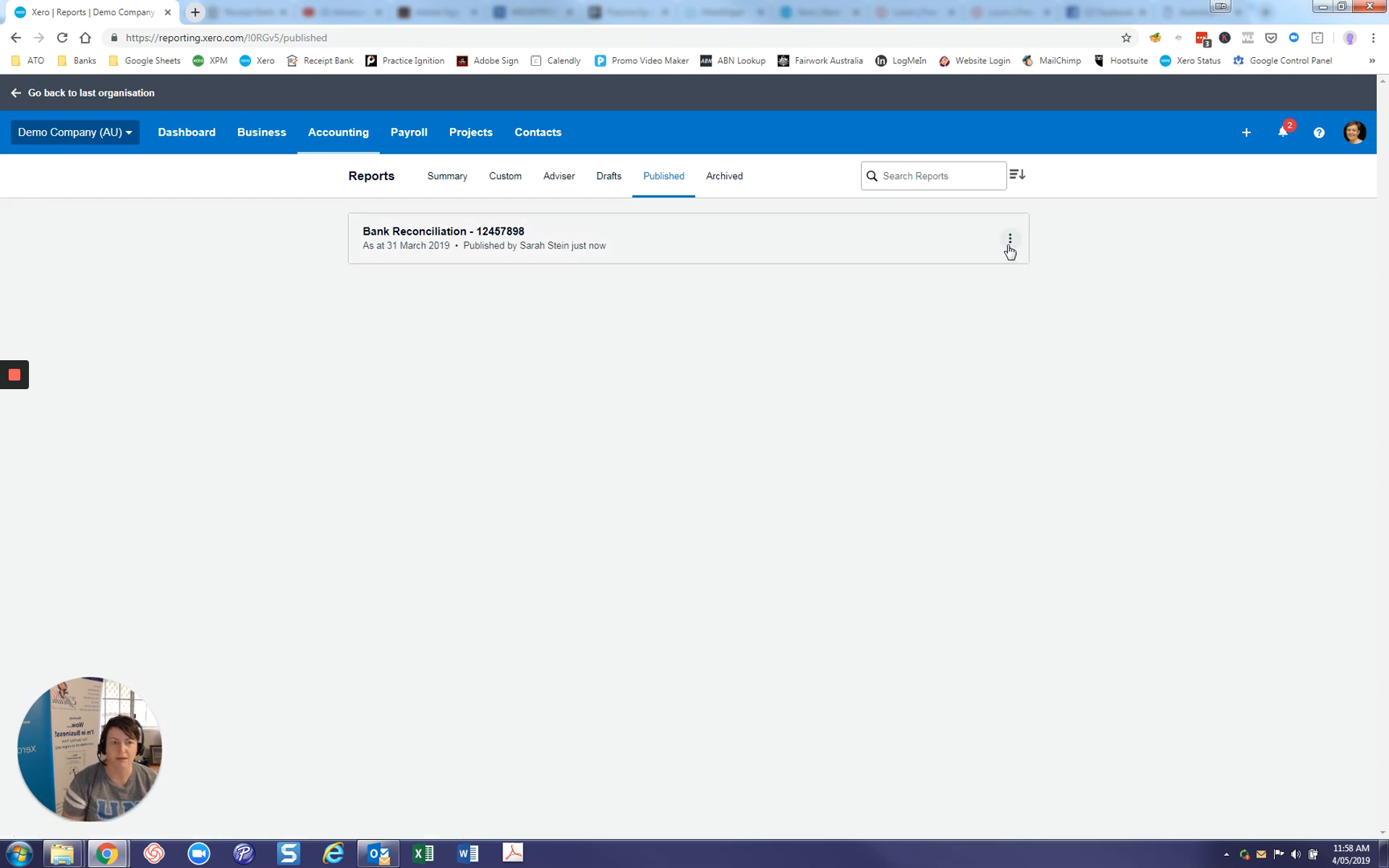
mouse_move(1008, 241)
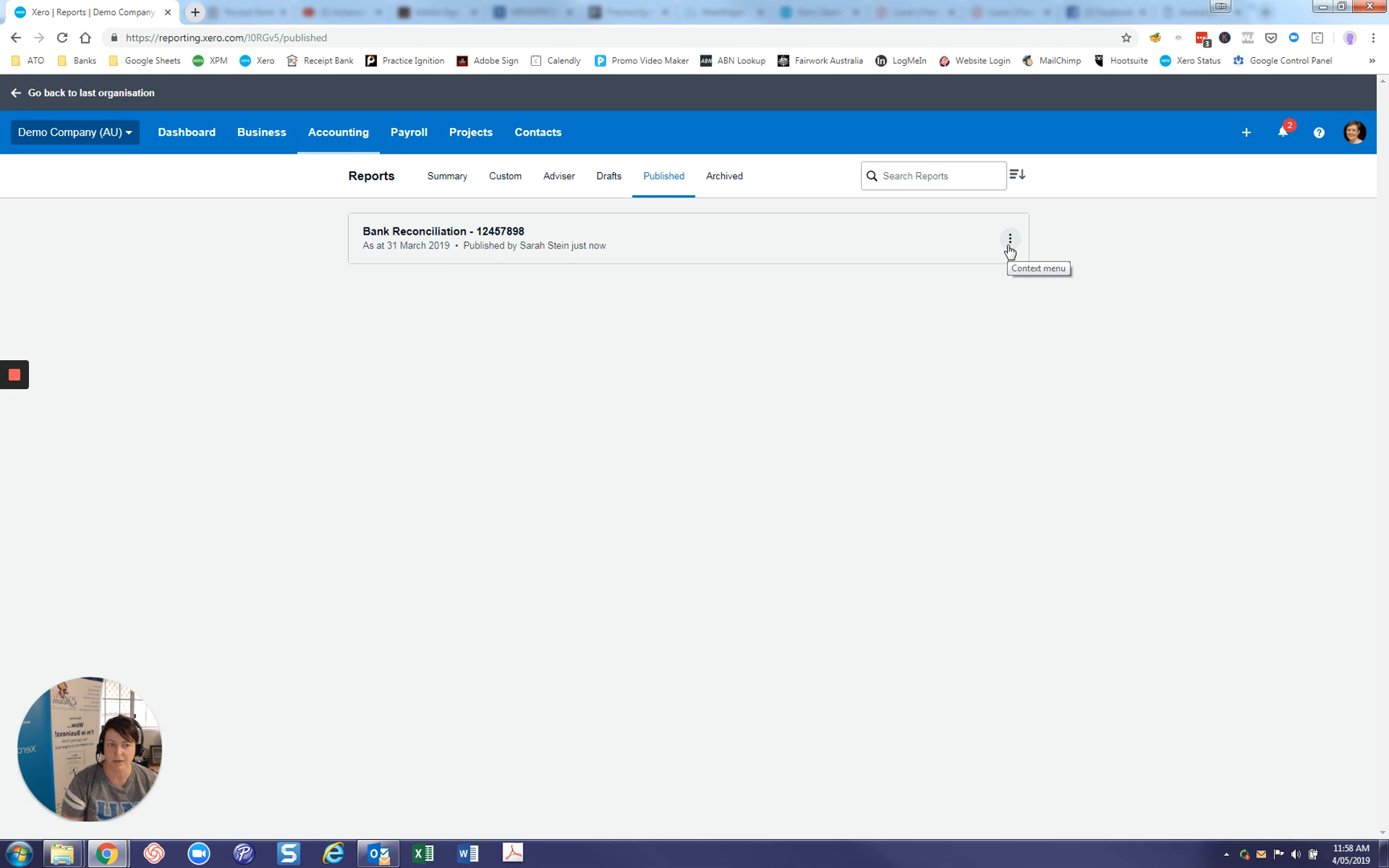
click(1009, 238)
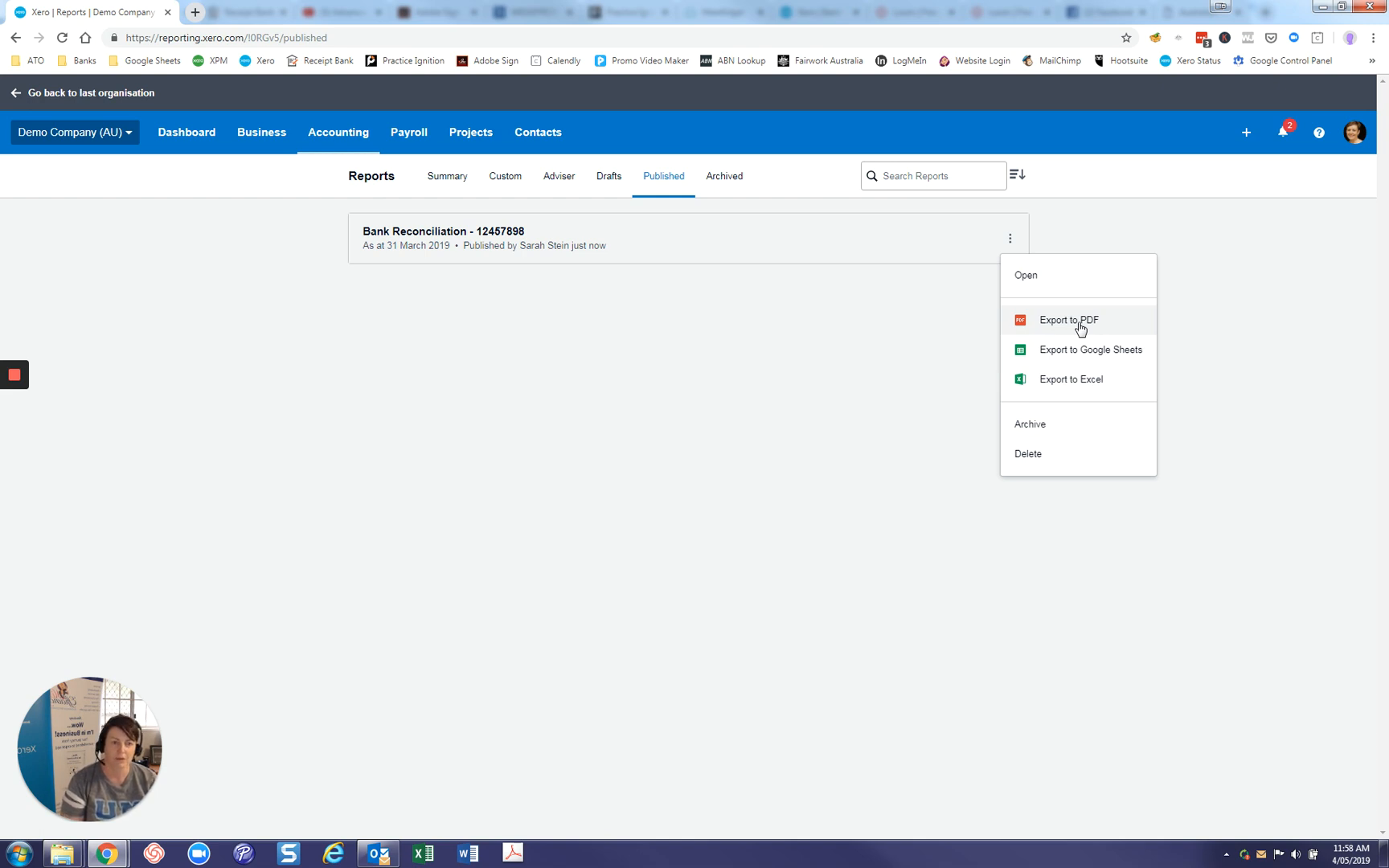
mouse_move(1078, 349)
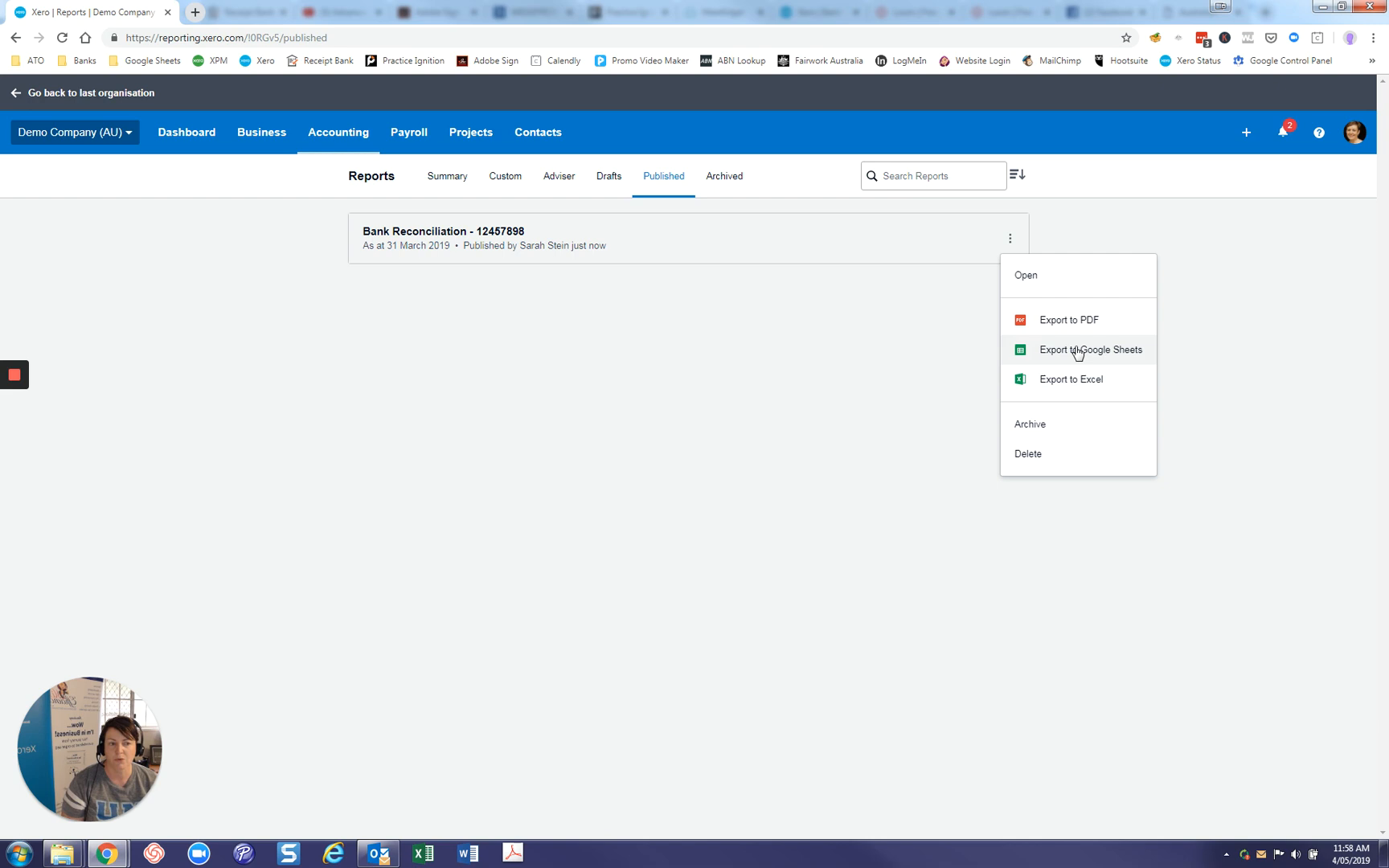
mouse_move(1071, 359)
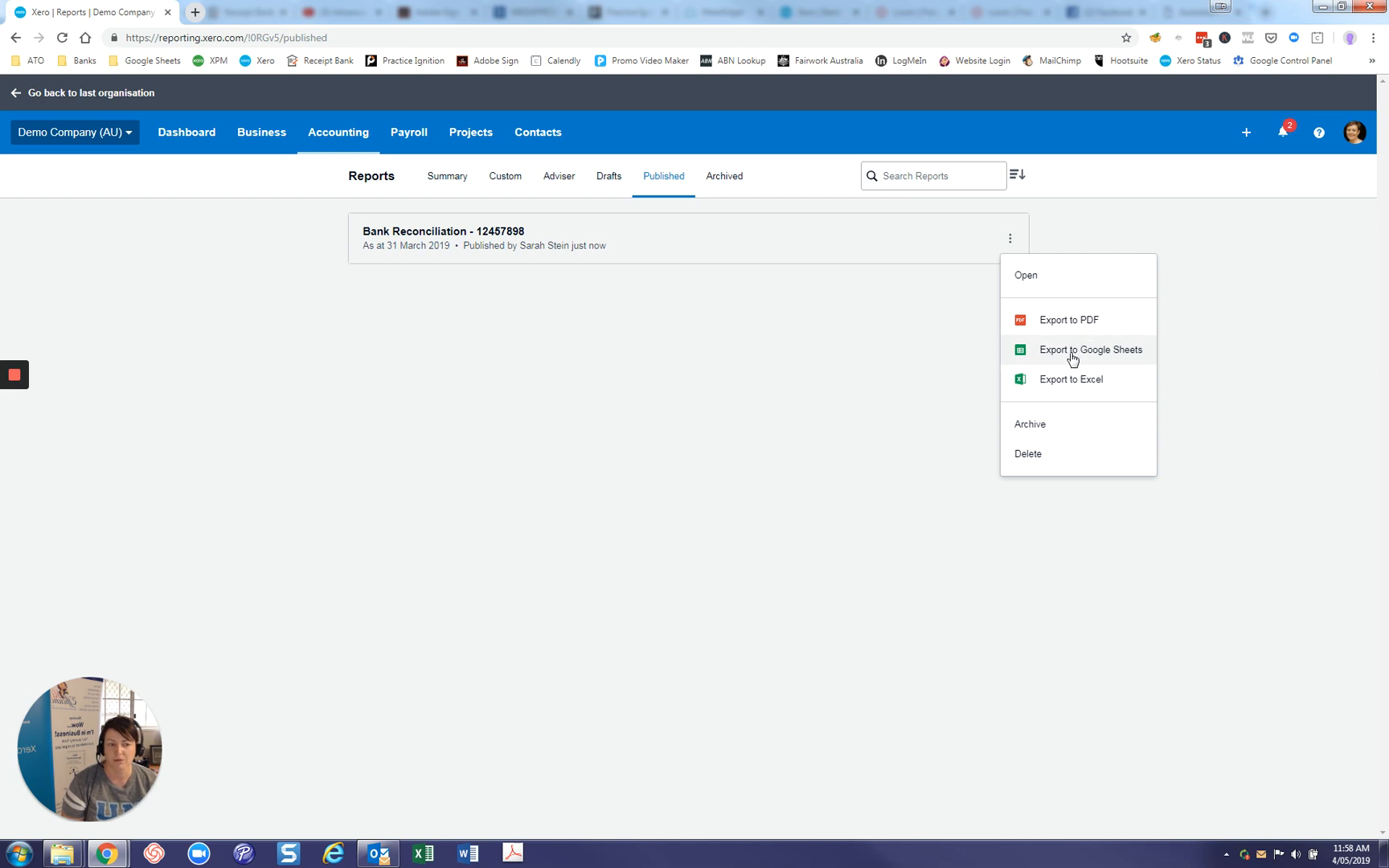
click(1090, 348)
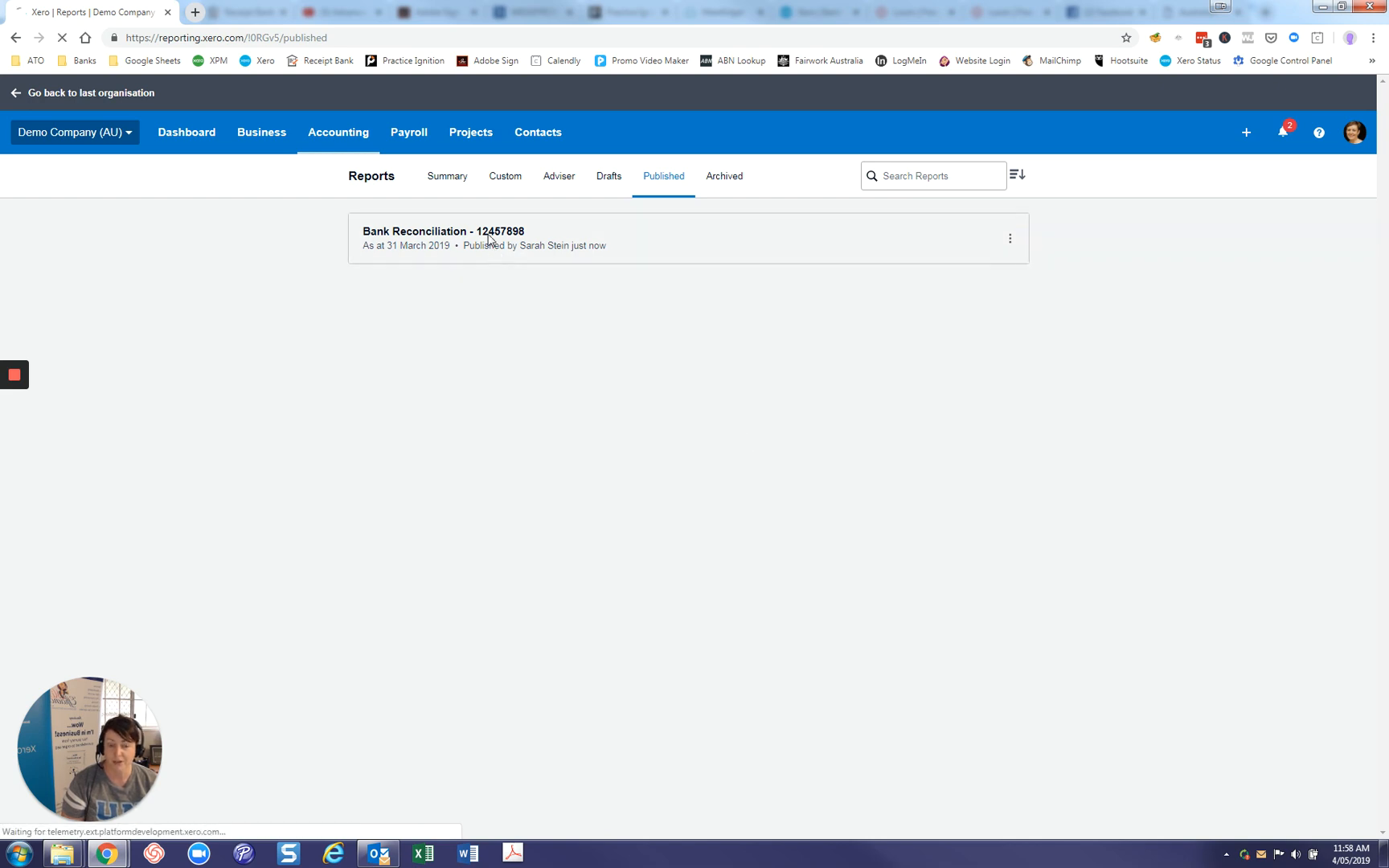
click(446, 231)
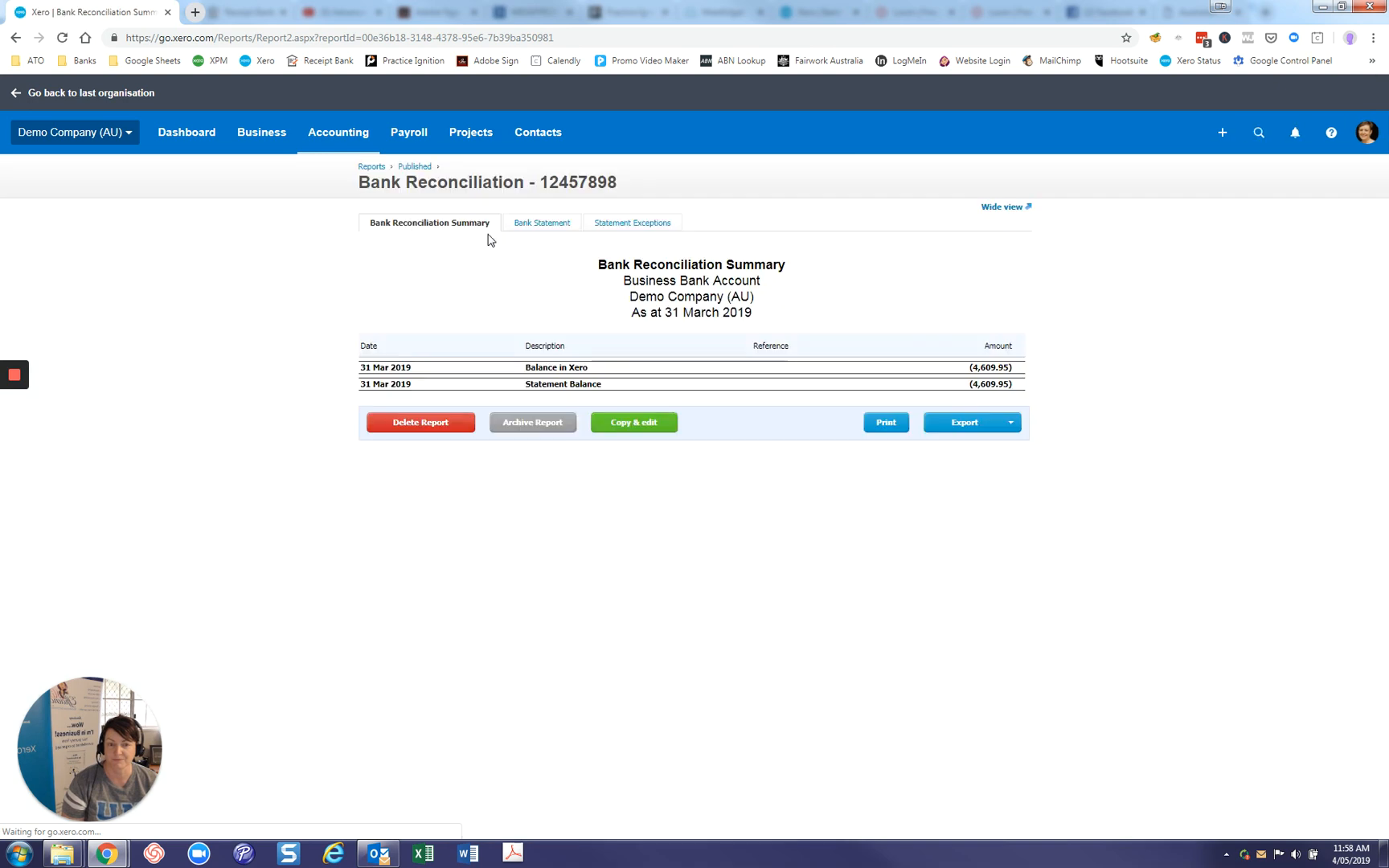